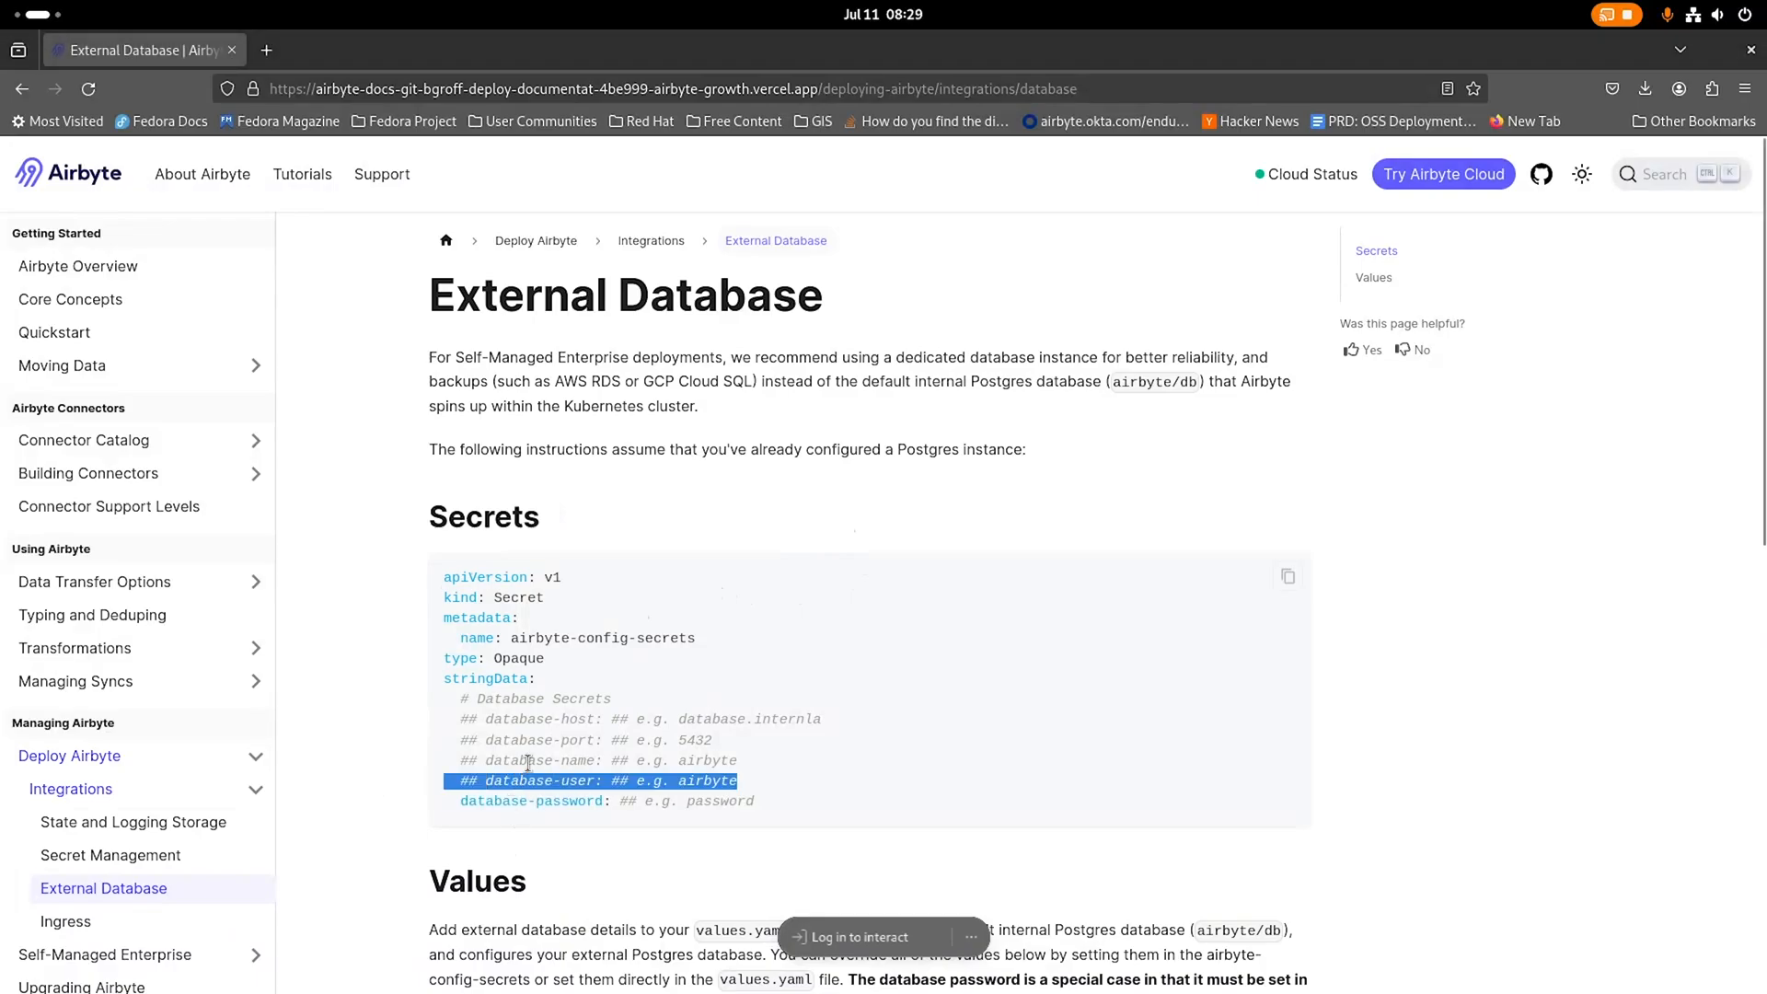
Scroll through the docs, highlighting the database-user line in the Secrets example.
double_click(513, 741)
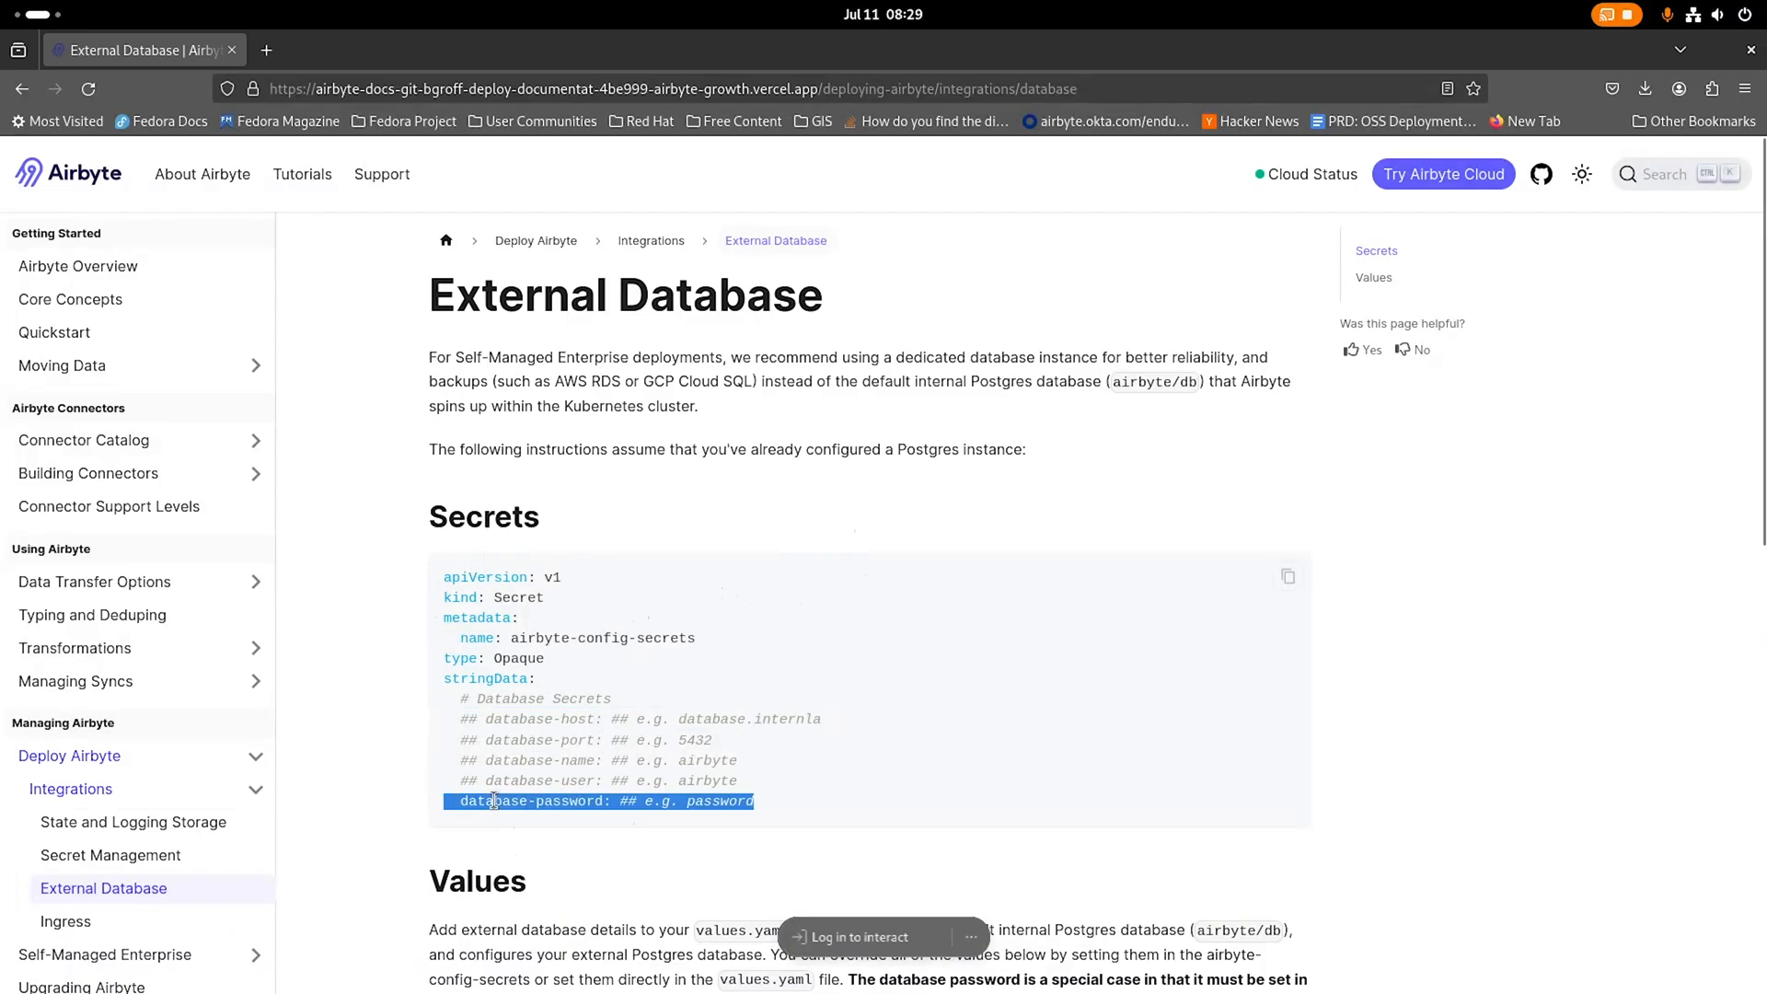
scroll(down, 3)
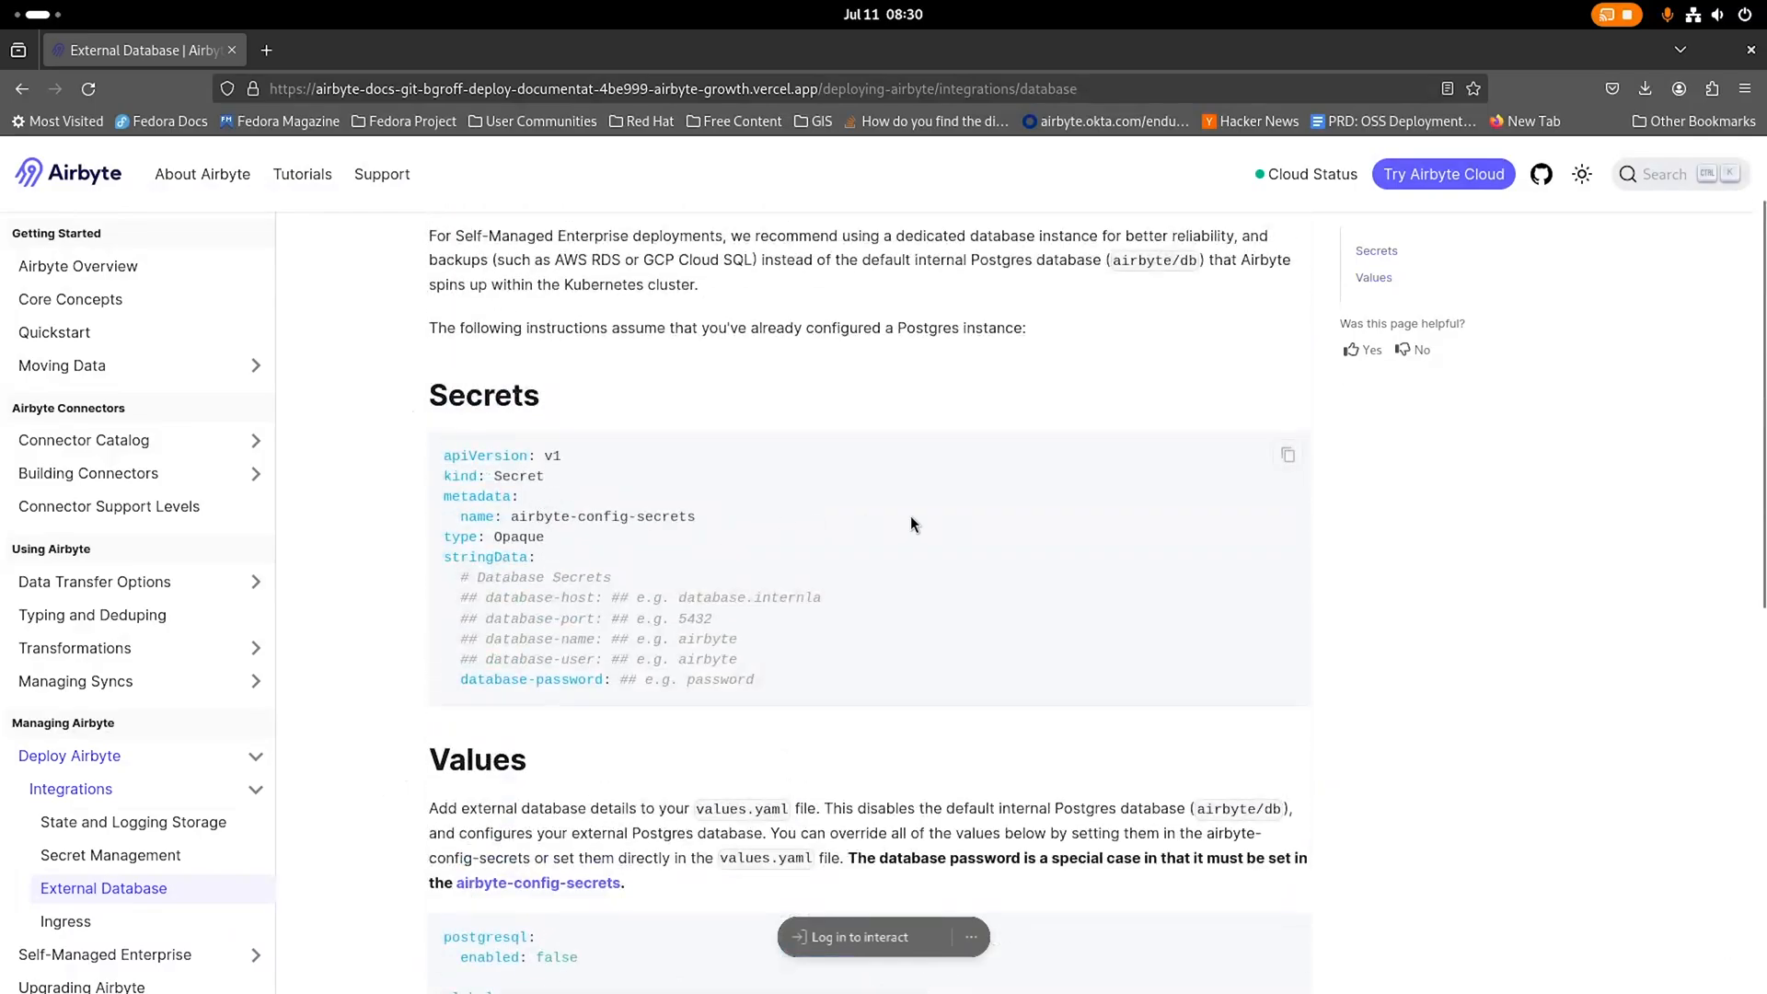
scroll(down, 3)
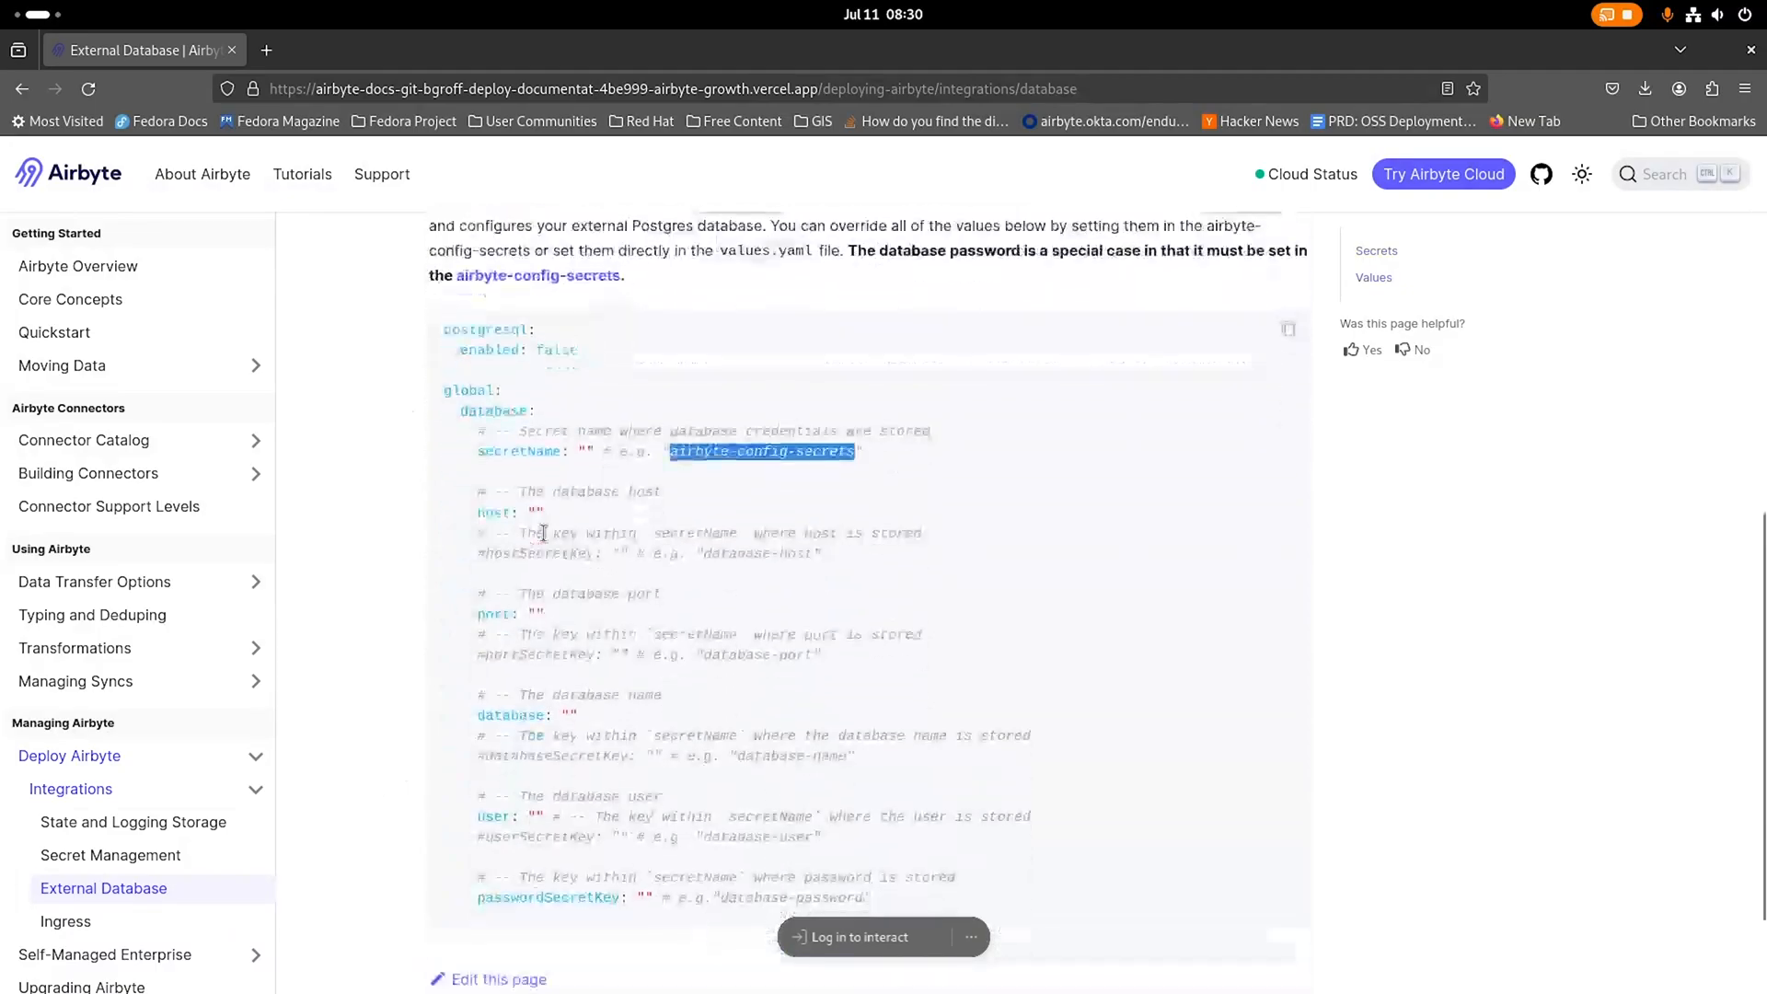
scroll(down, 3)
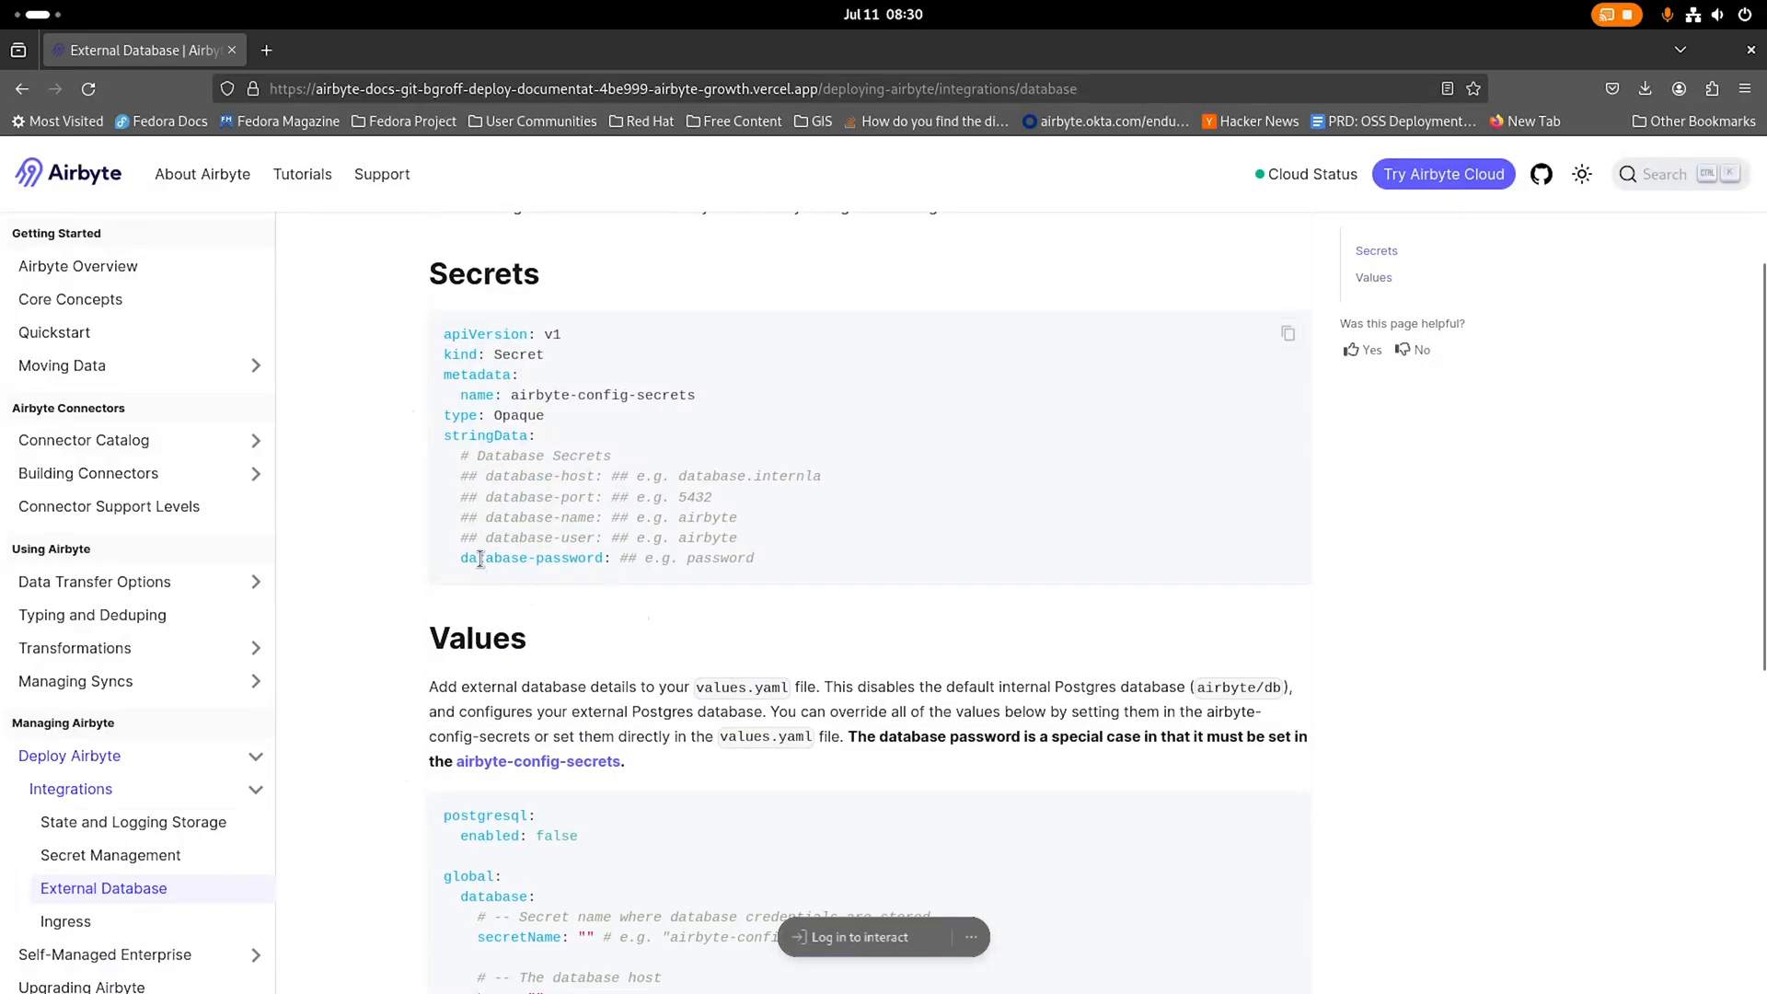
double_click(530, 558)
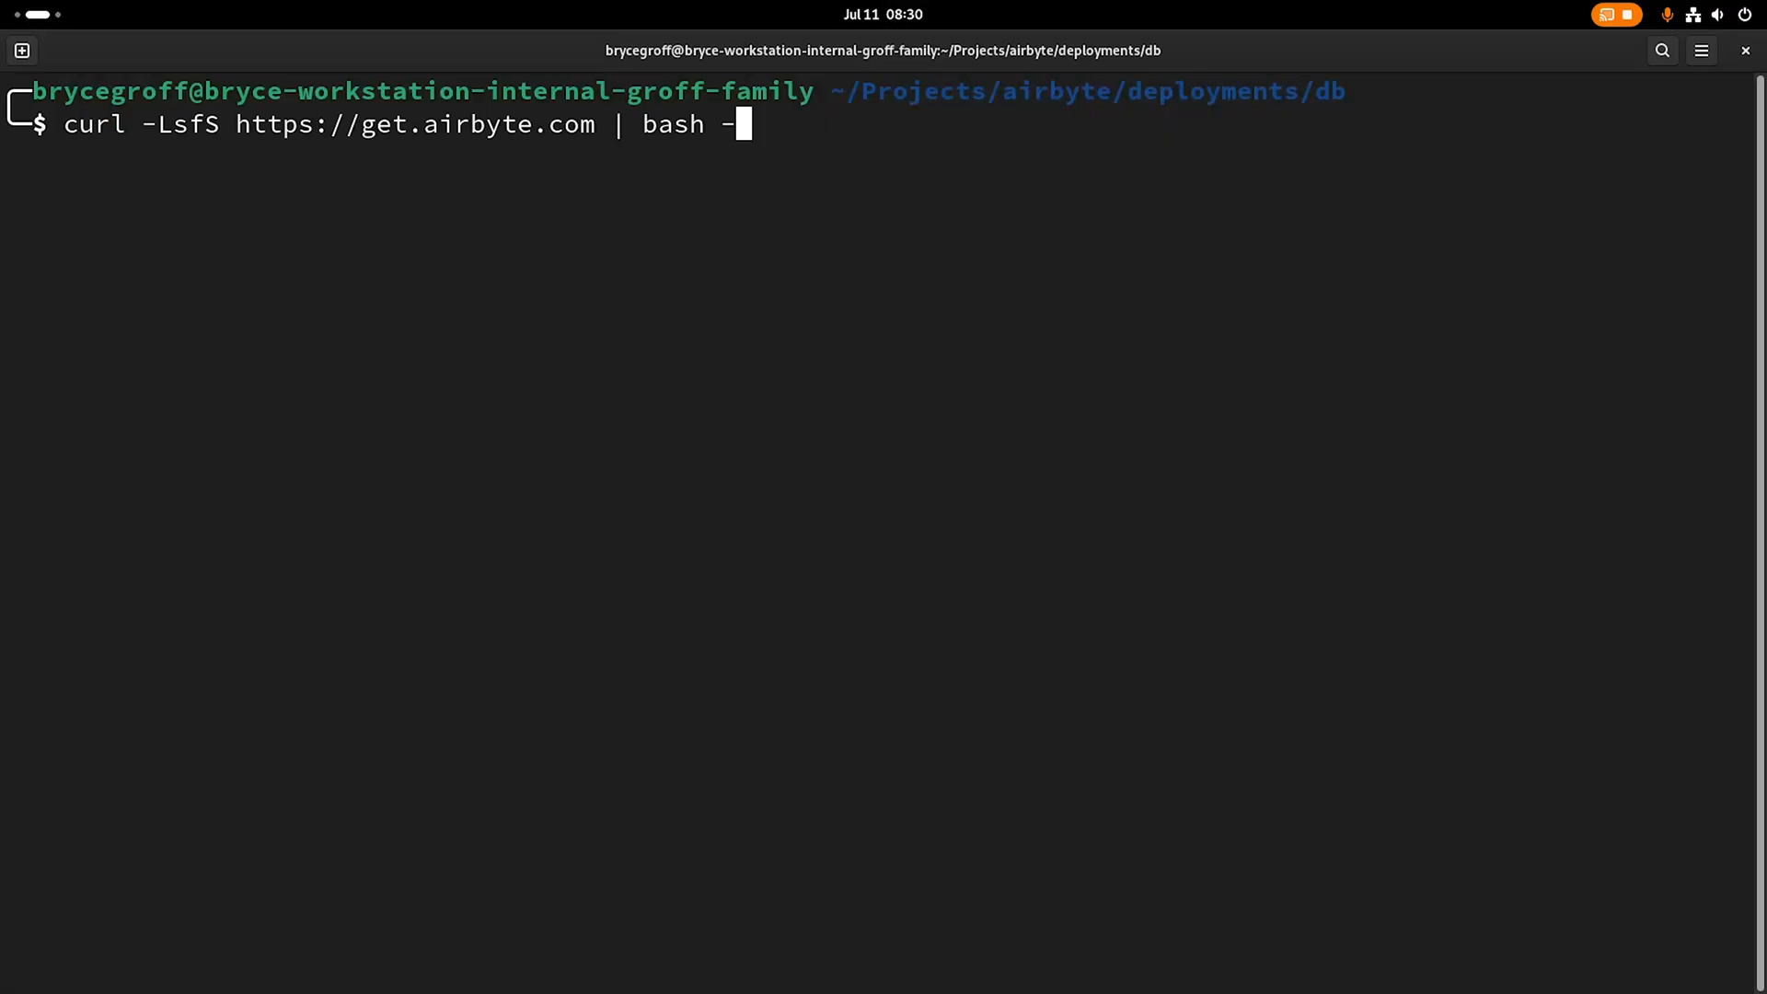
Run the abctl install script, check the abctl version, then run abctl local install.
key(Return)
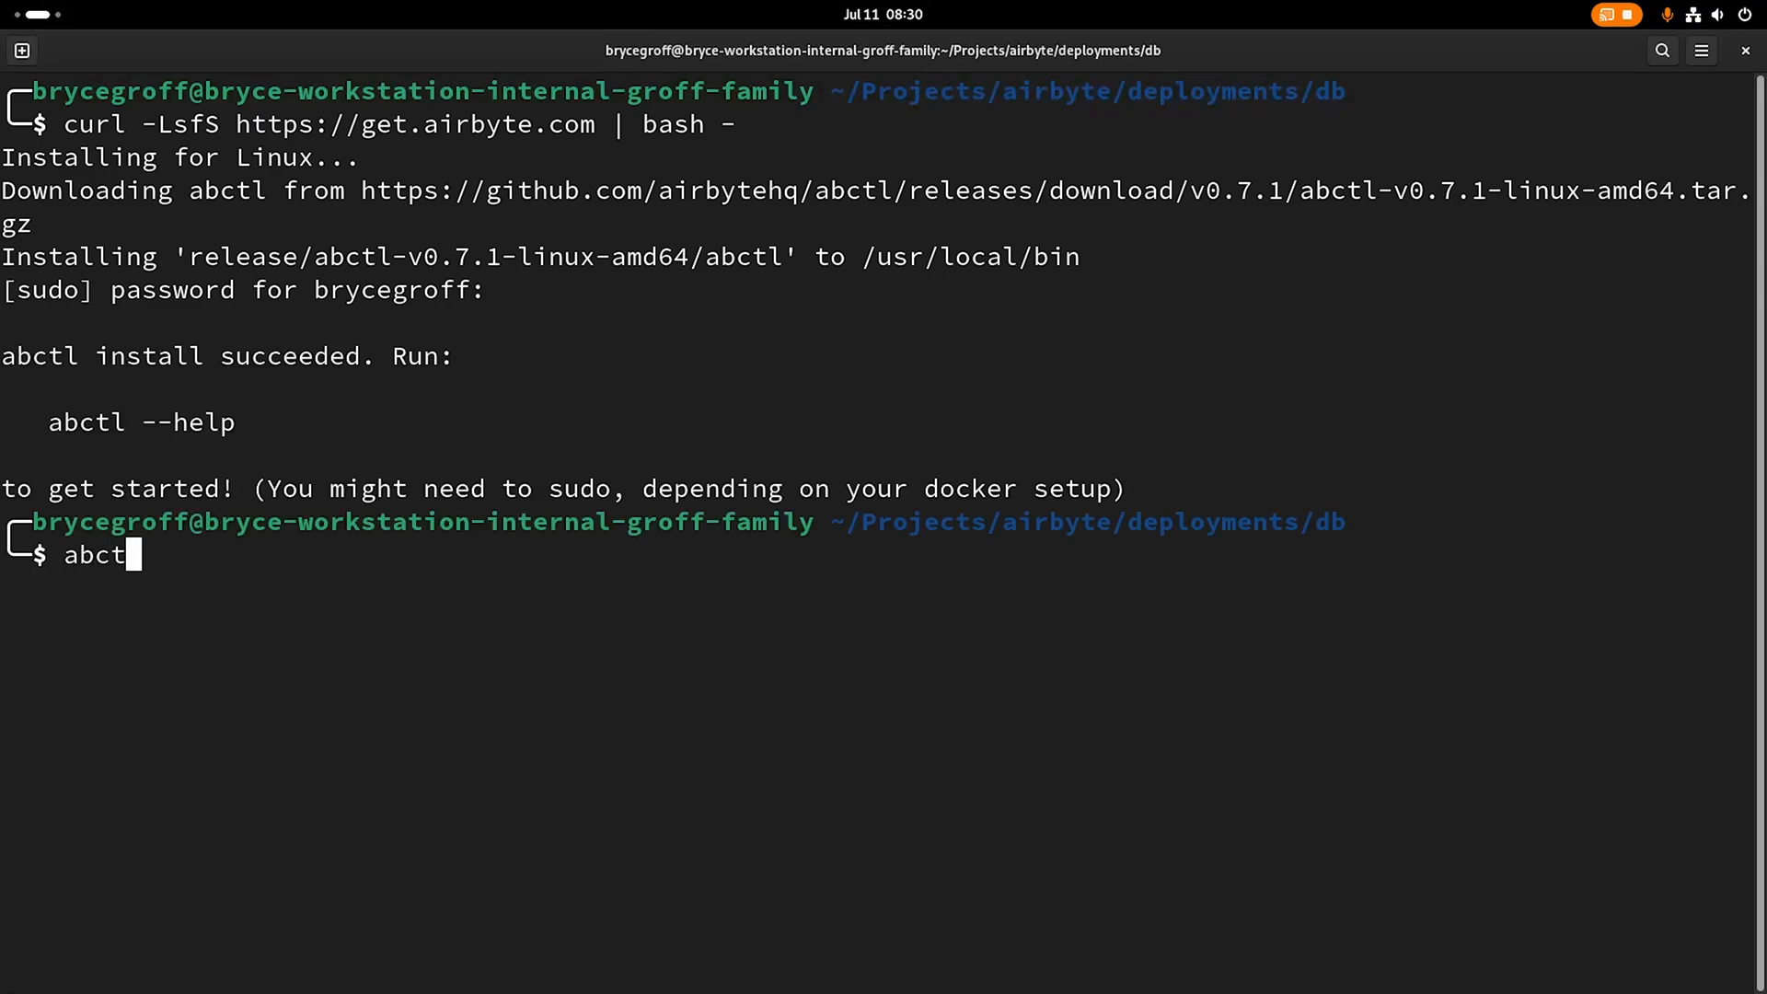
text(l version)
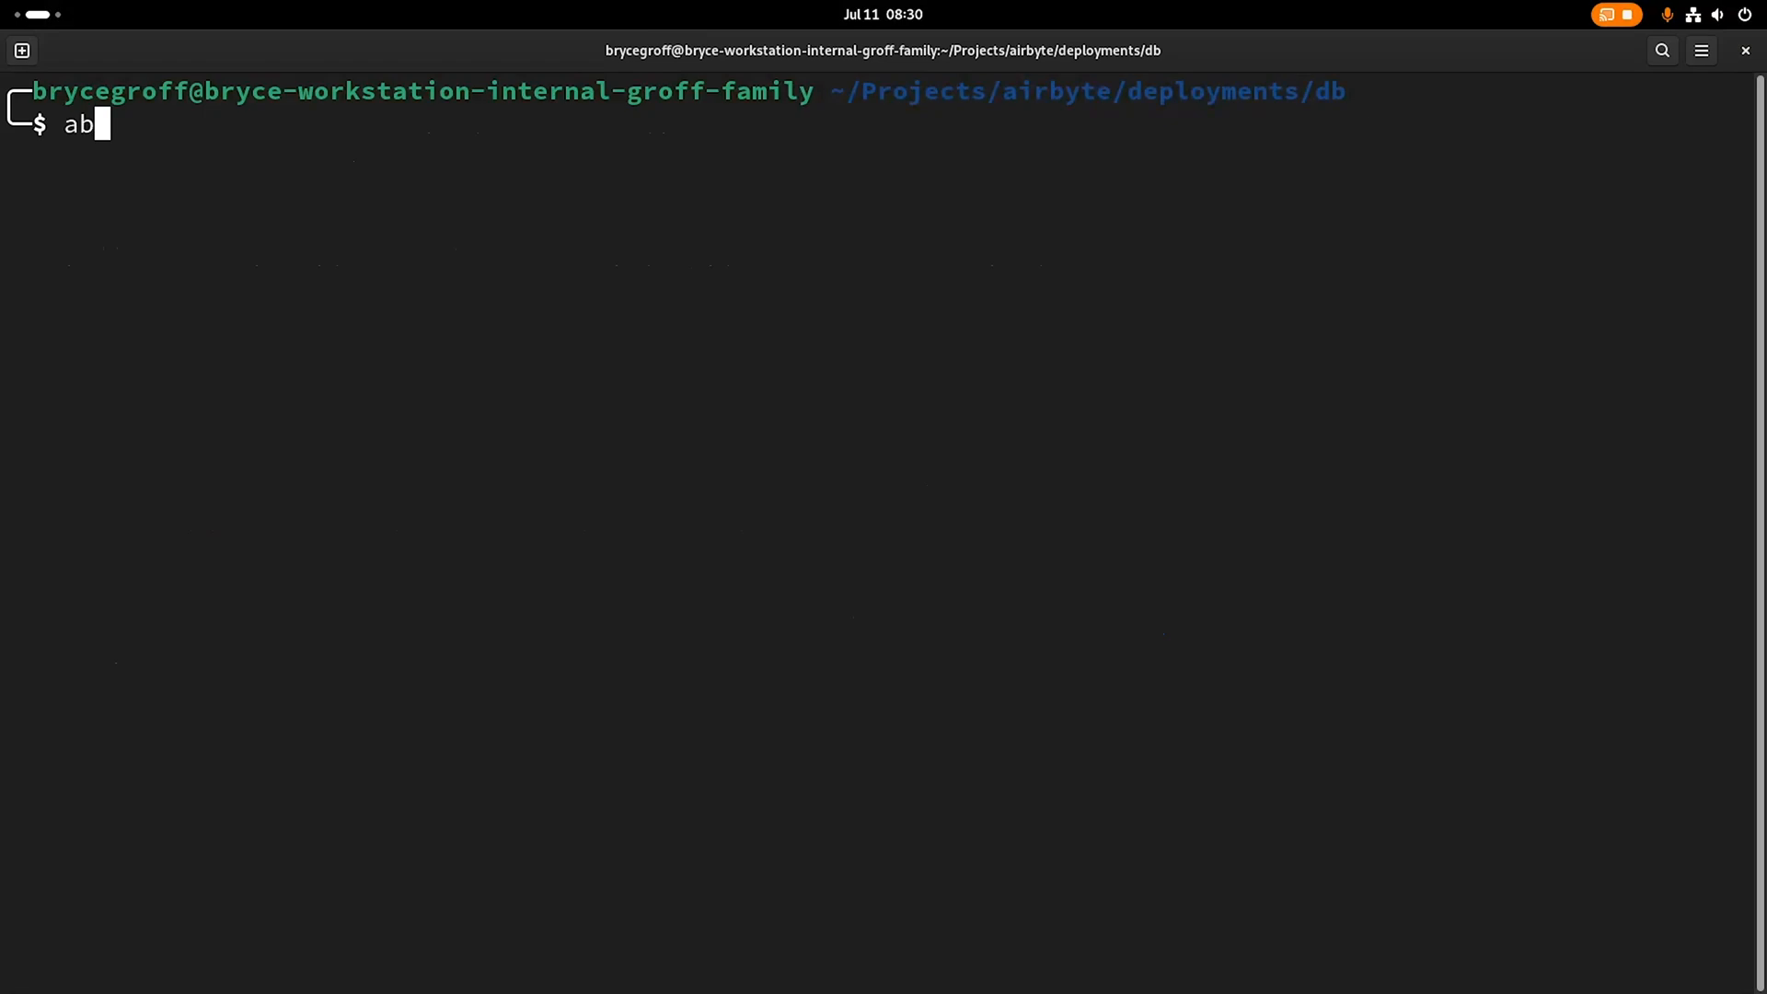
text(ctl l)
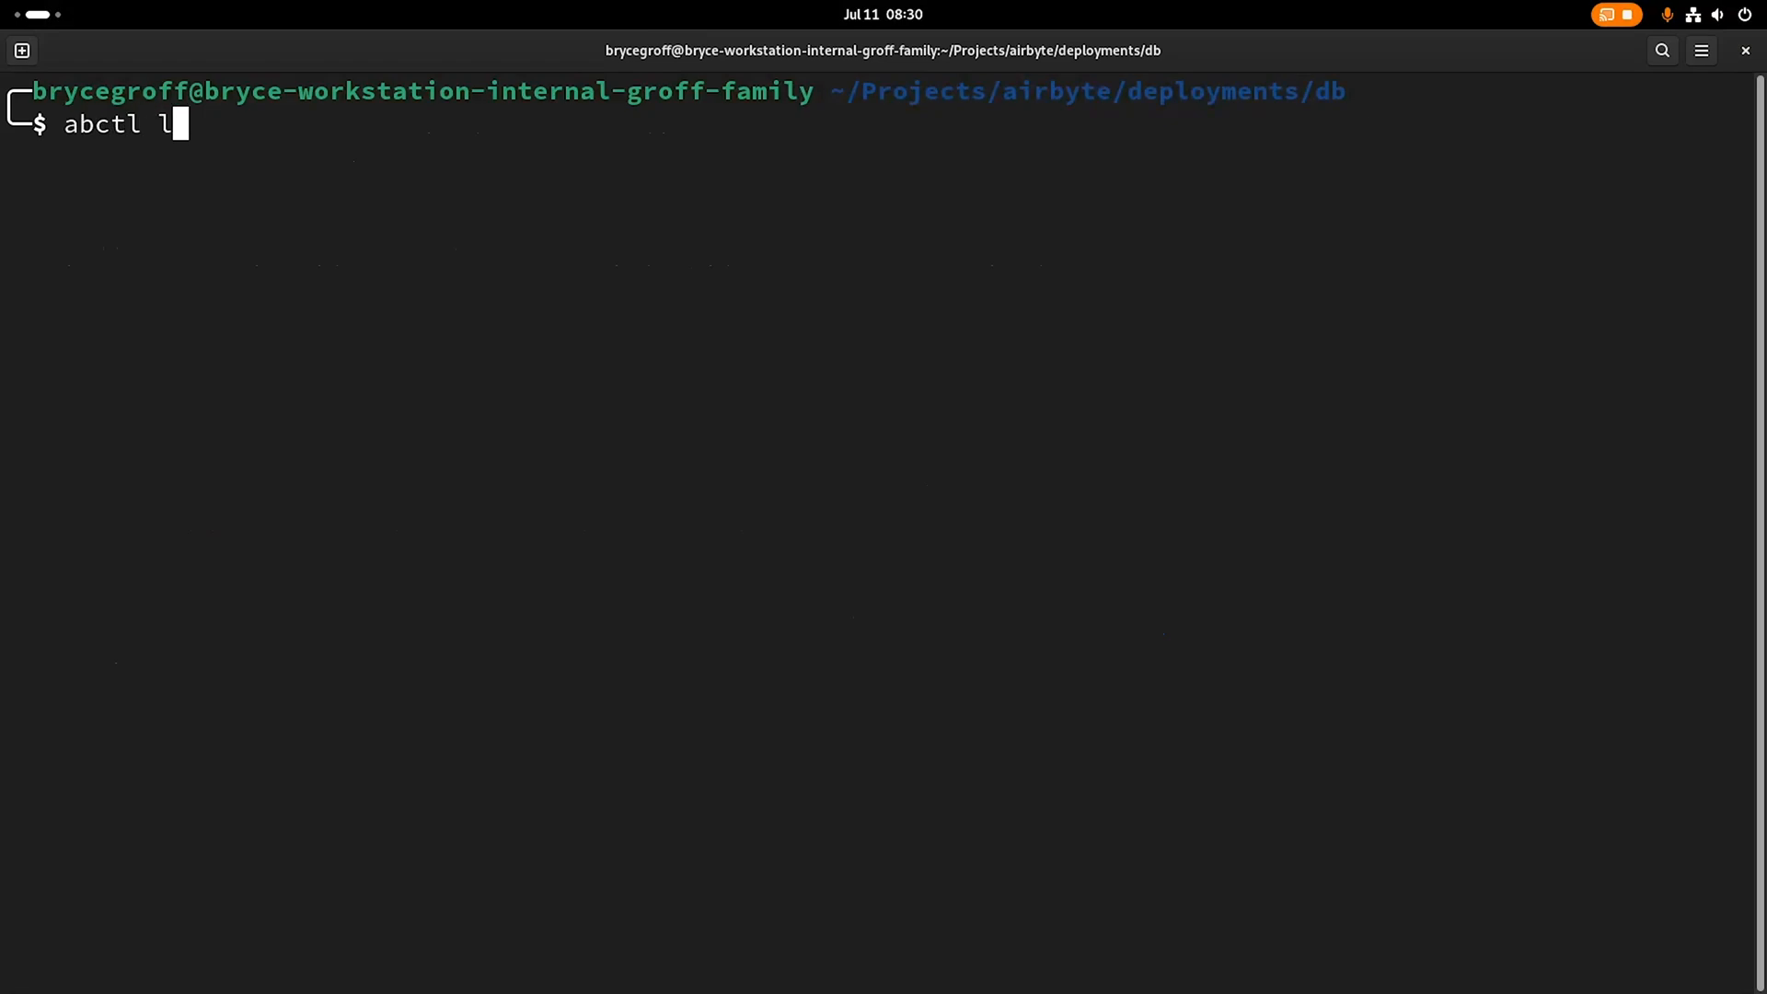
text(ocal install)
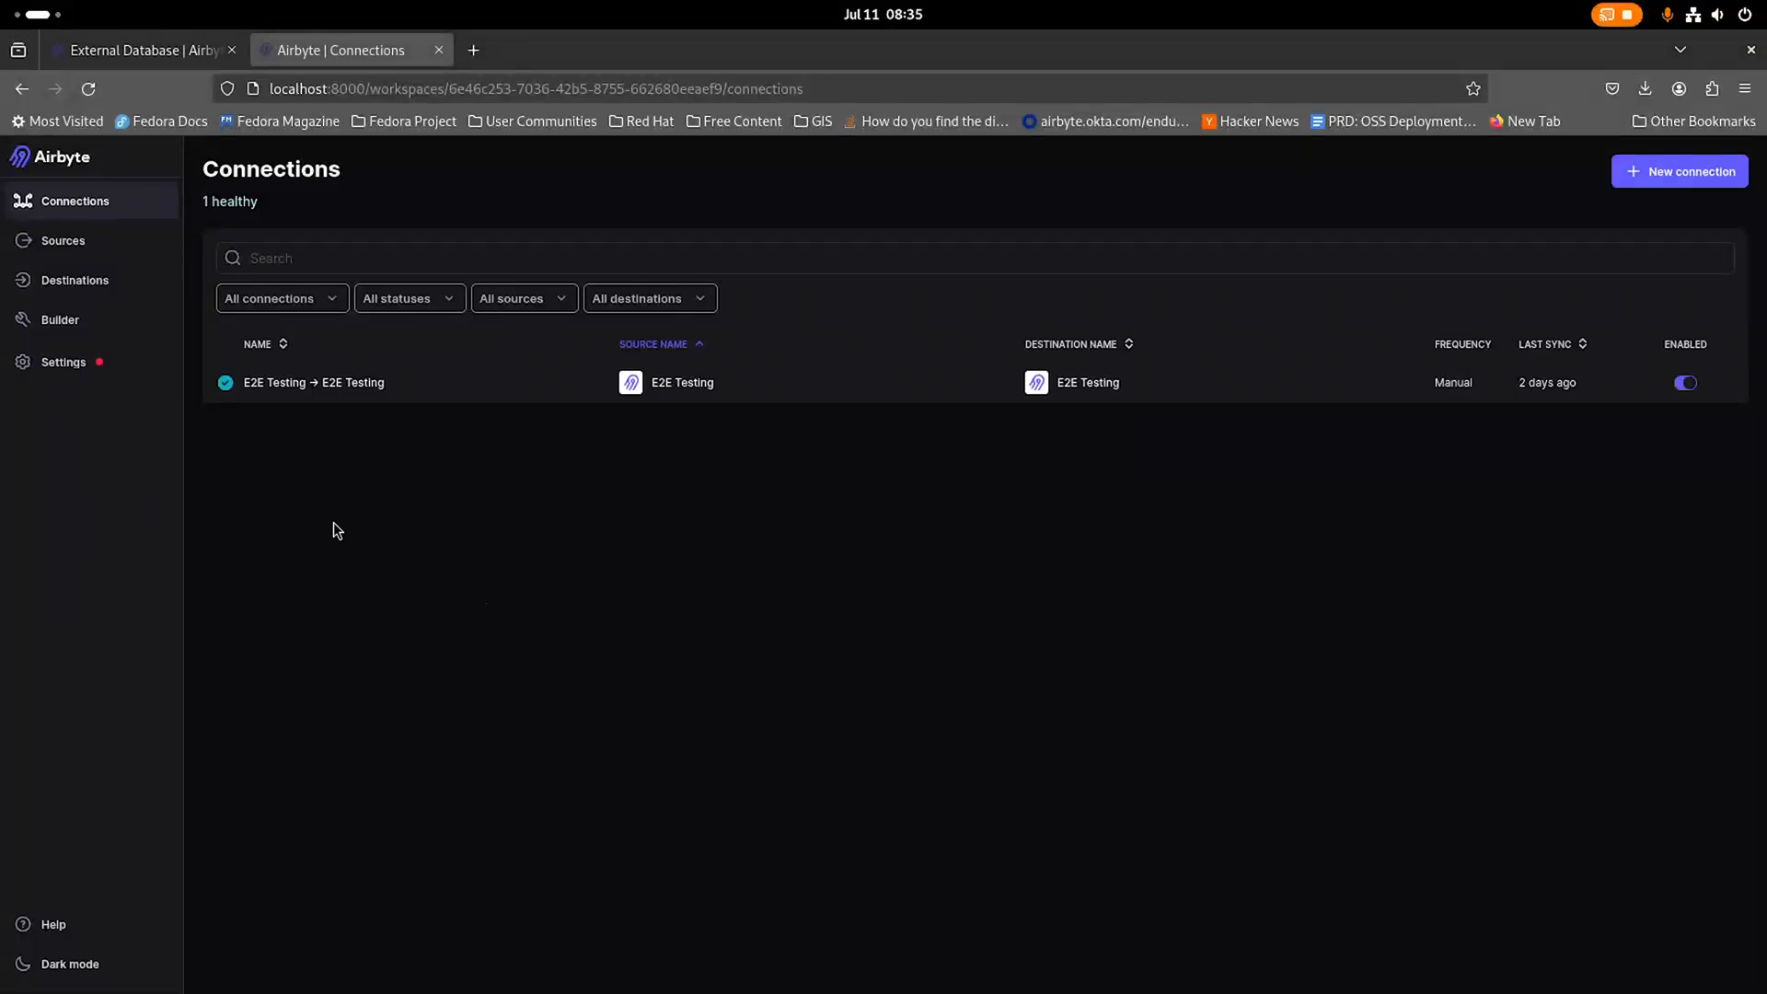
mouse_move(425, 403)
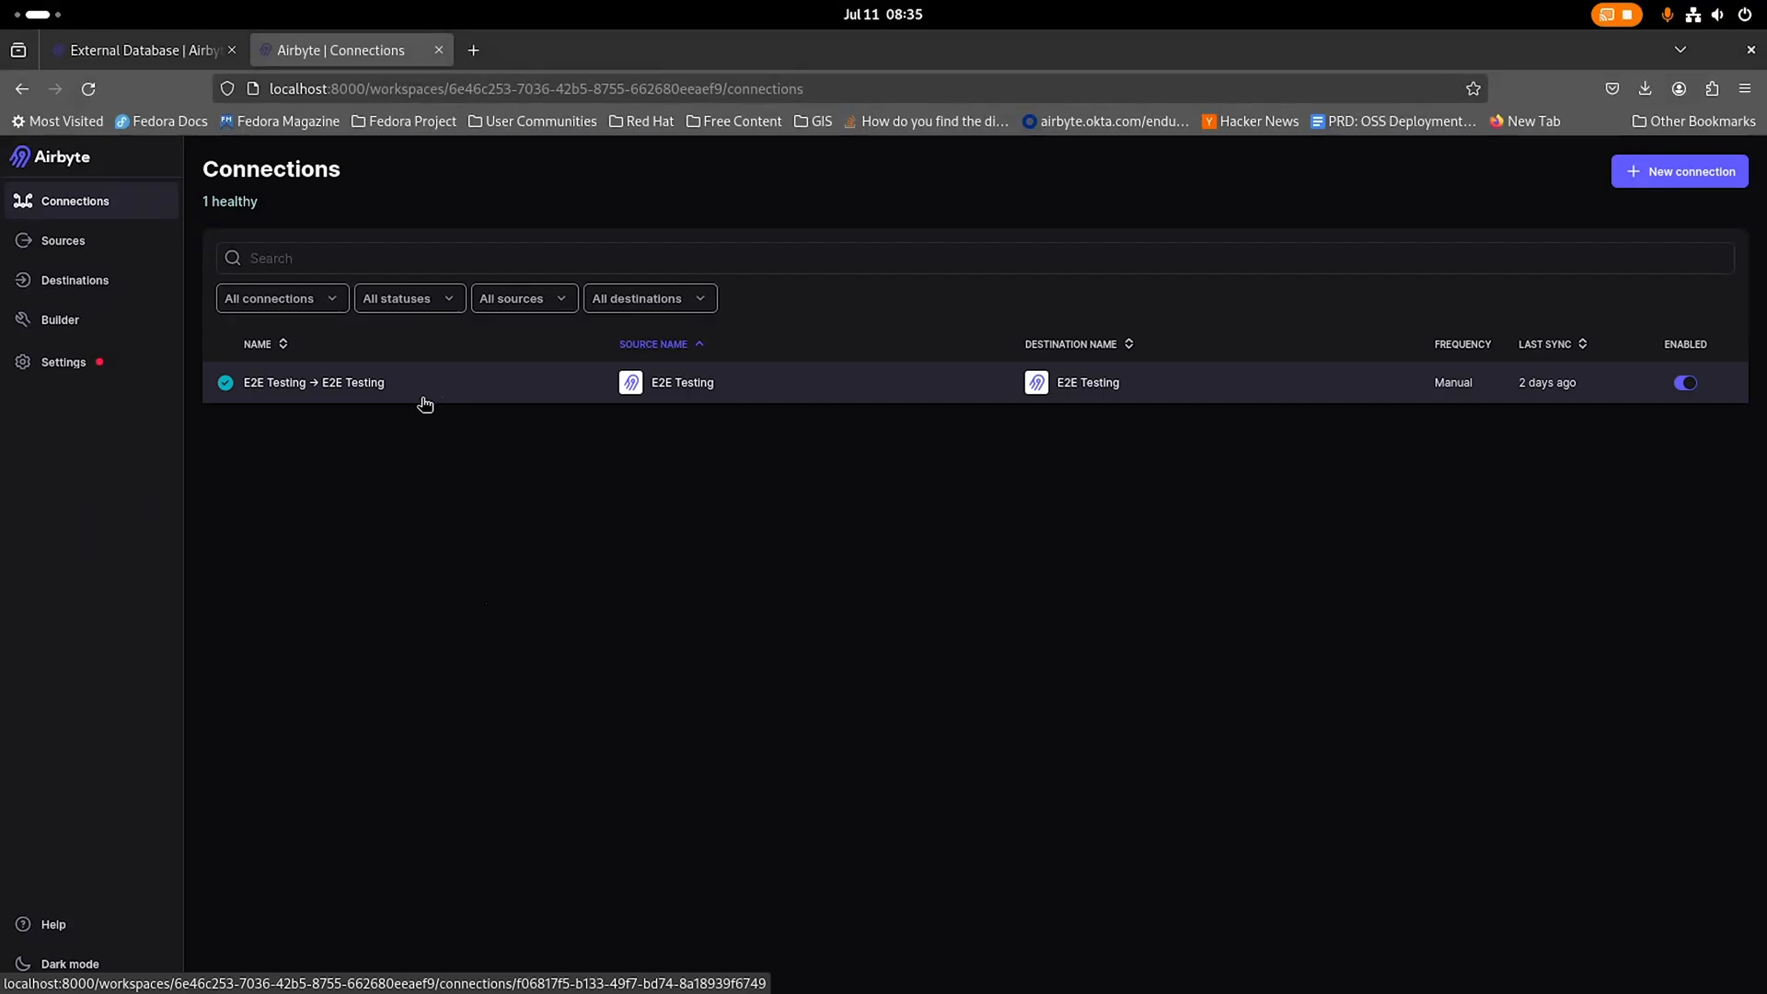
mouse_move(700, 428)
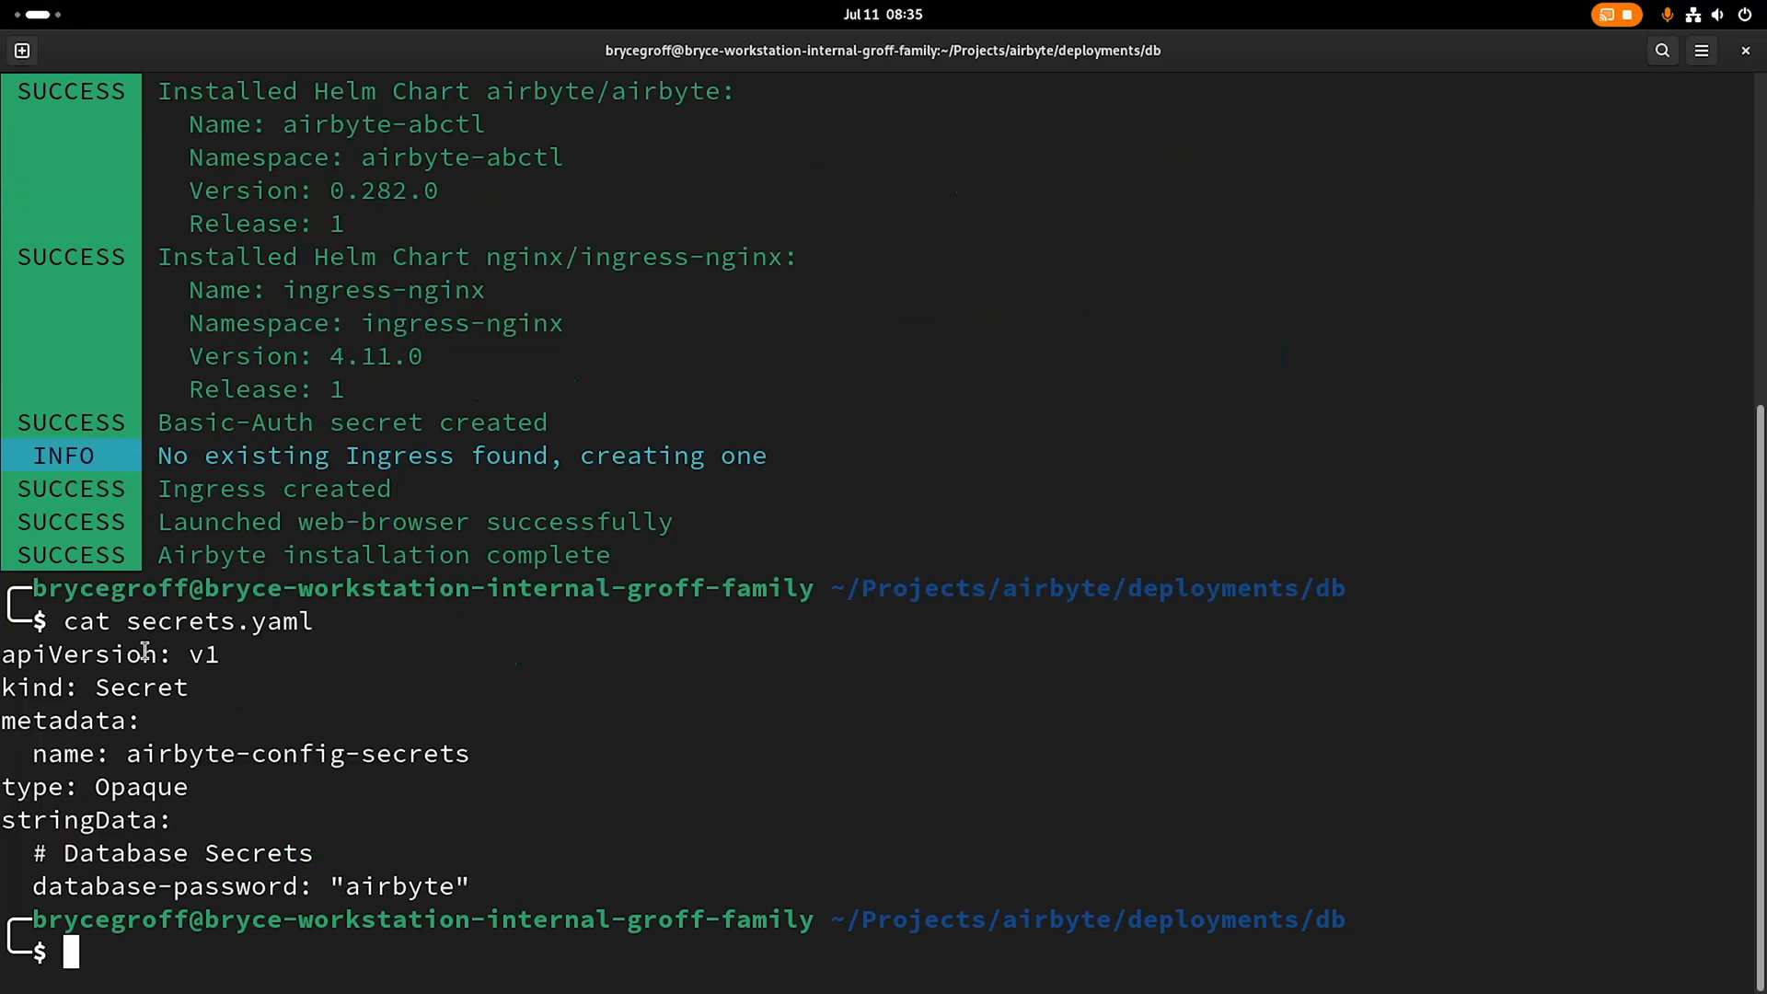
mouse_move(361, 839)
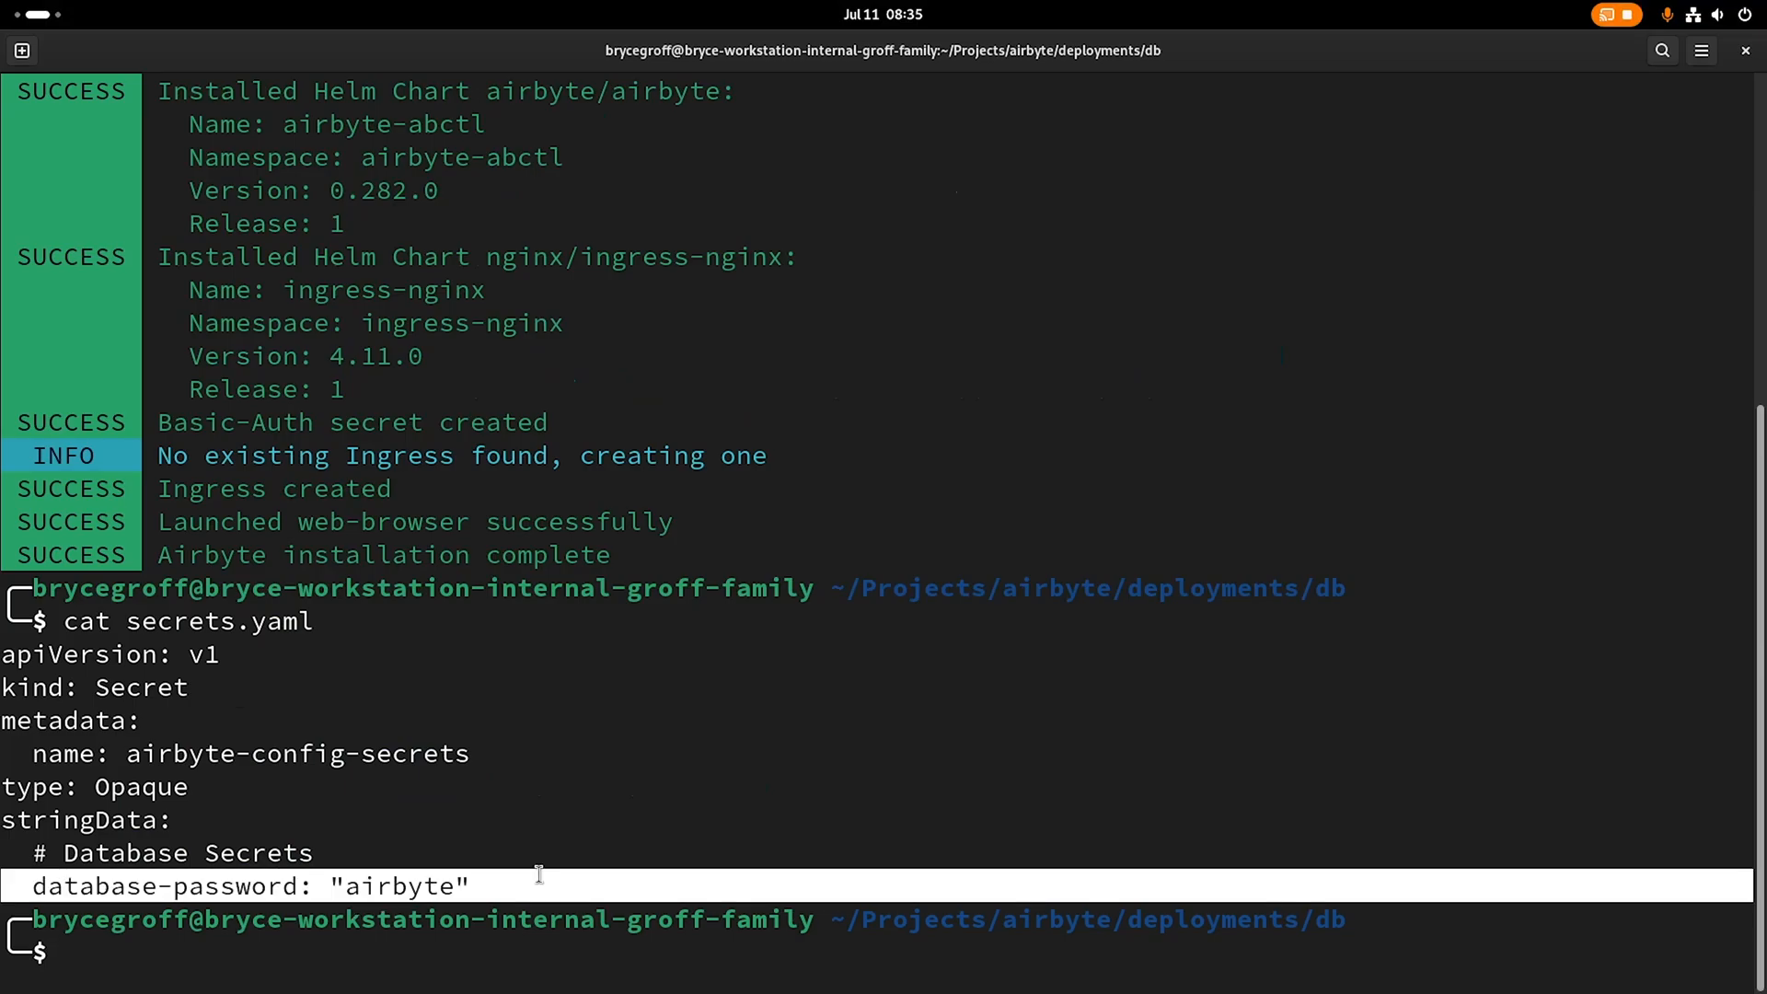
Display values.yaml with cat and scroll to review its contents.
text(cat values.yaml)
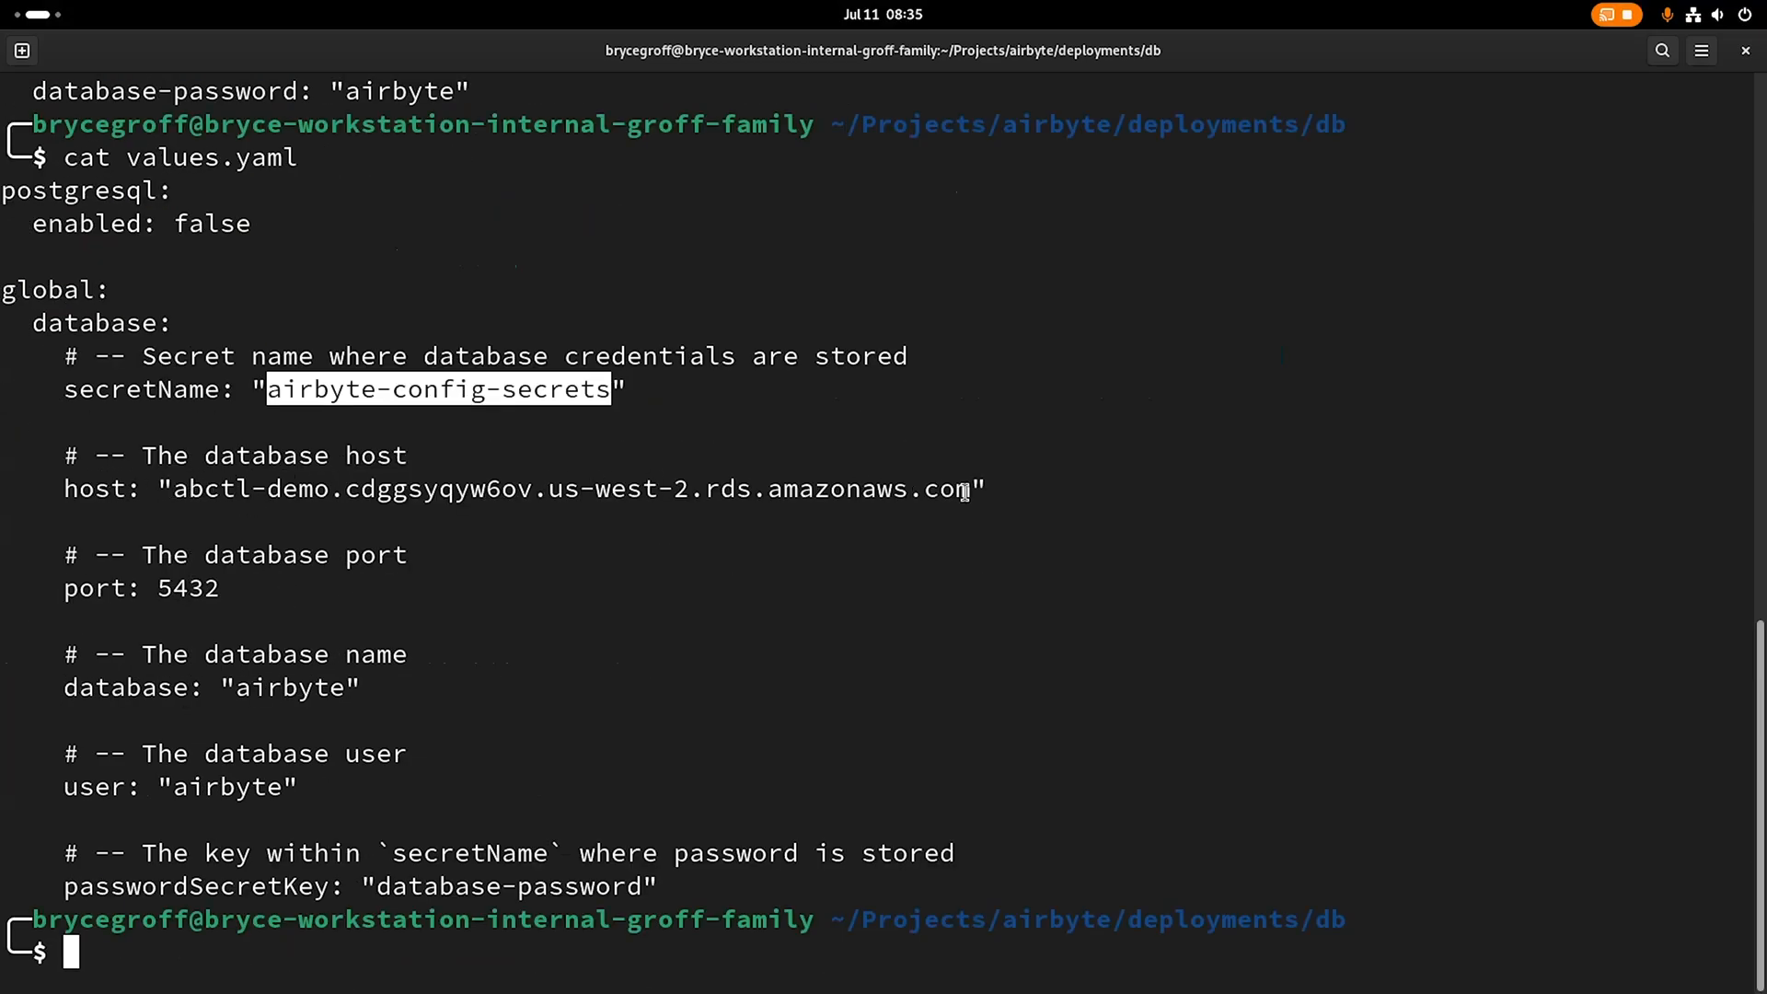
mouse_move(197, 769)
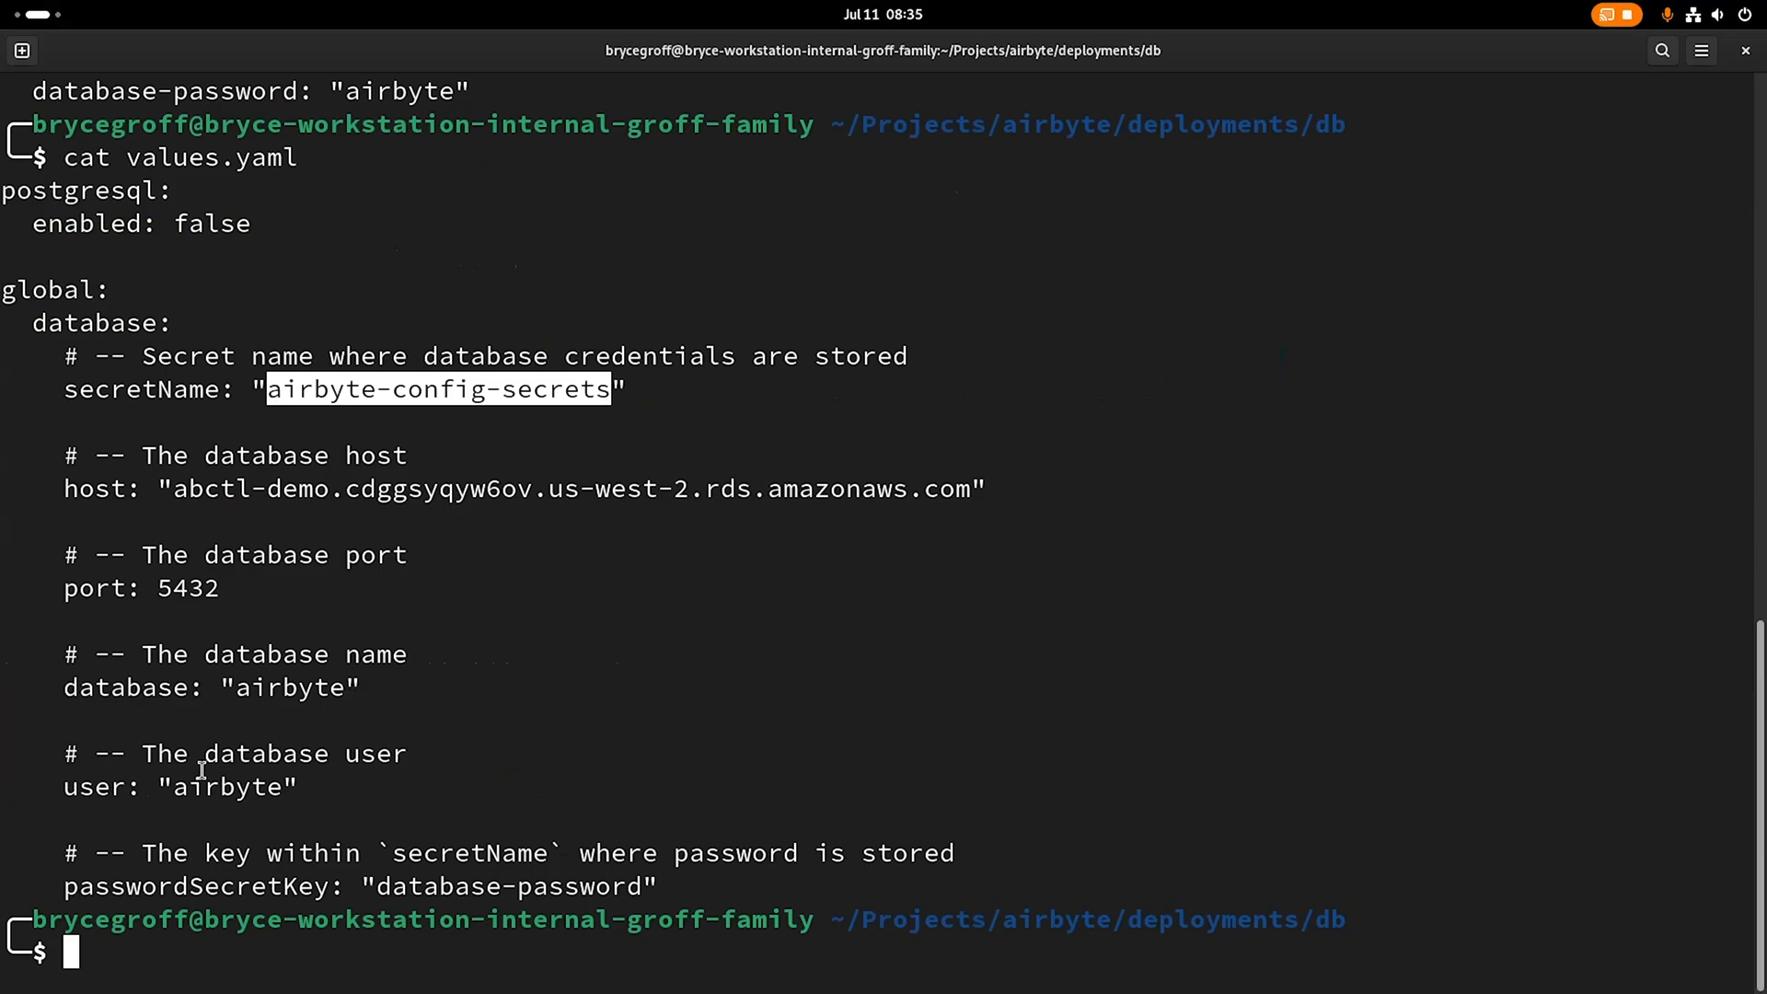
mouse_move(184, 903)
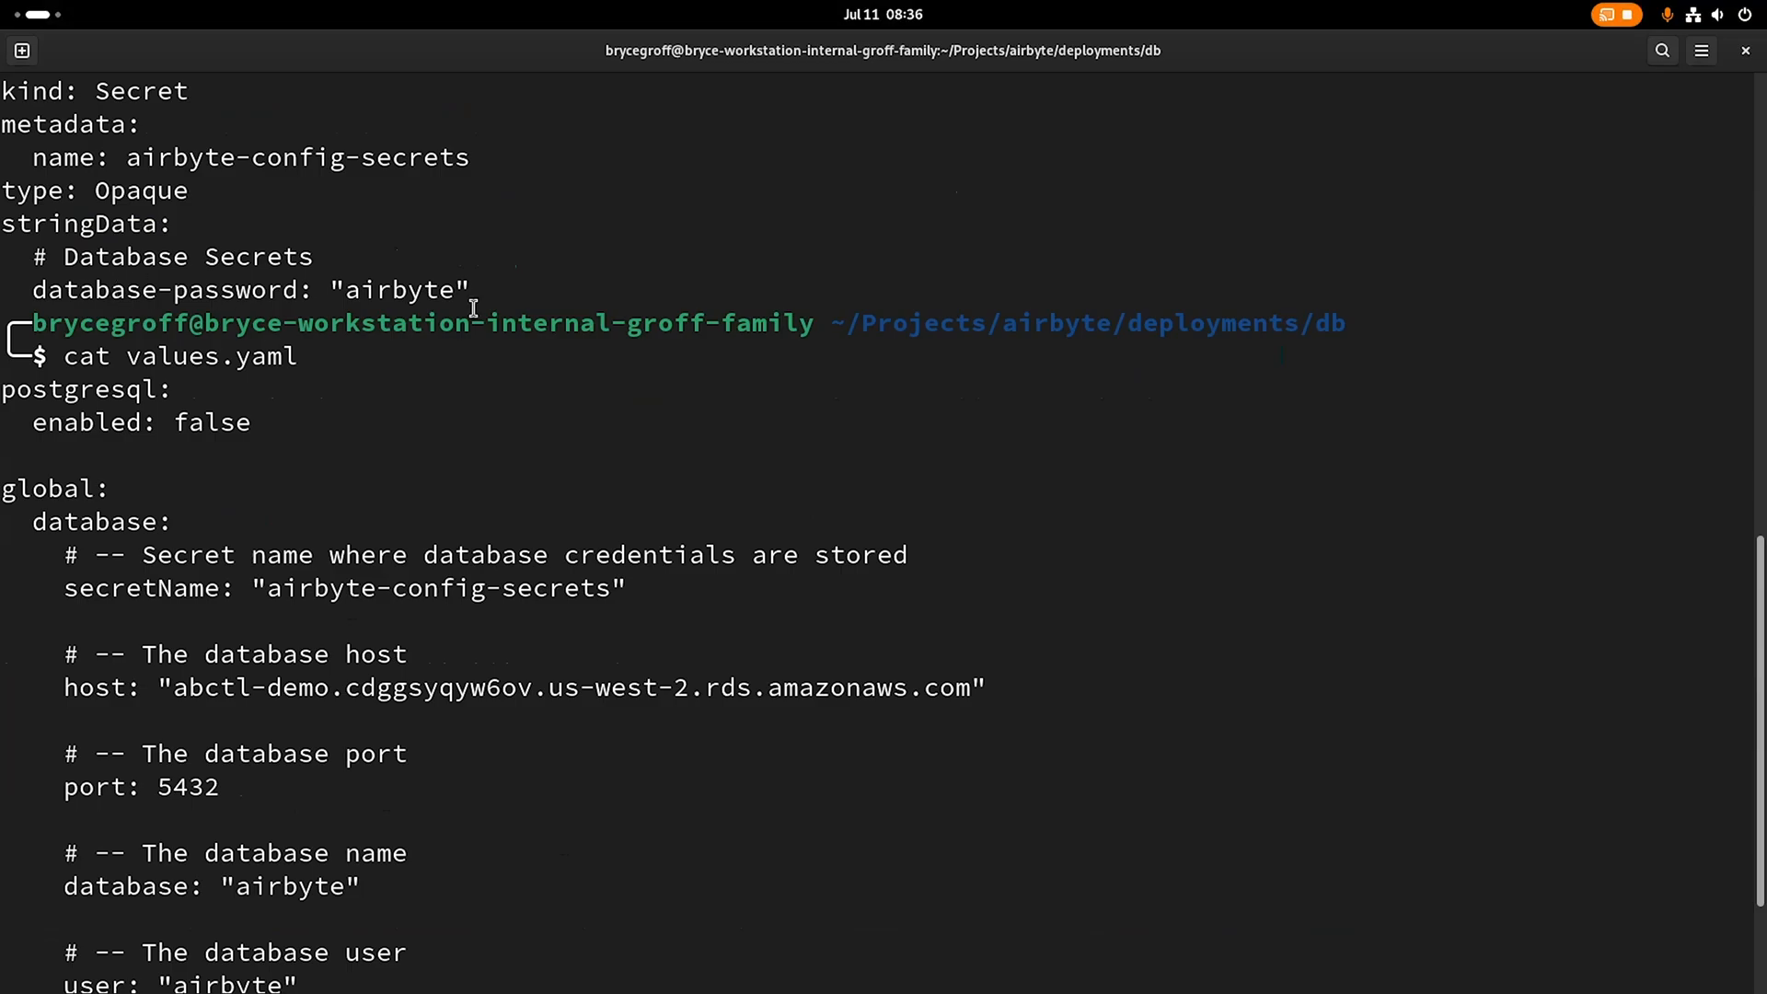
scroll(down, 3)
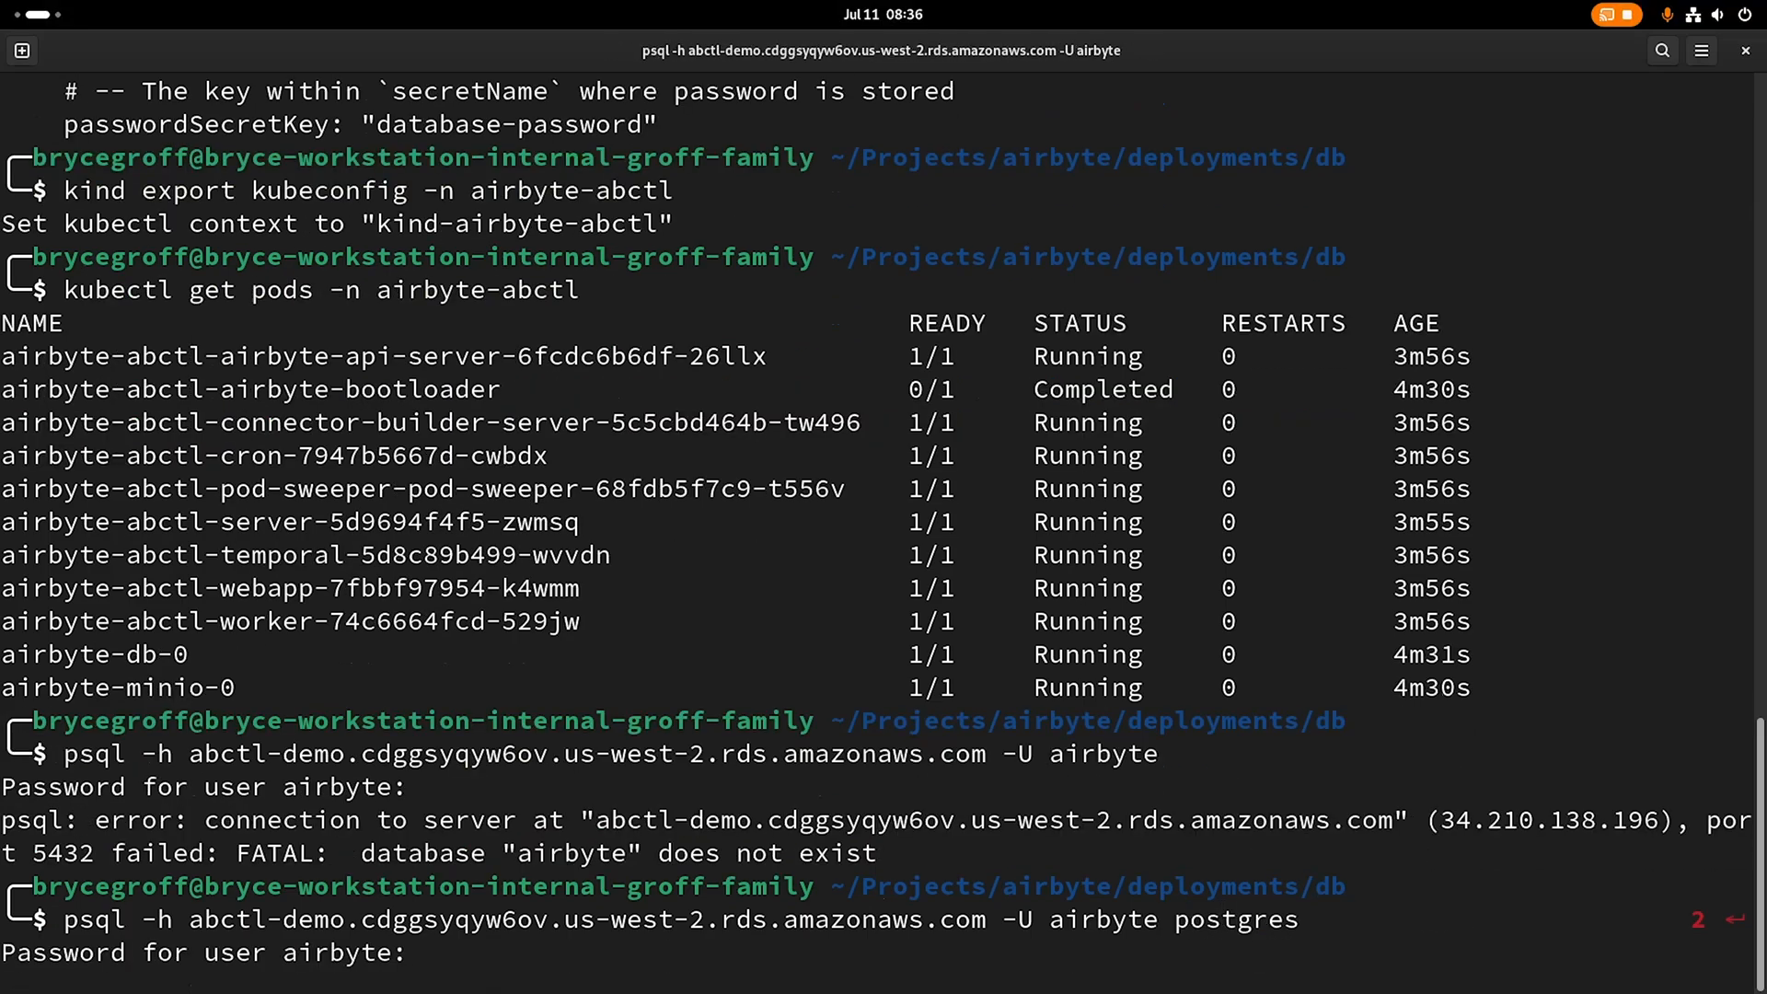
Log into the RDS postgres database, then CREATE DATABASE airbyte and temporal WITH OWNER airbyte.
key(Return)
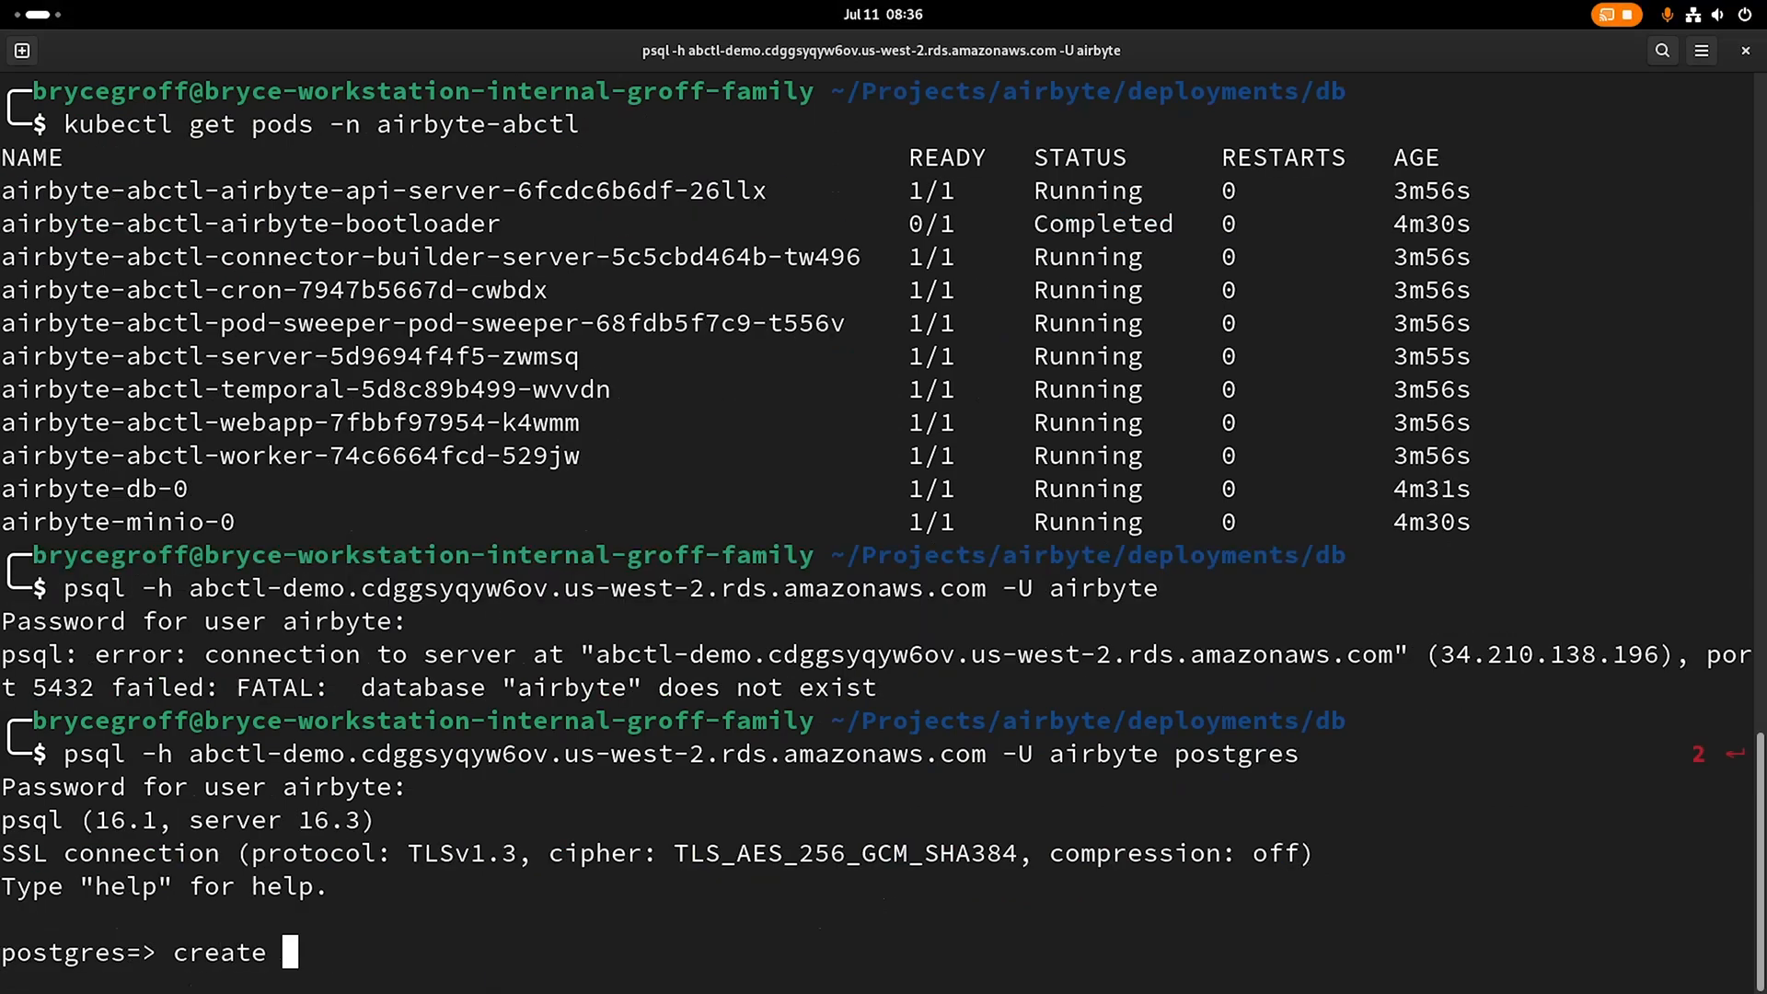
text(database)
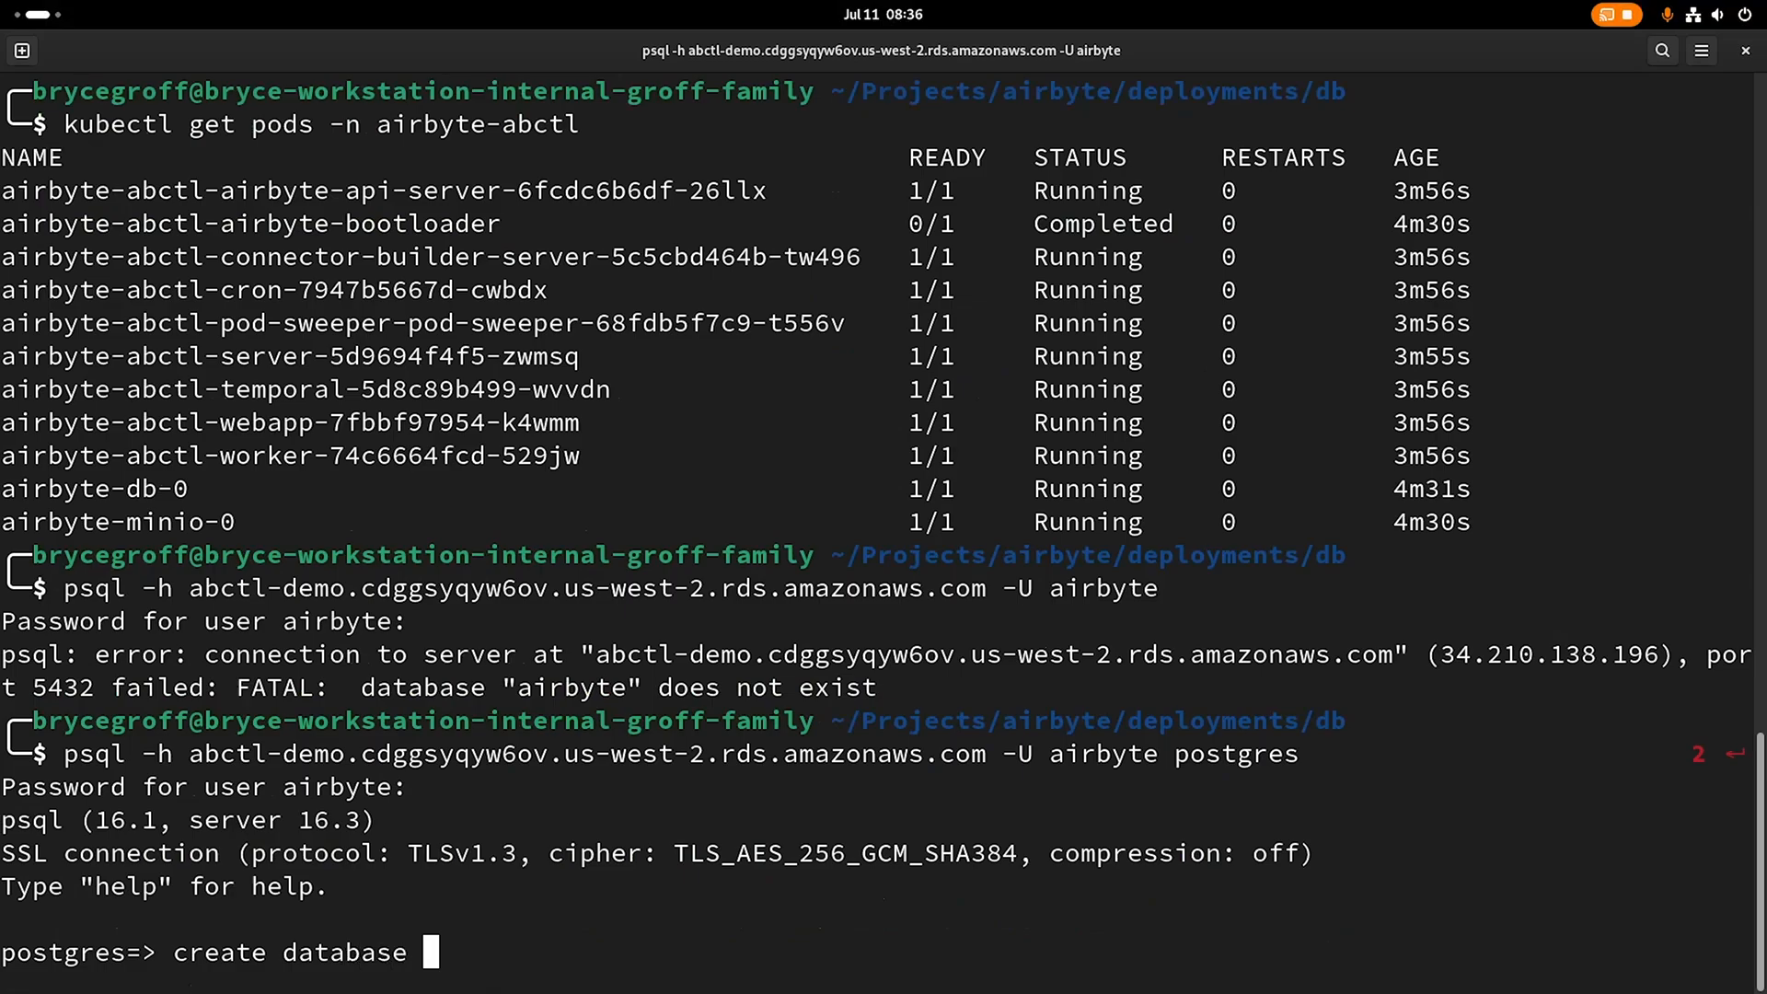
text(airbyte with owner airbyte;)
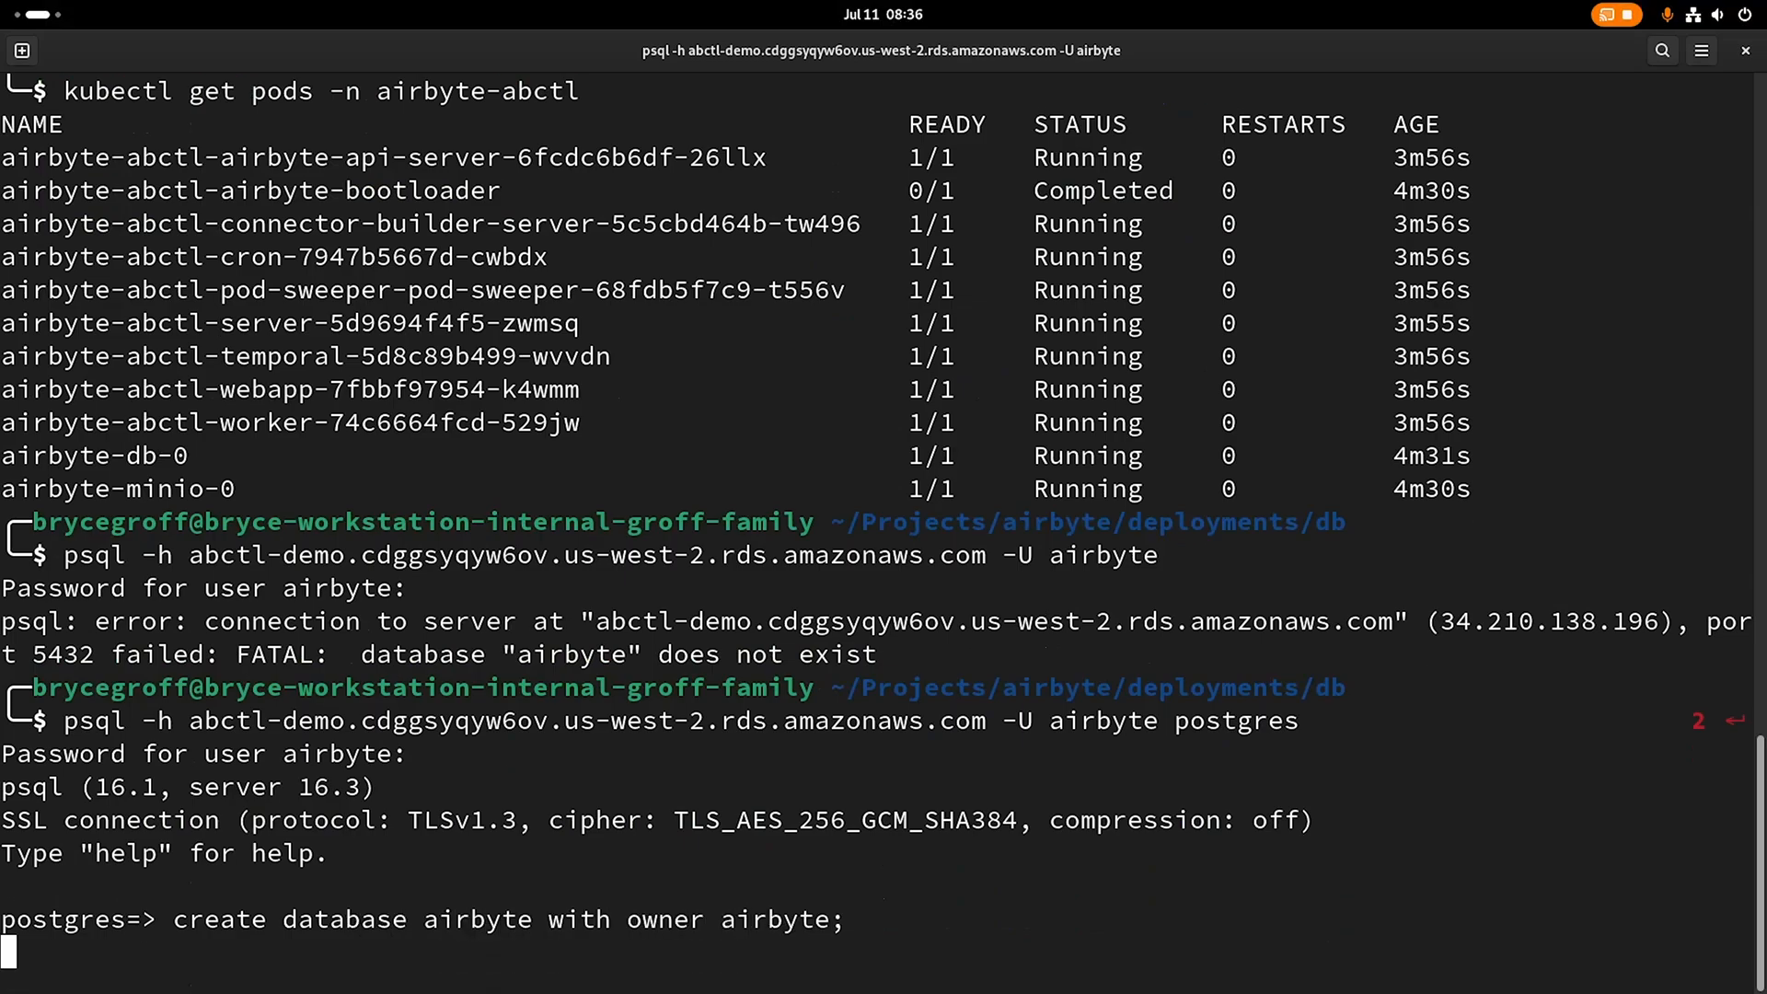
key(Return)
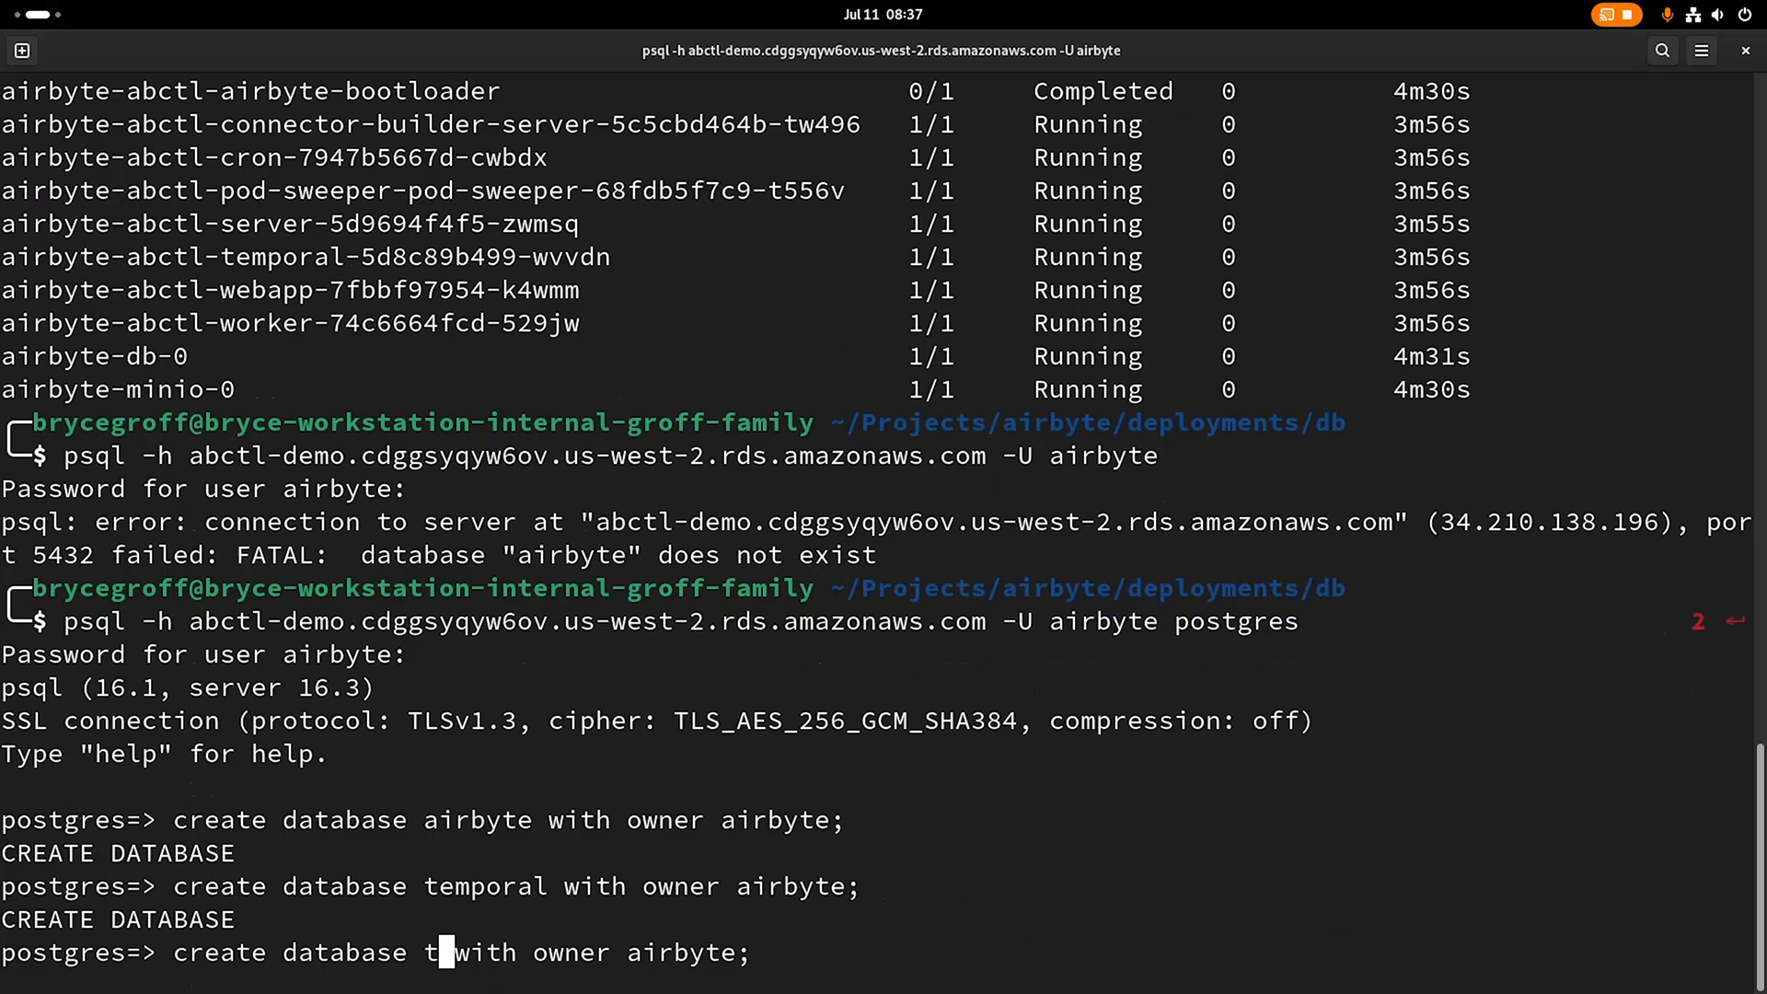
text(em)
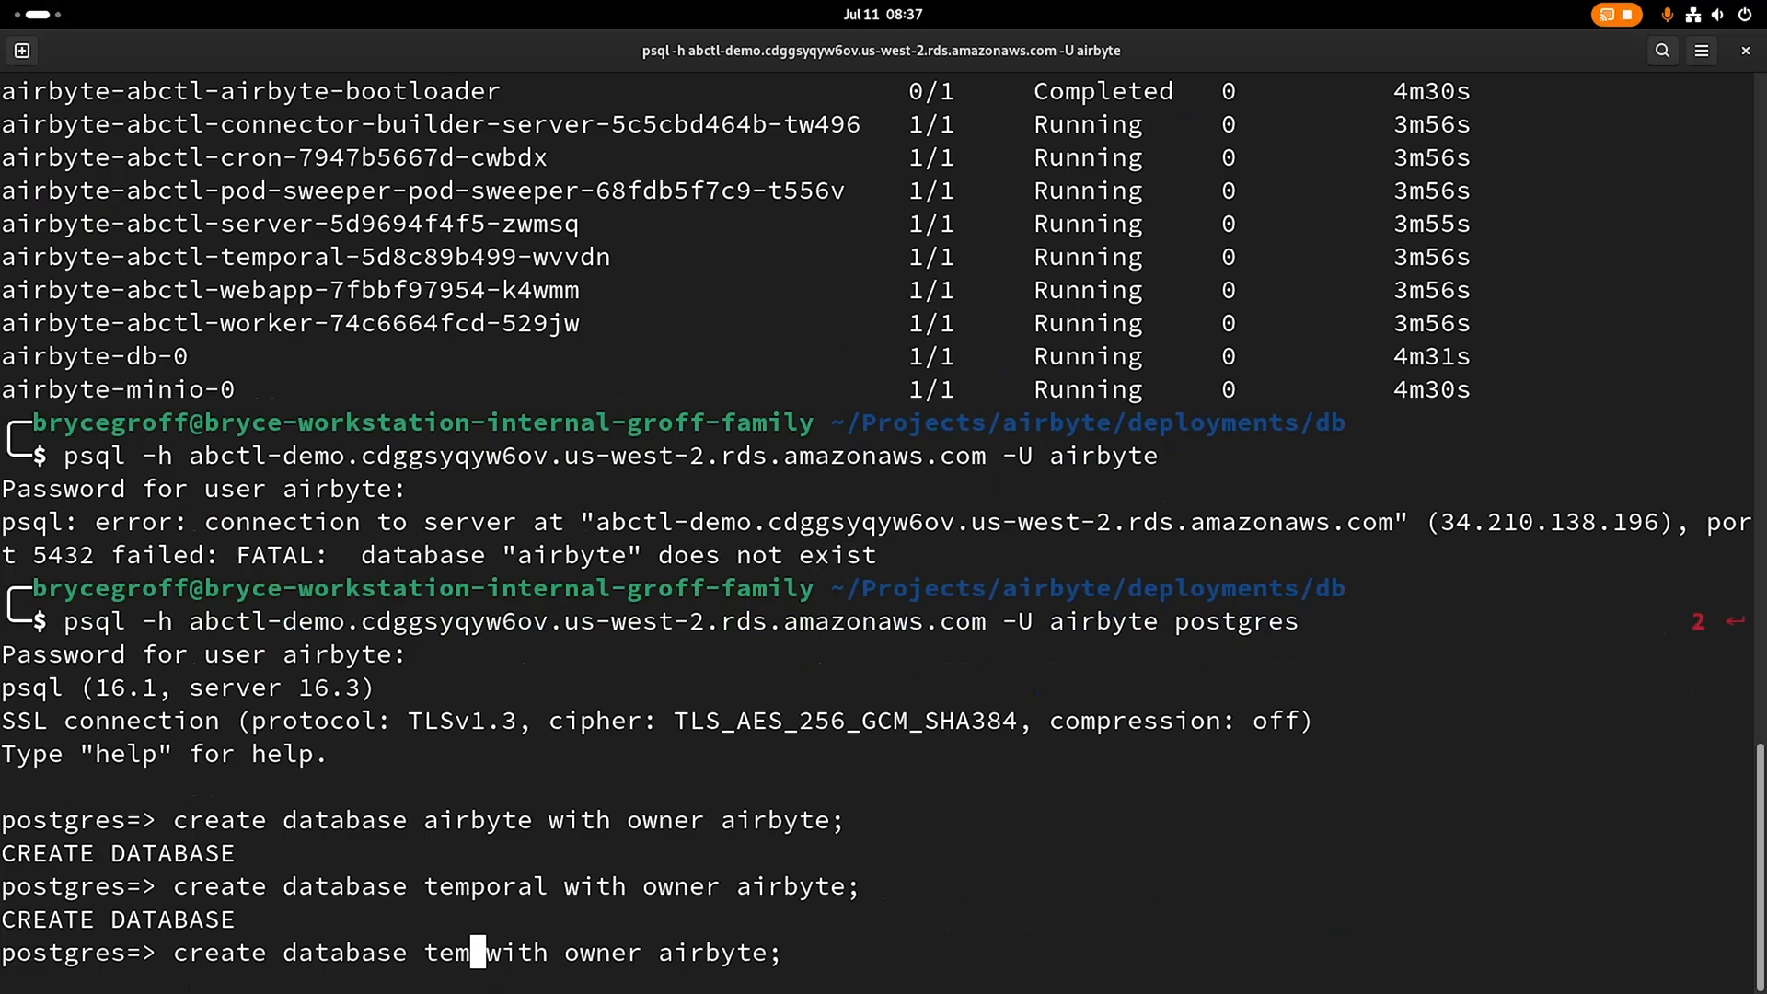
text(poral_vi)
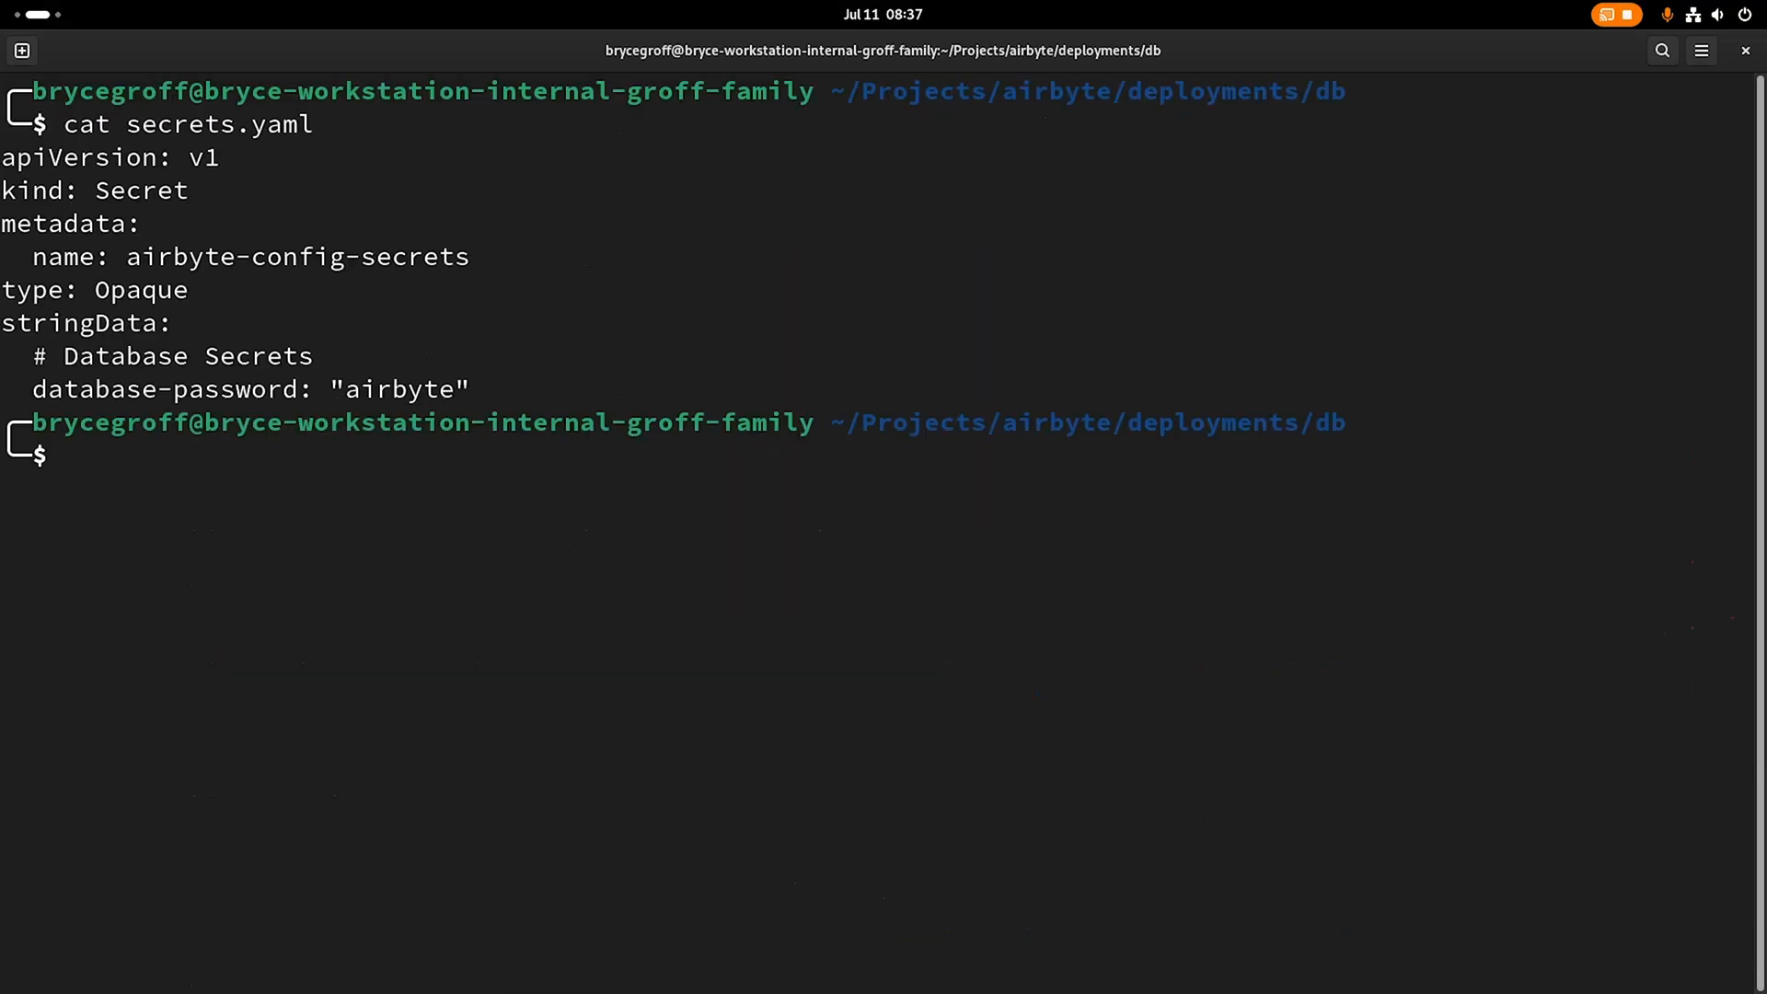
Apply secrets.yaml to the airbyte-abctl namespace with kubectl apply.
text(ku)
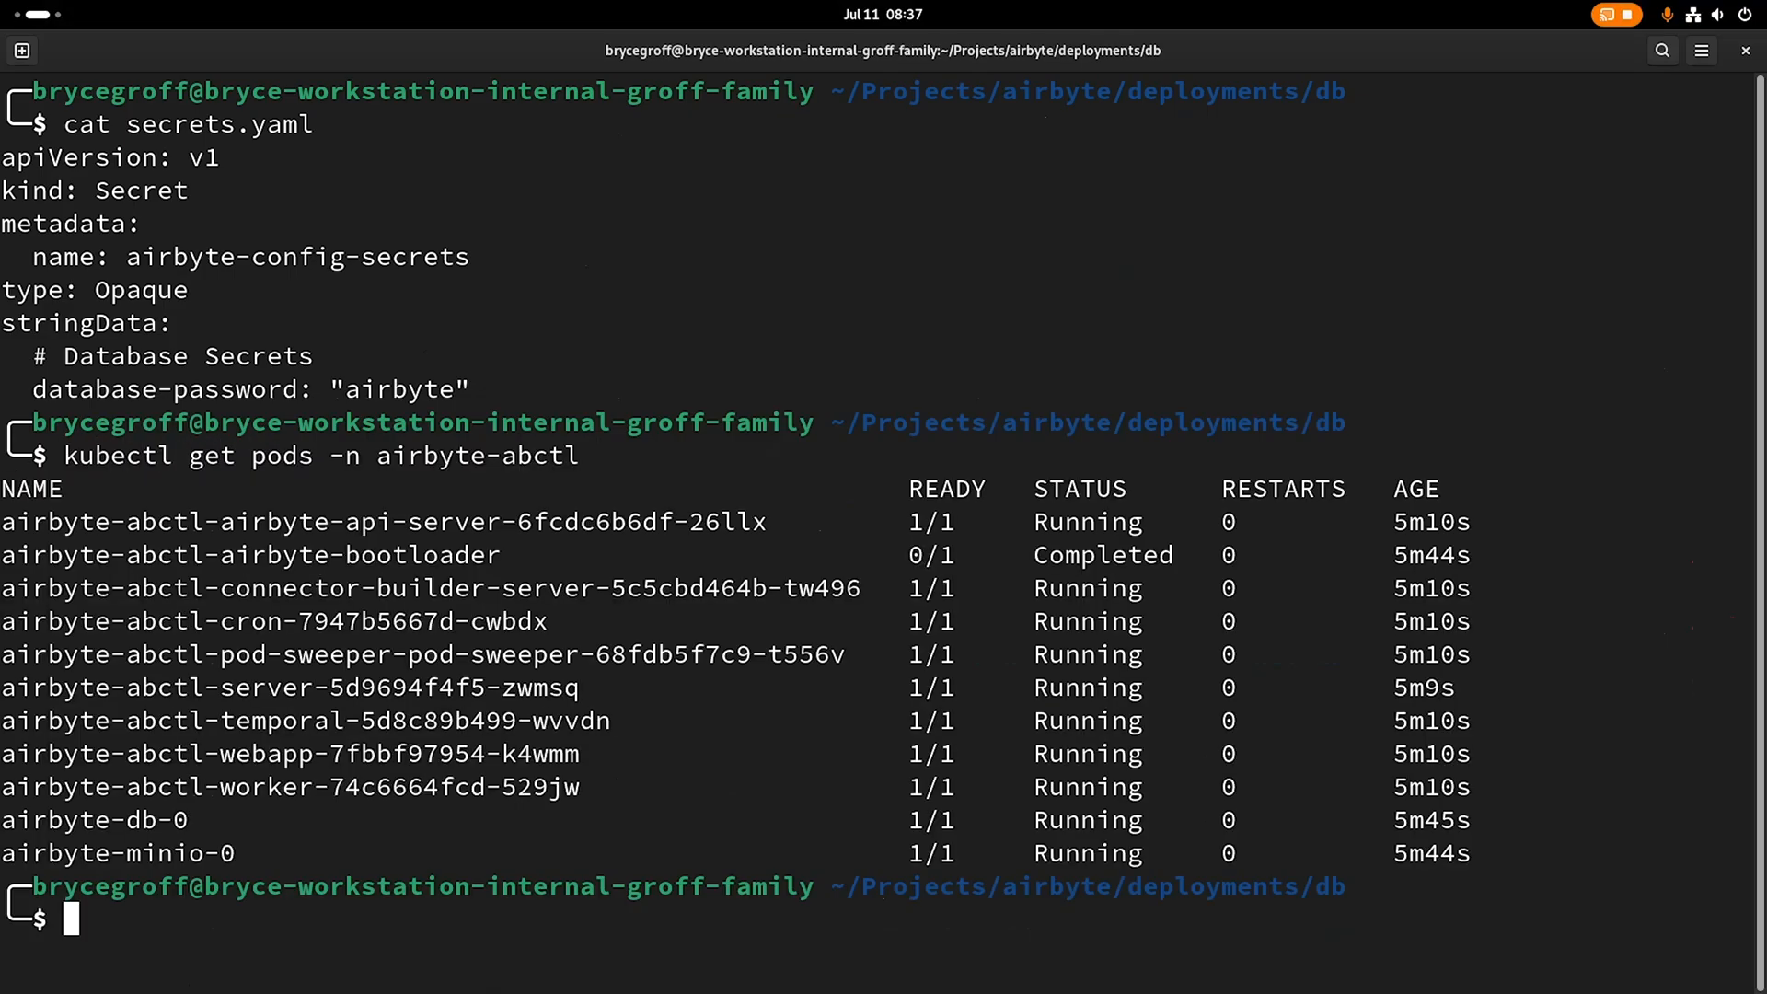
text(kubectl apply)
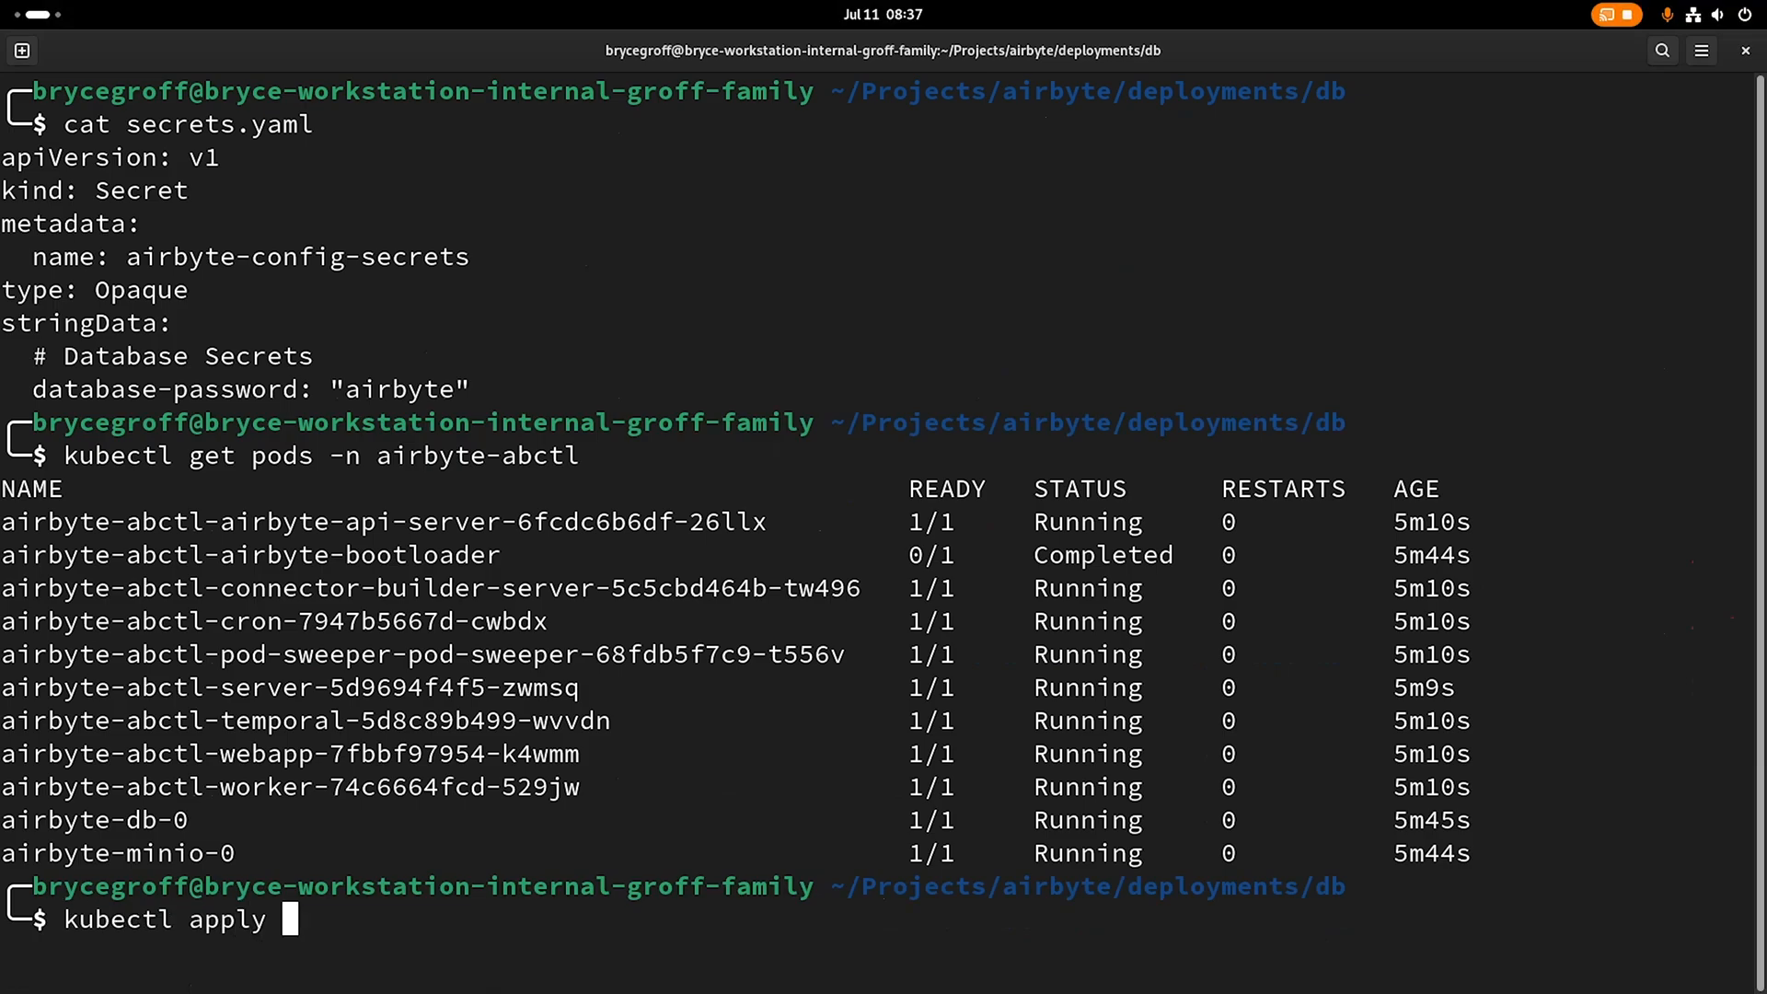
text(-f se)
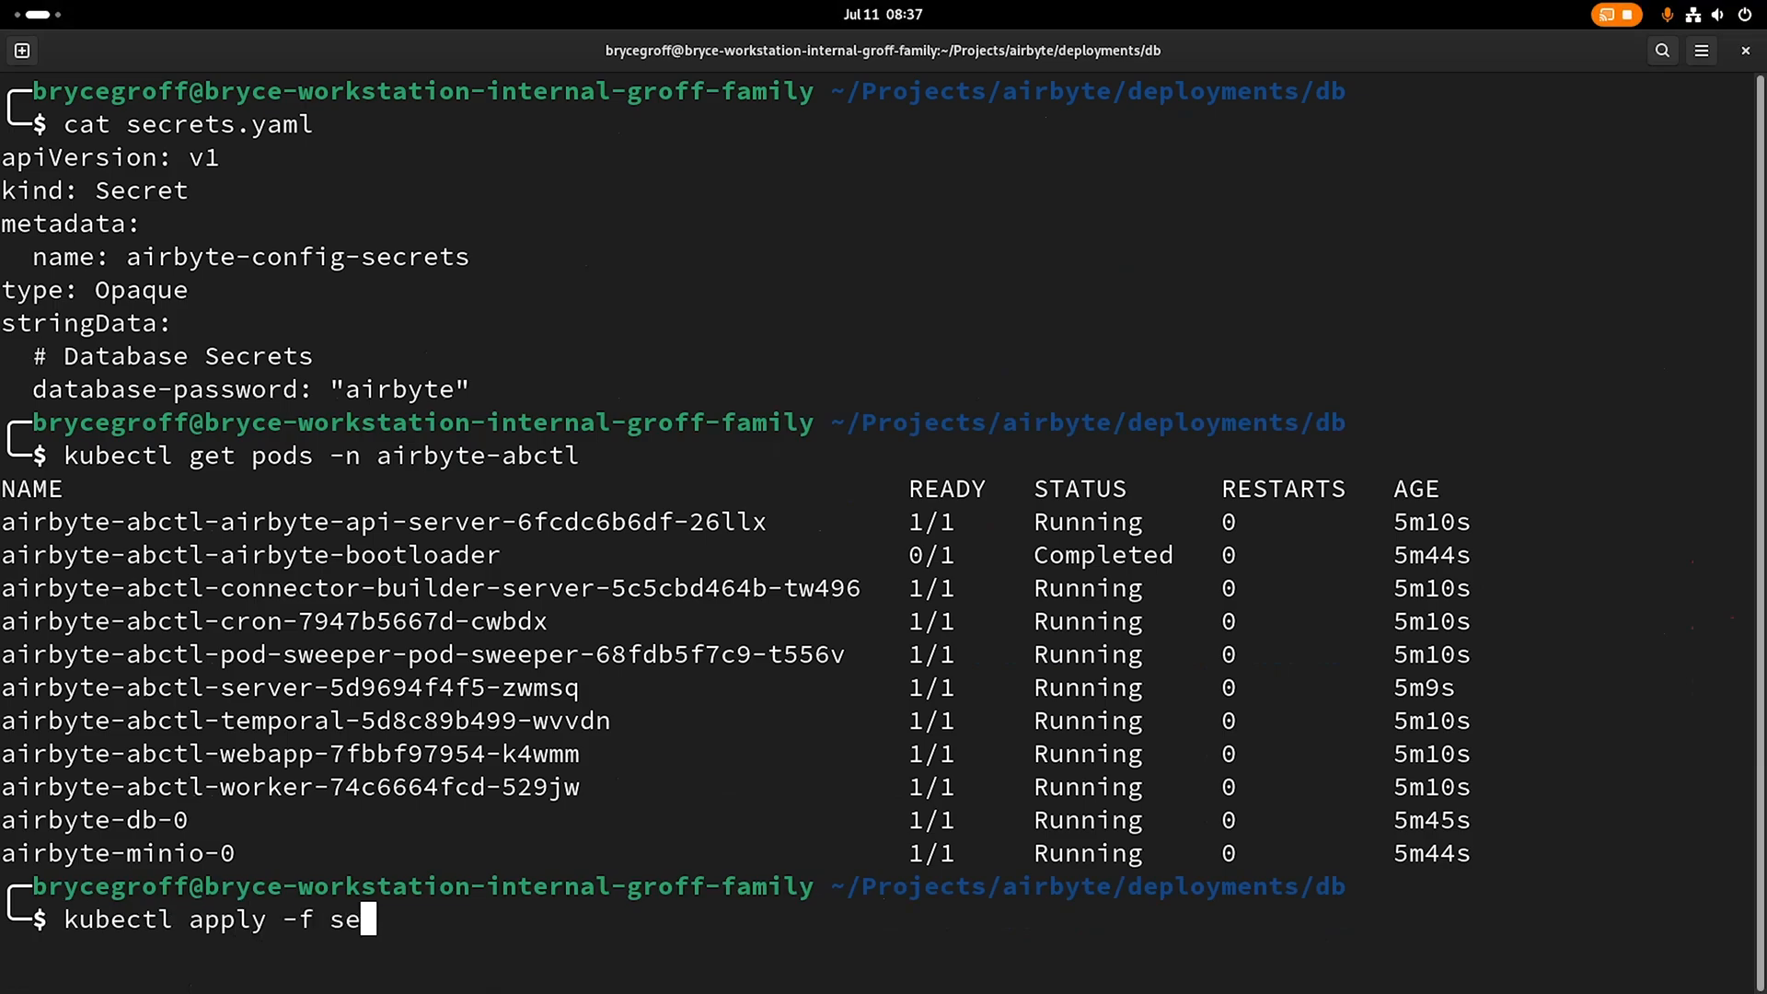
text(crets.yaml -n)
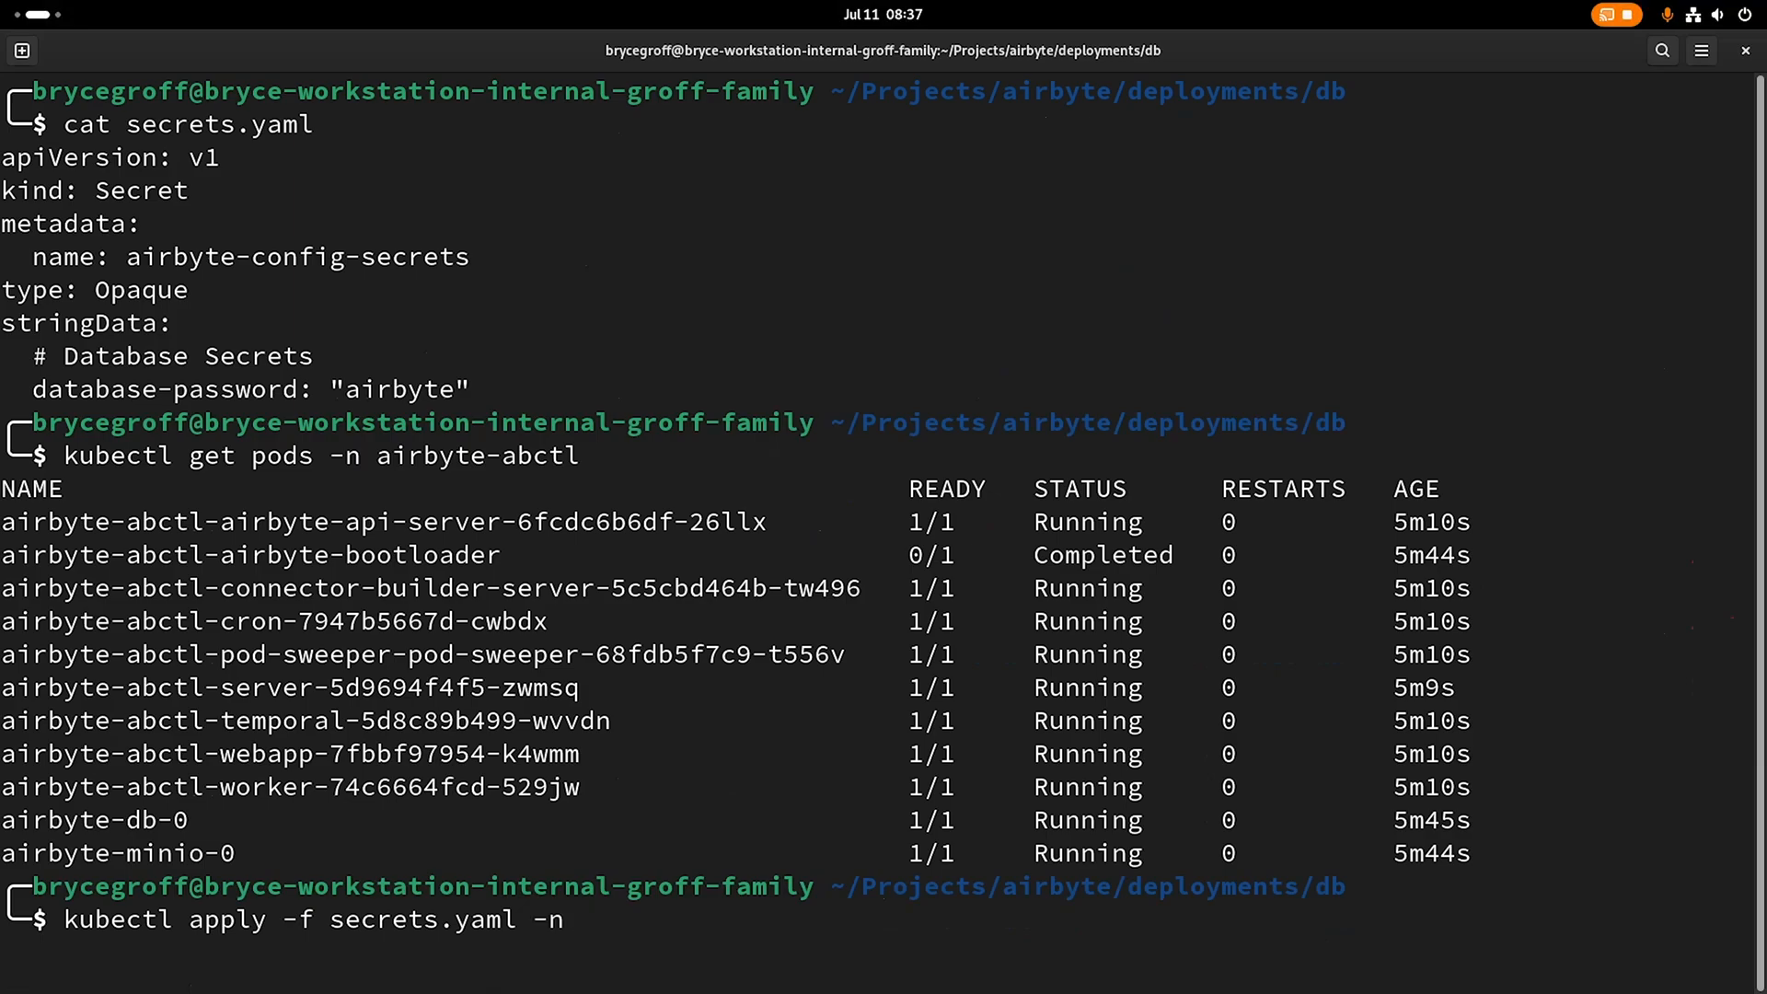
text(airby)
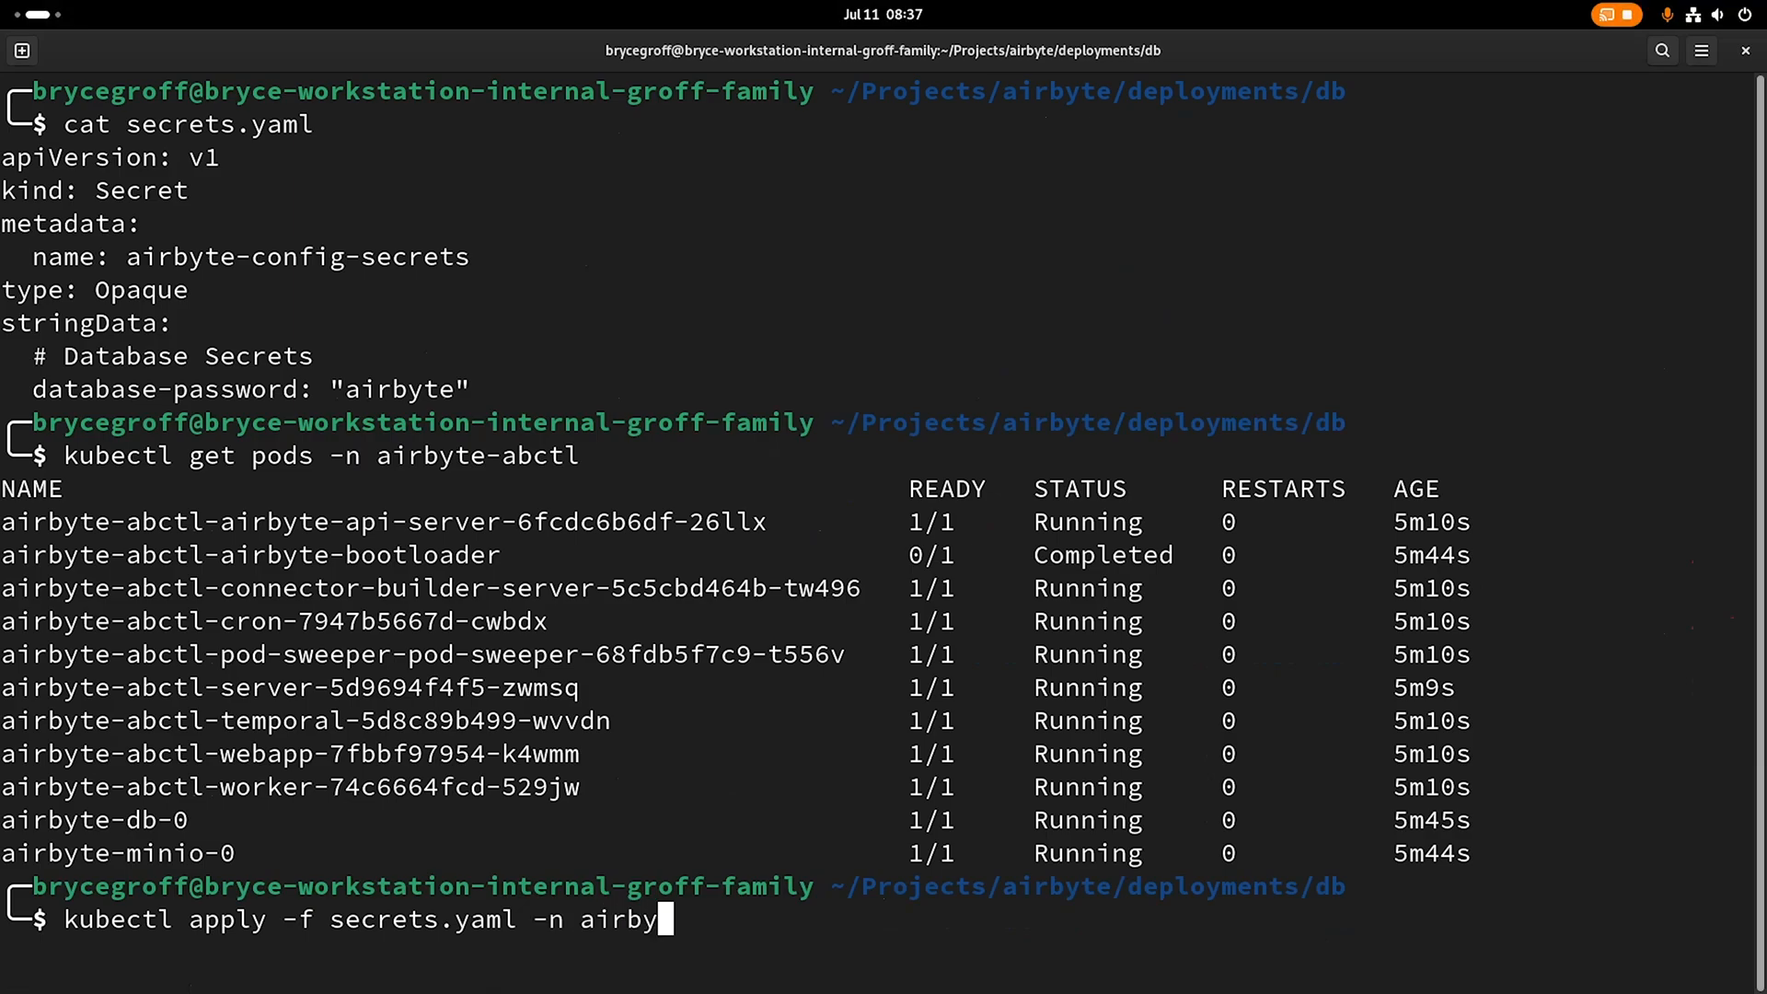
text(te-abctl)
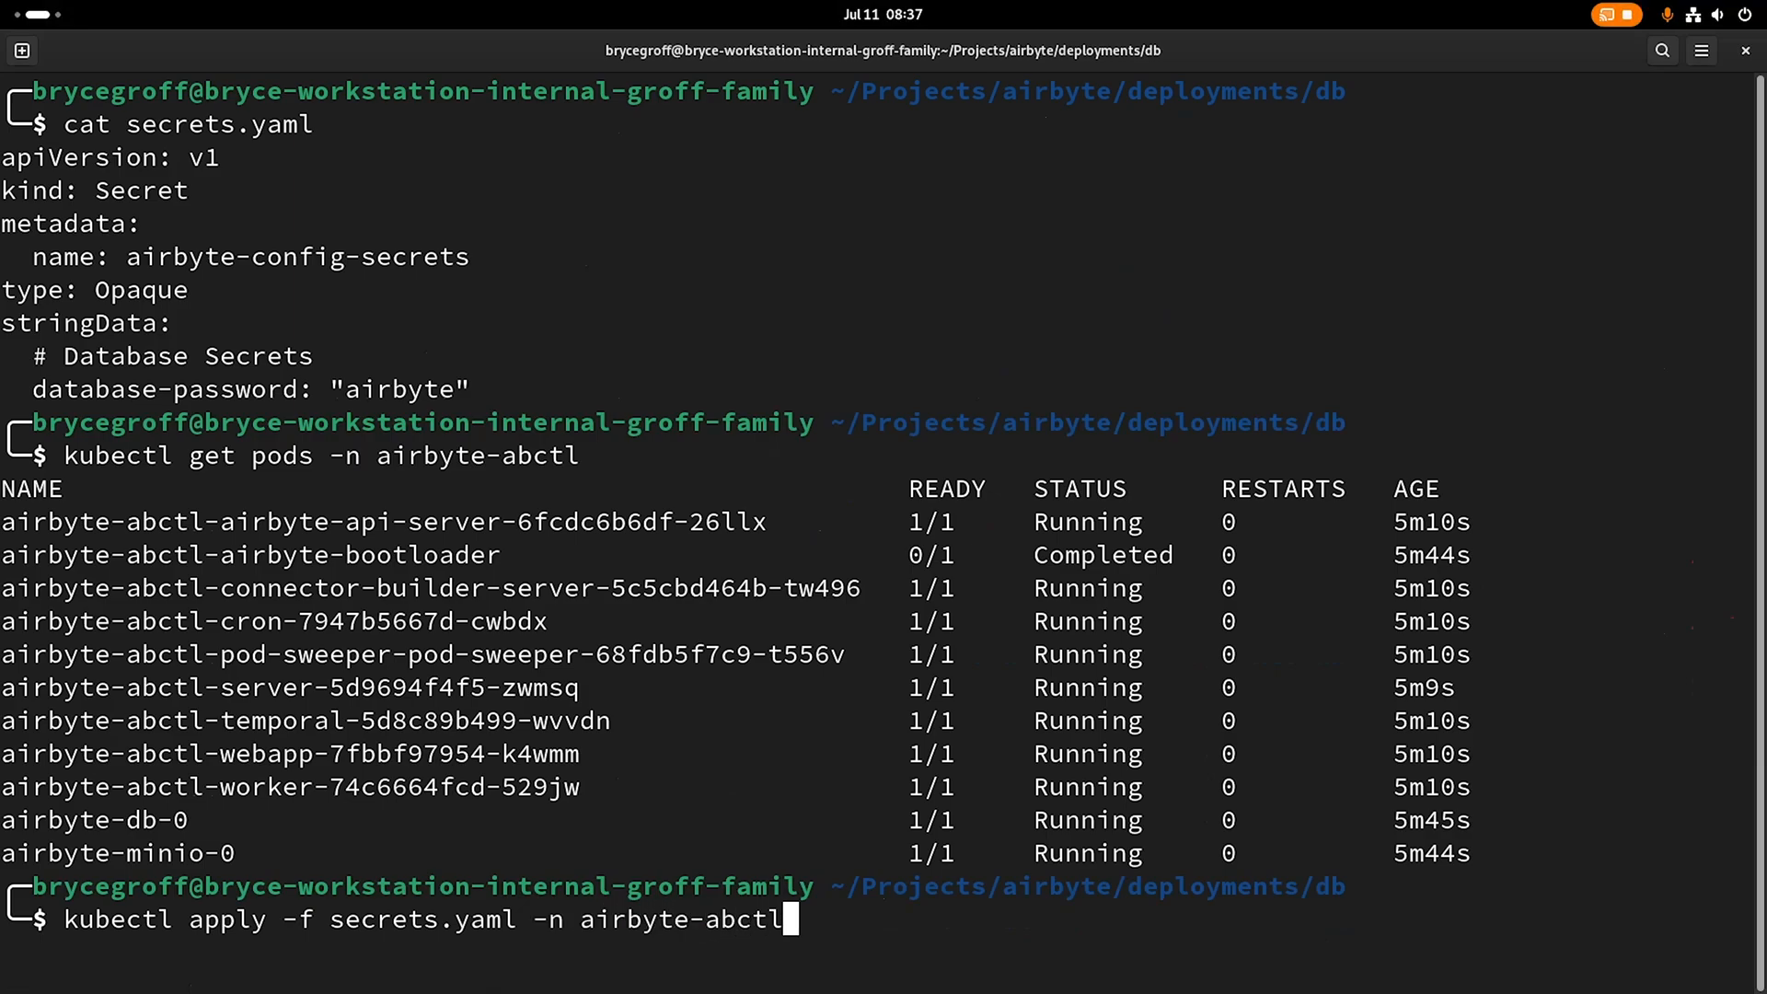
List the secrets in the airbyte-abctl namespace with kubectl get secrets.
text(ku)
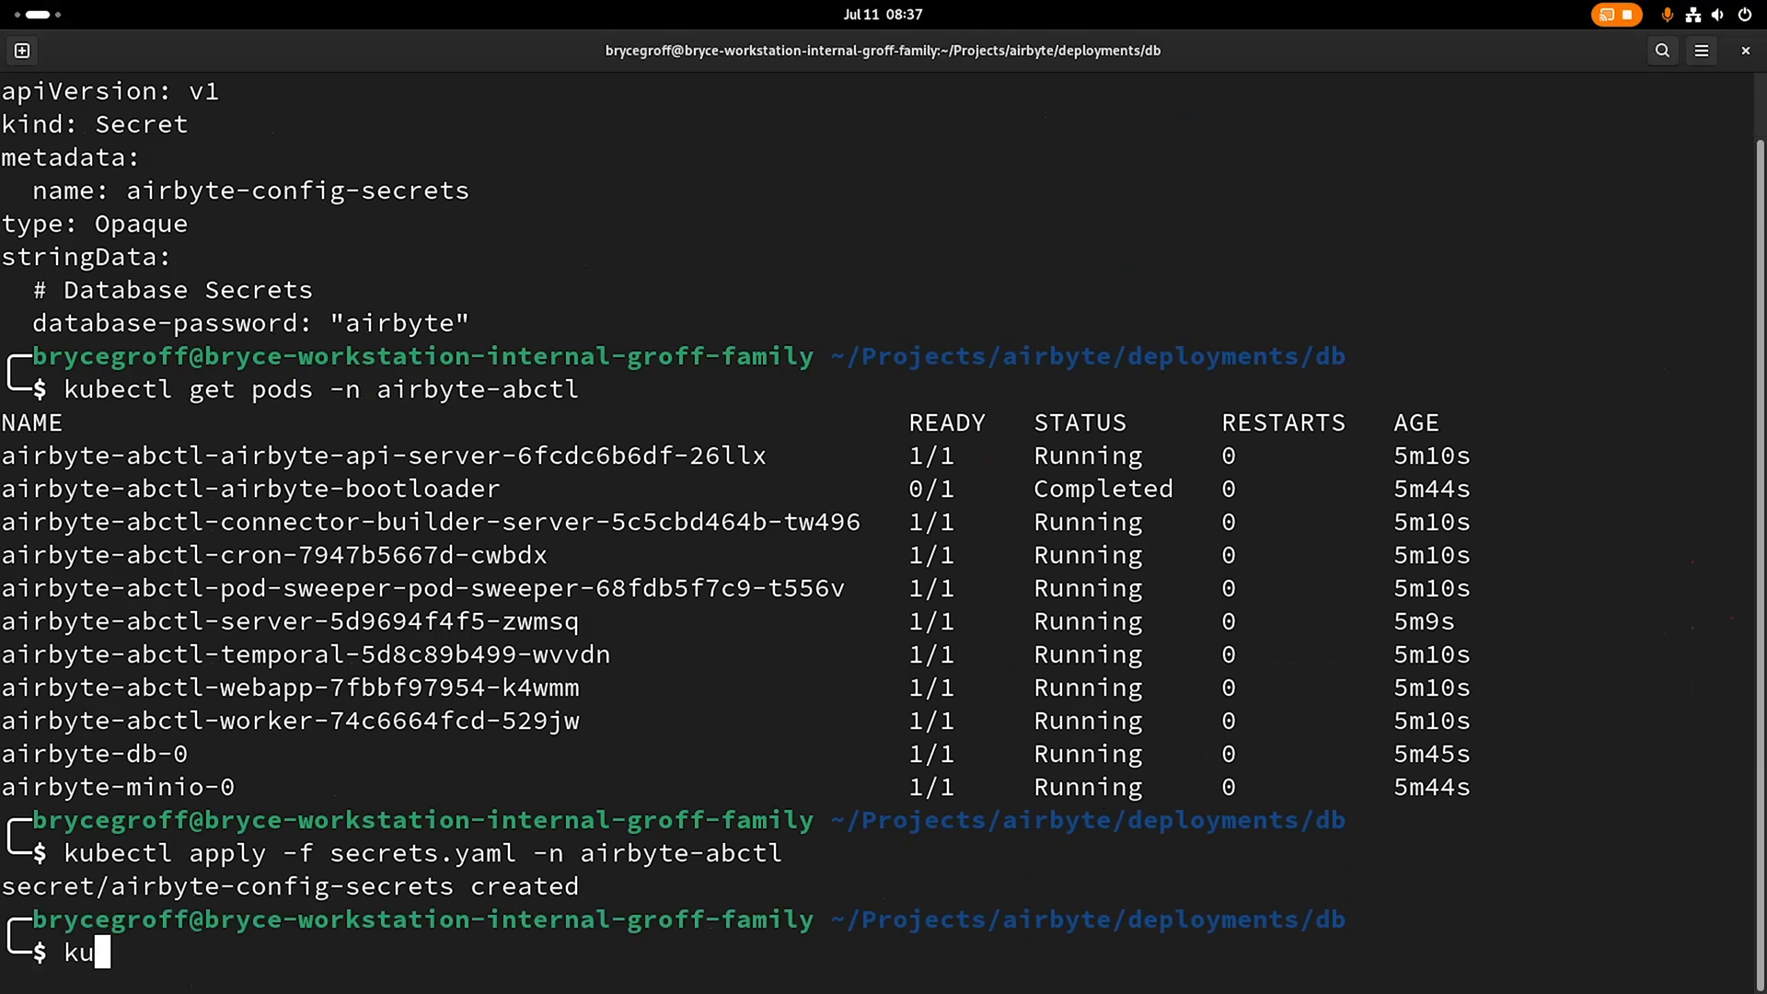
text(bectl)
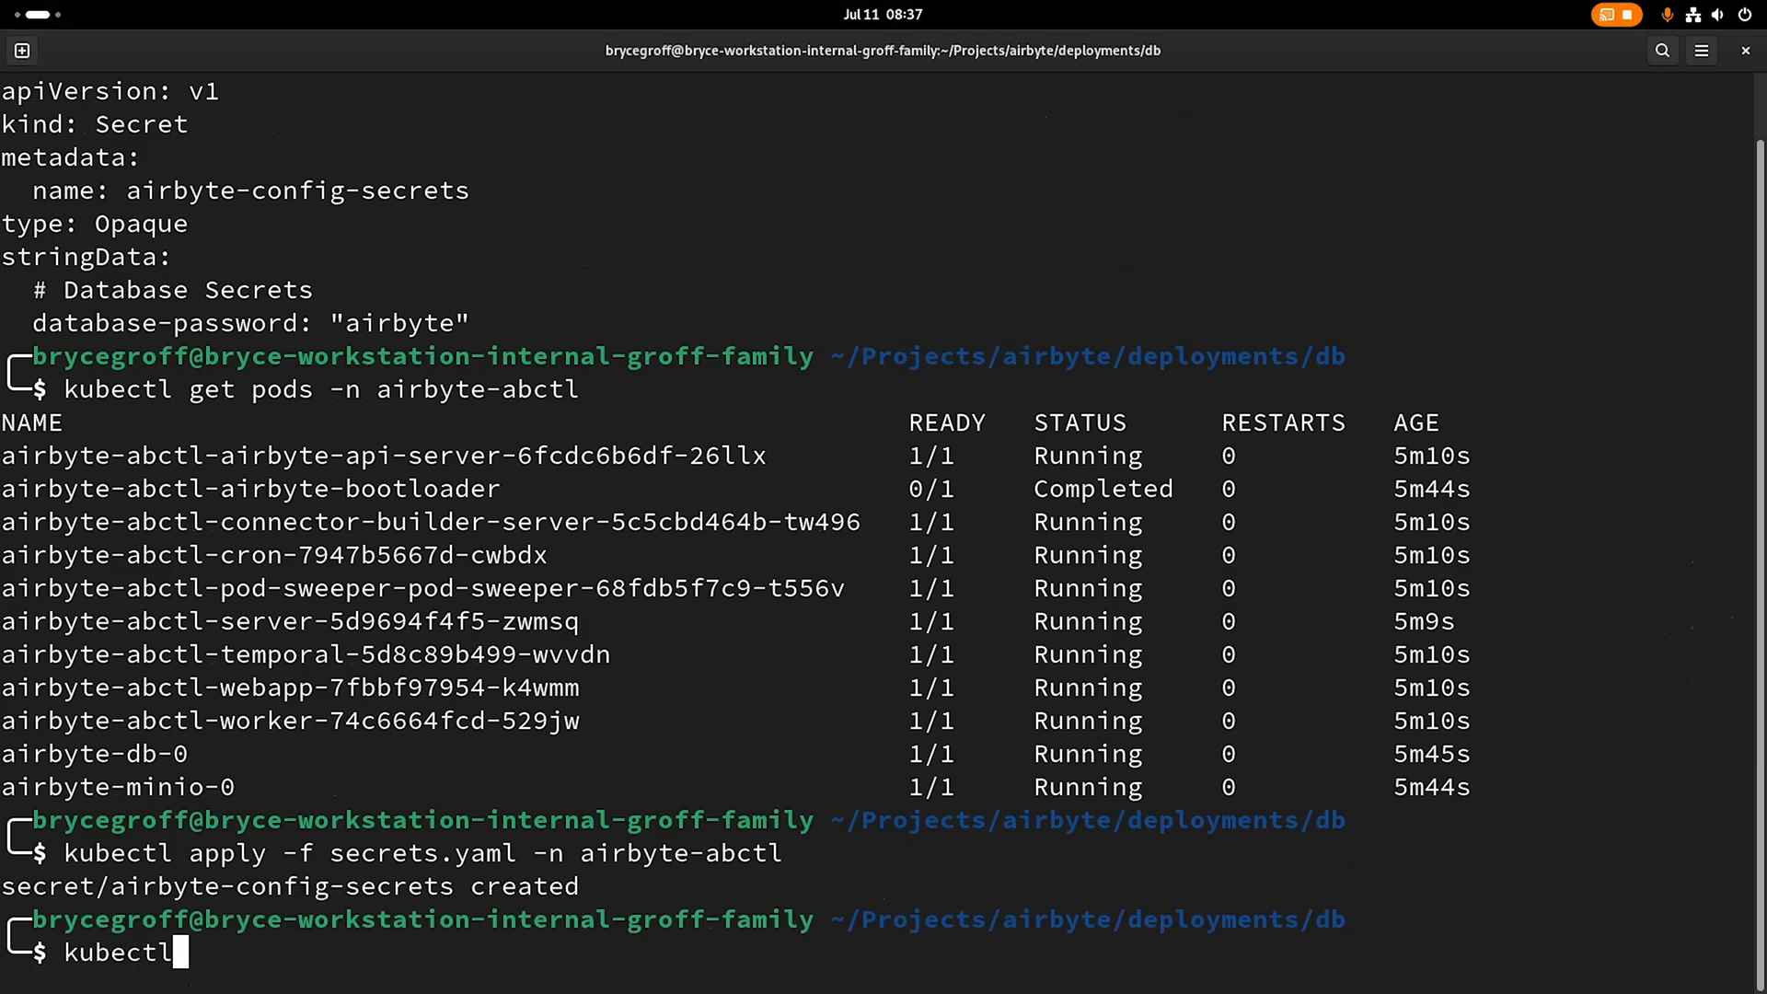
text(get secrt)
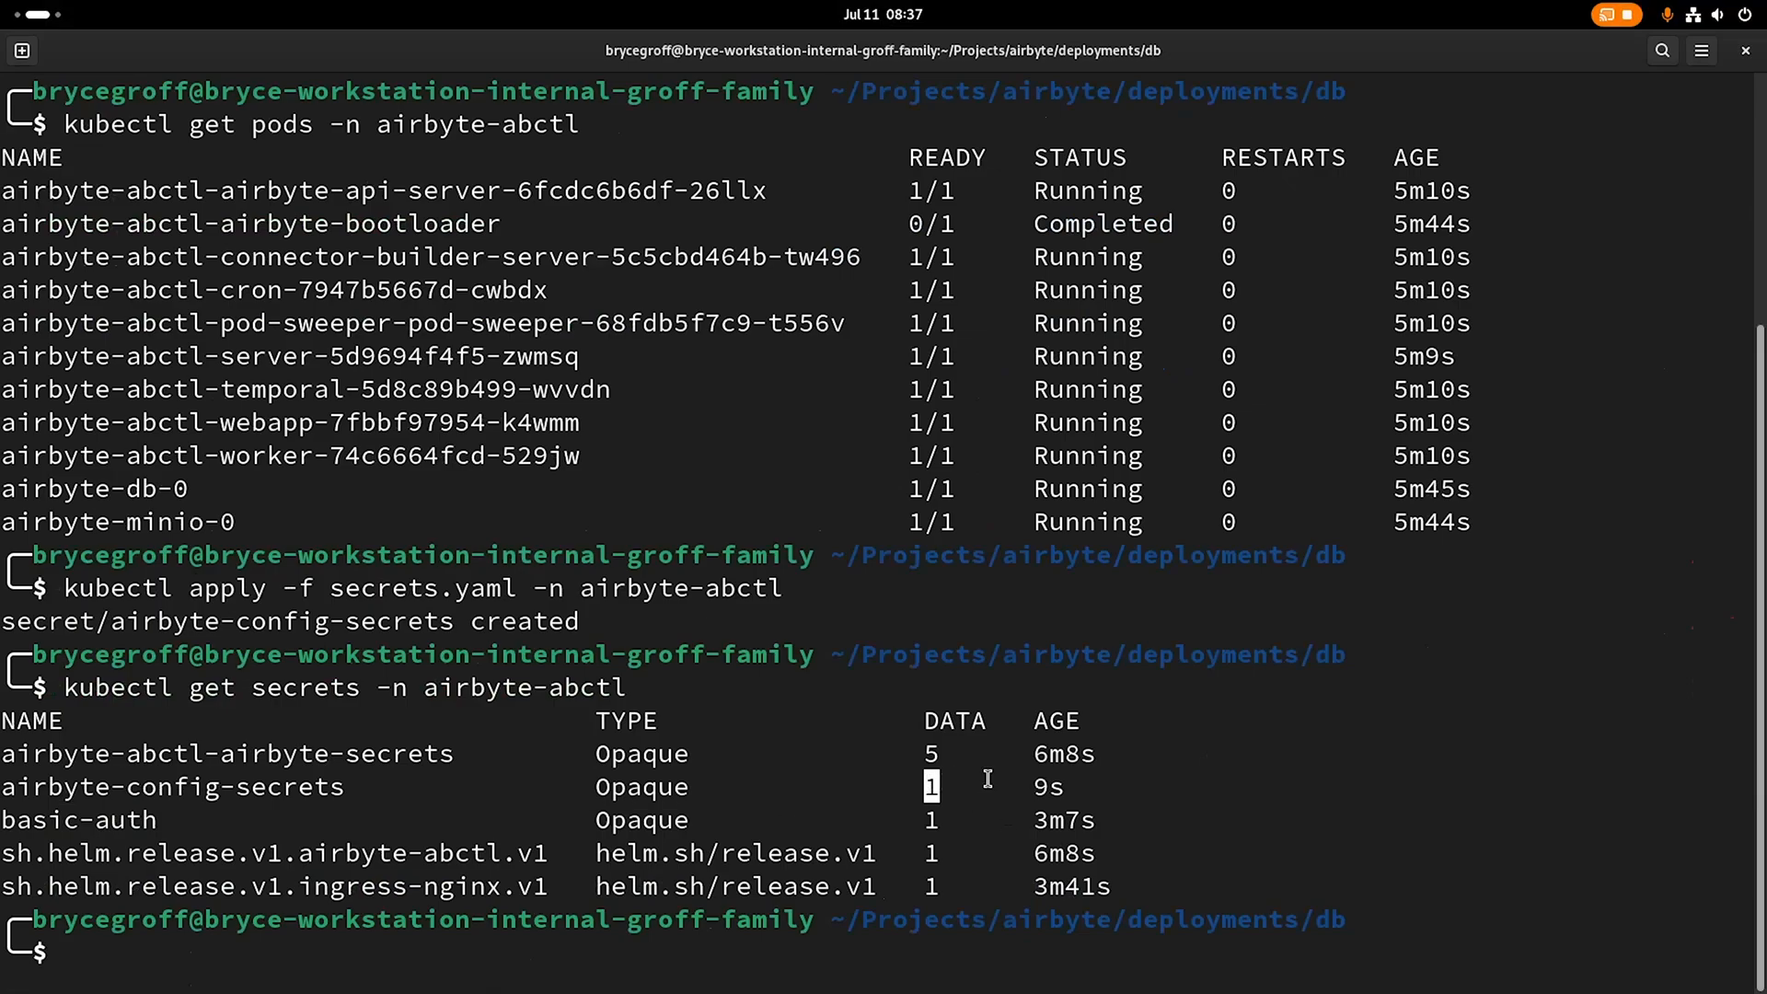
text(c)
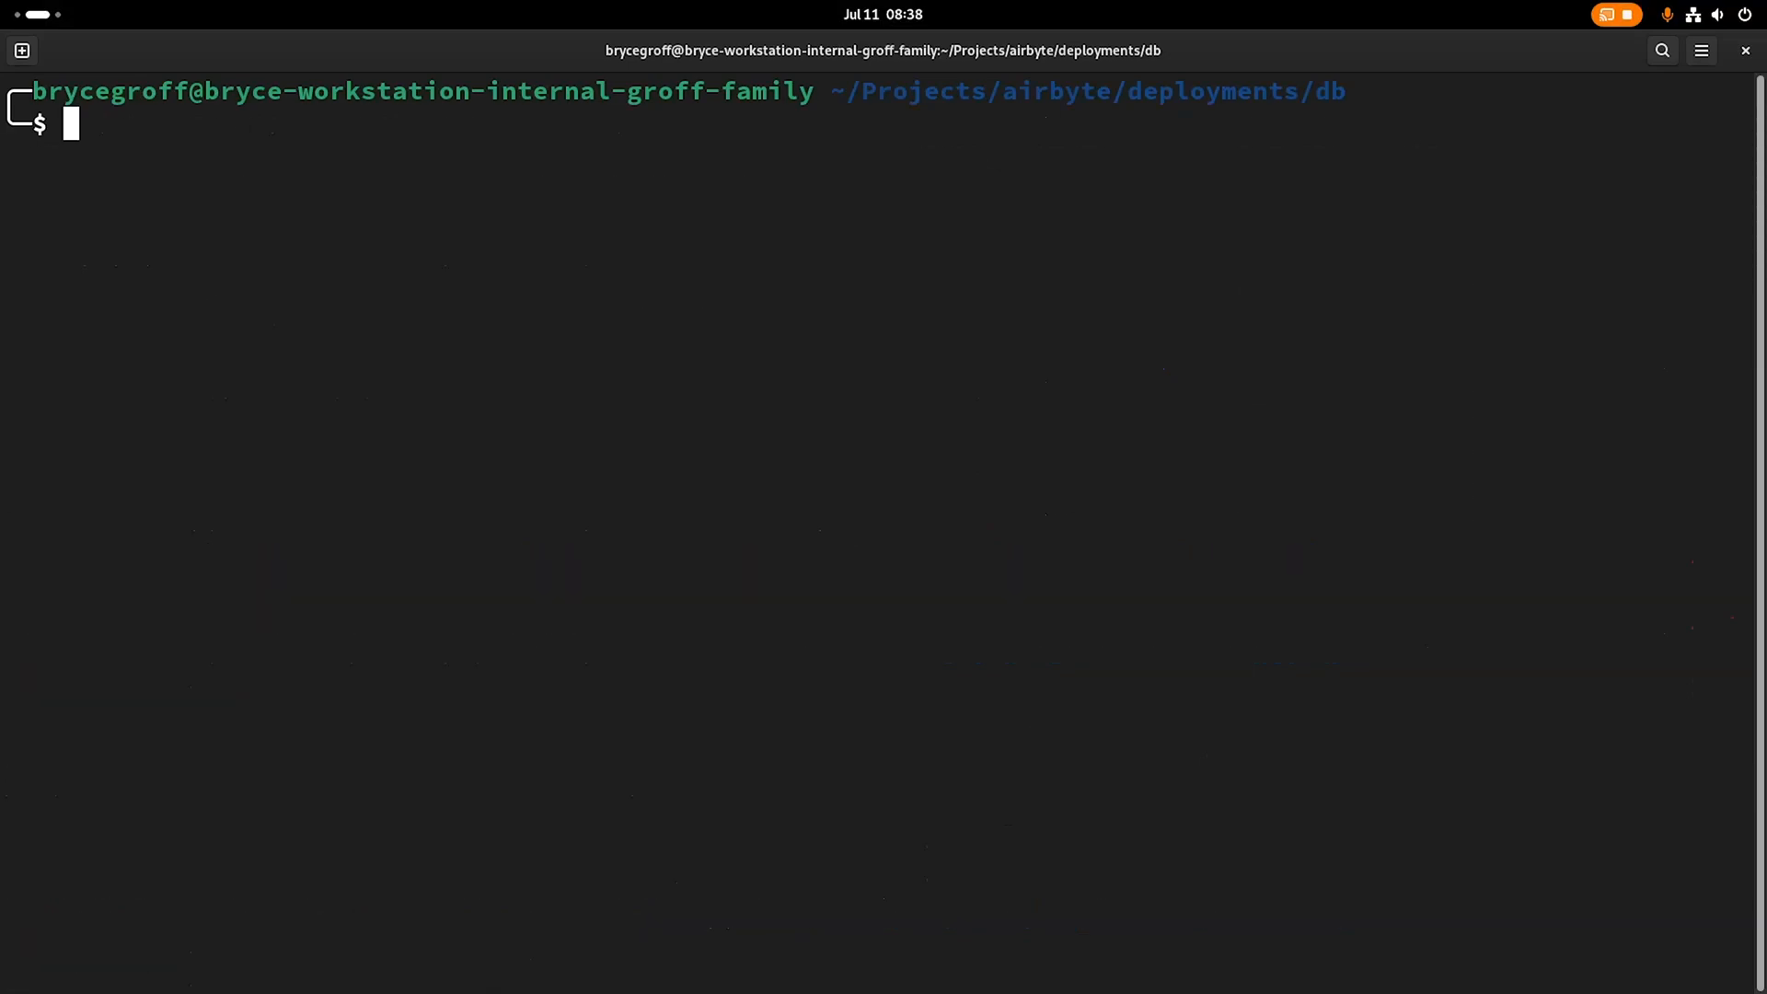
Run abctl local install --values ./values.yaml.
text(abctl)
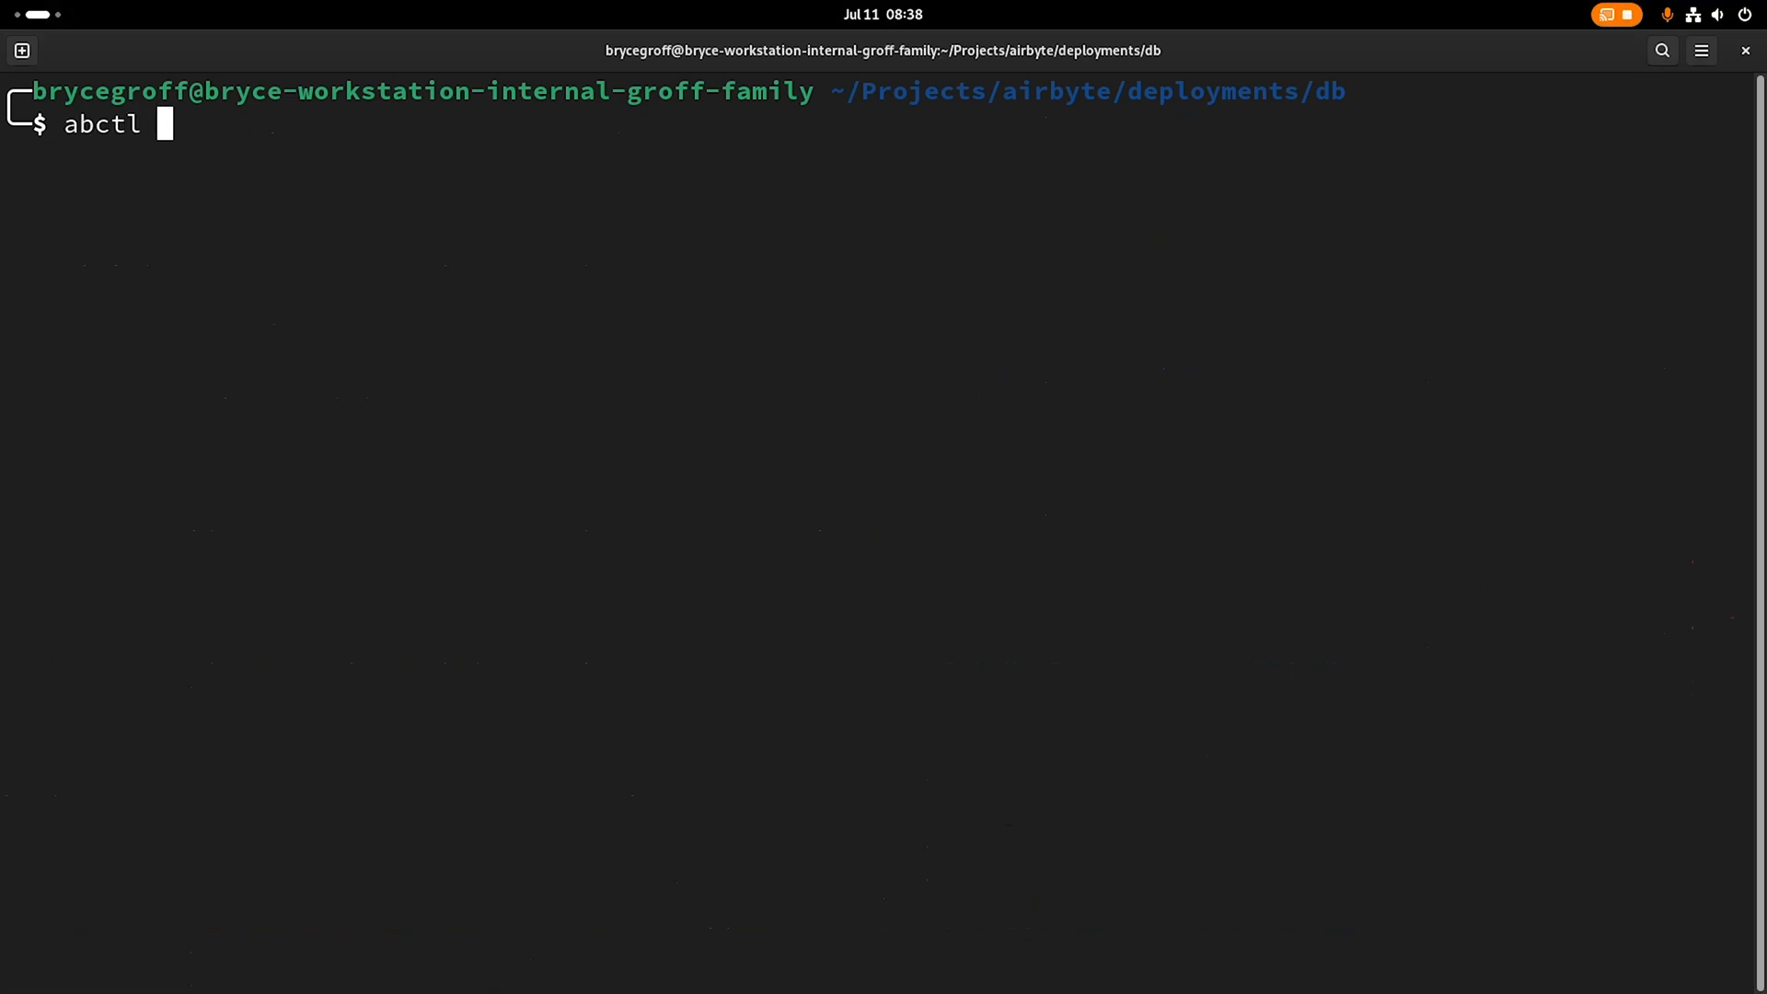
text(local install)
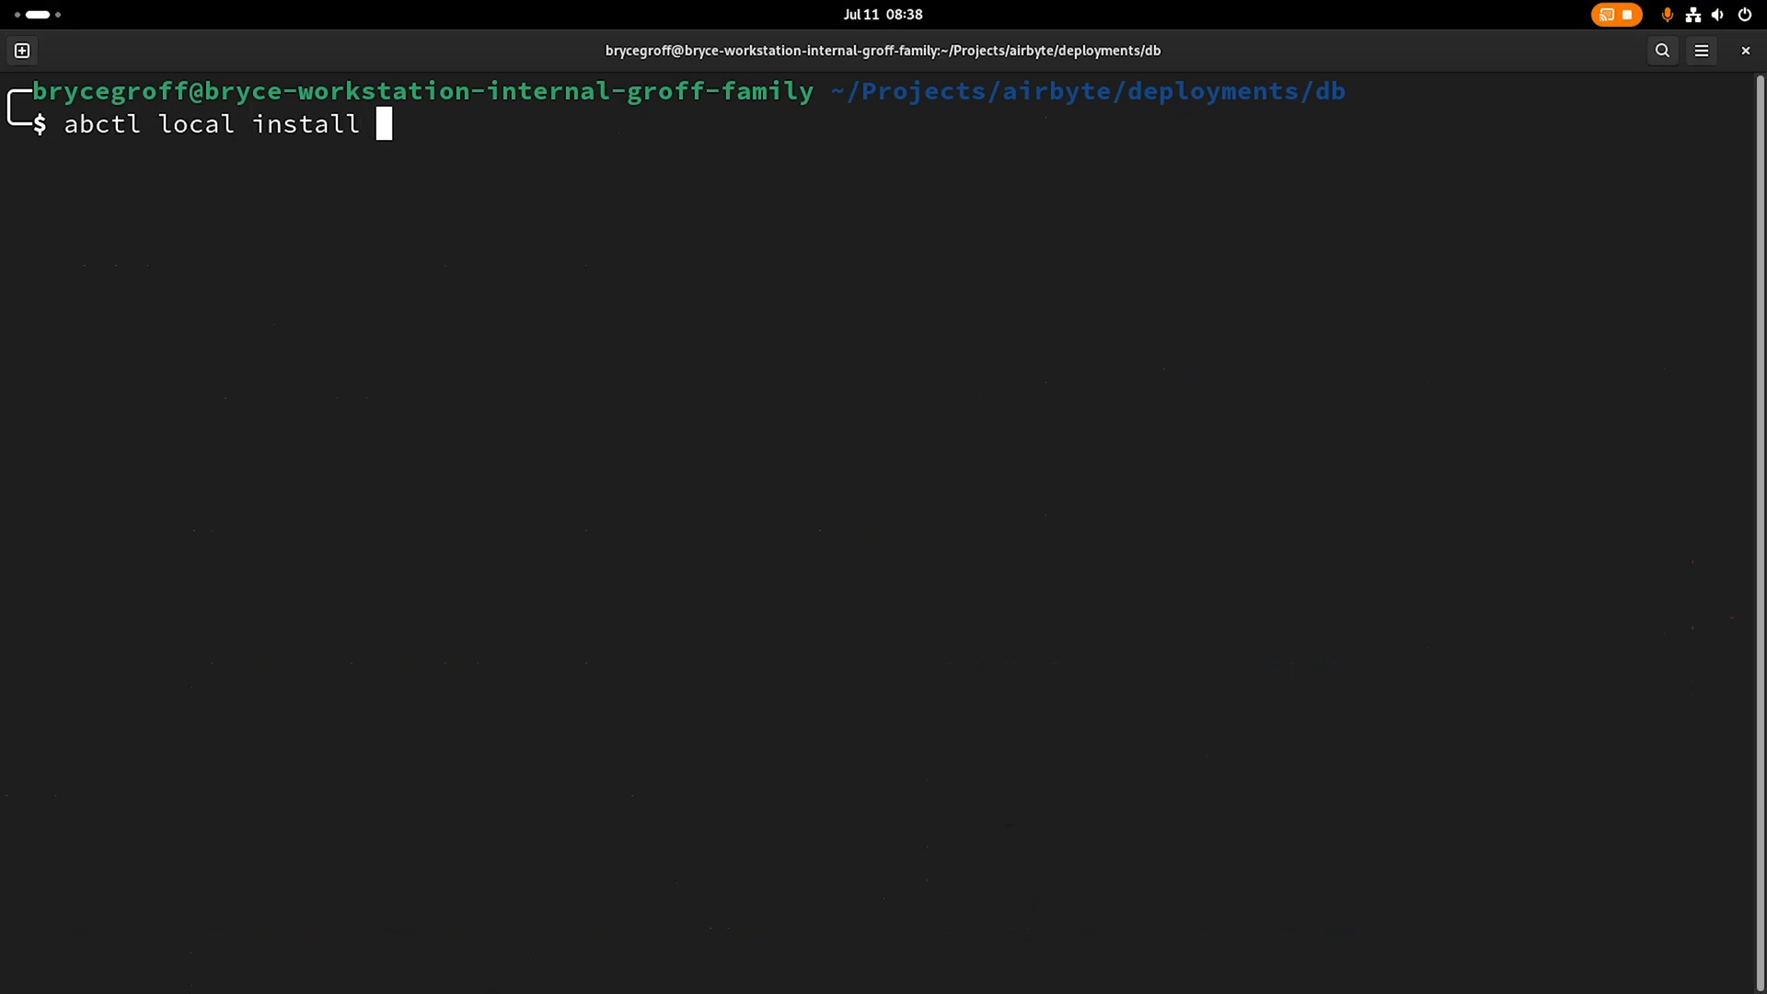
text(--values)
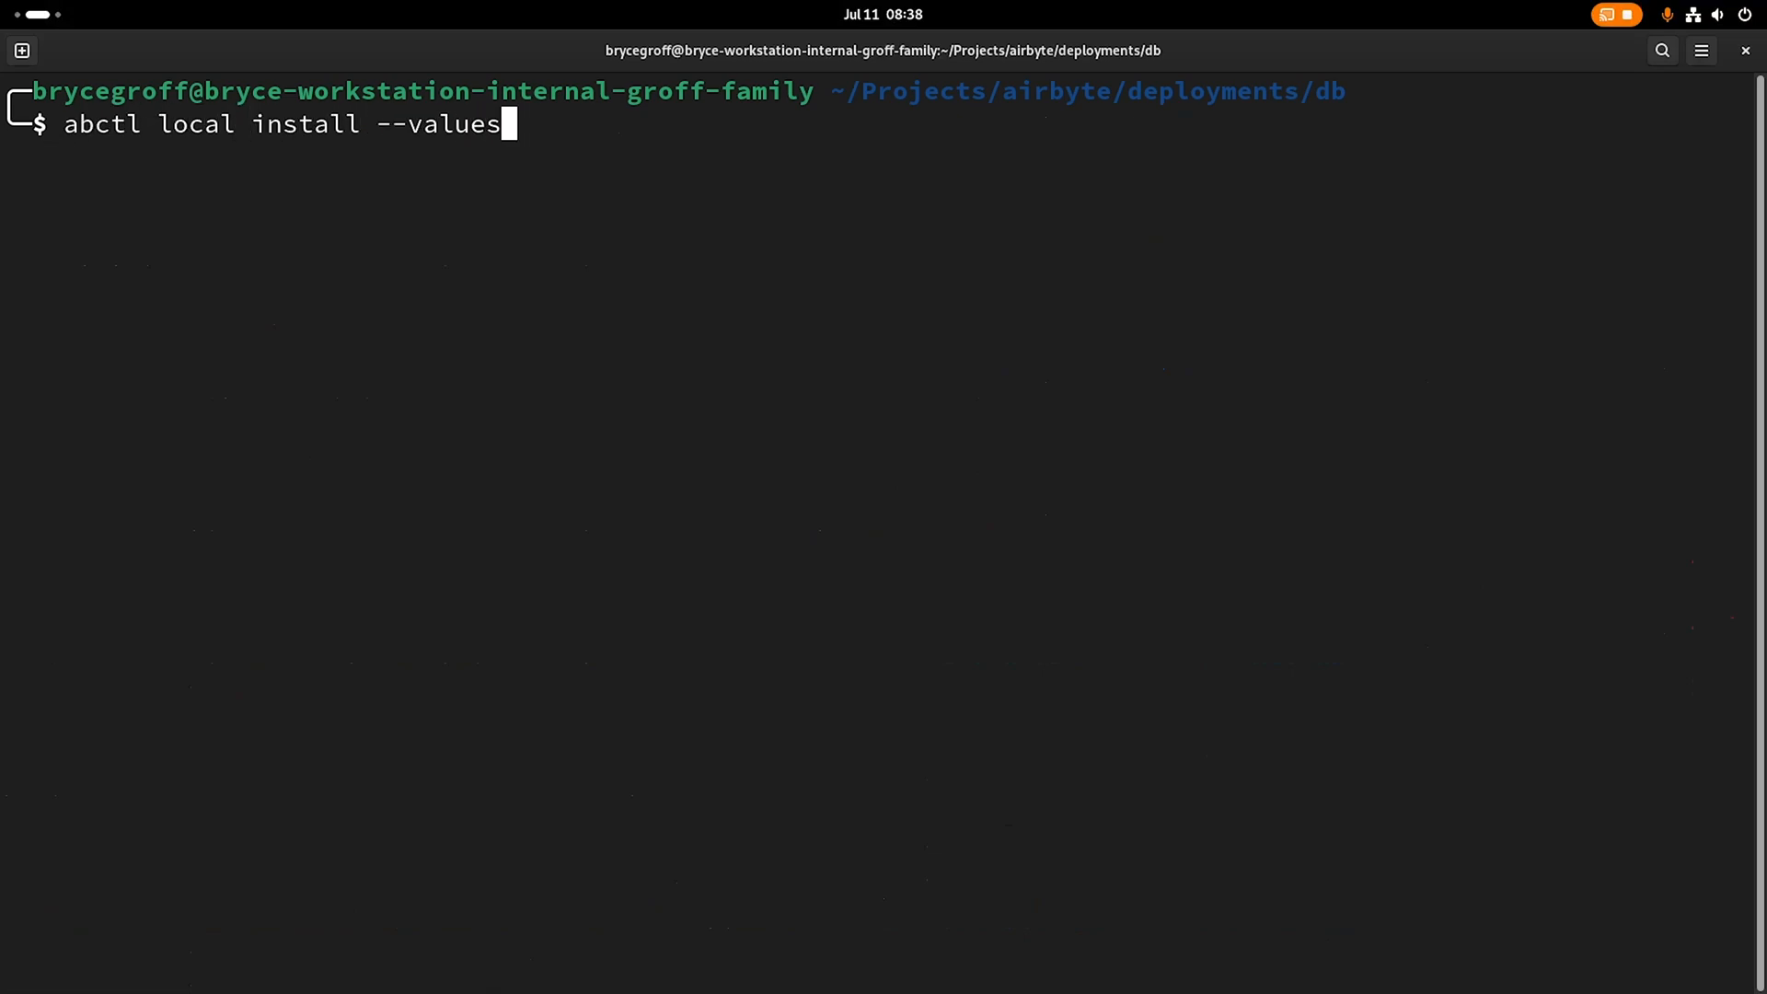
text(./values.yaml)
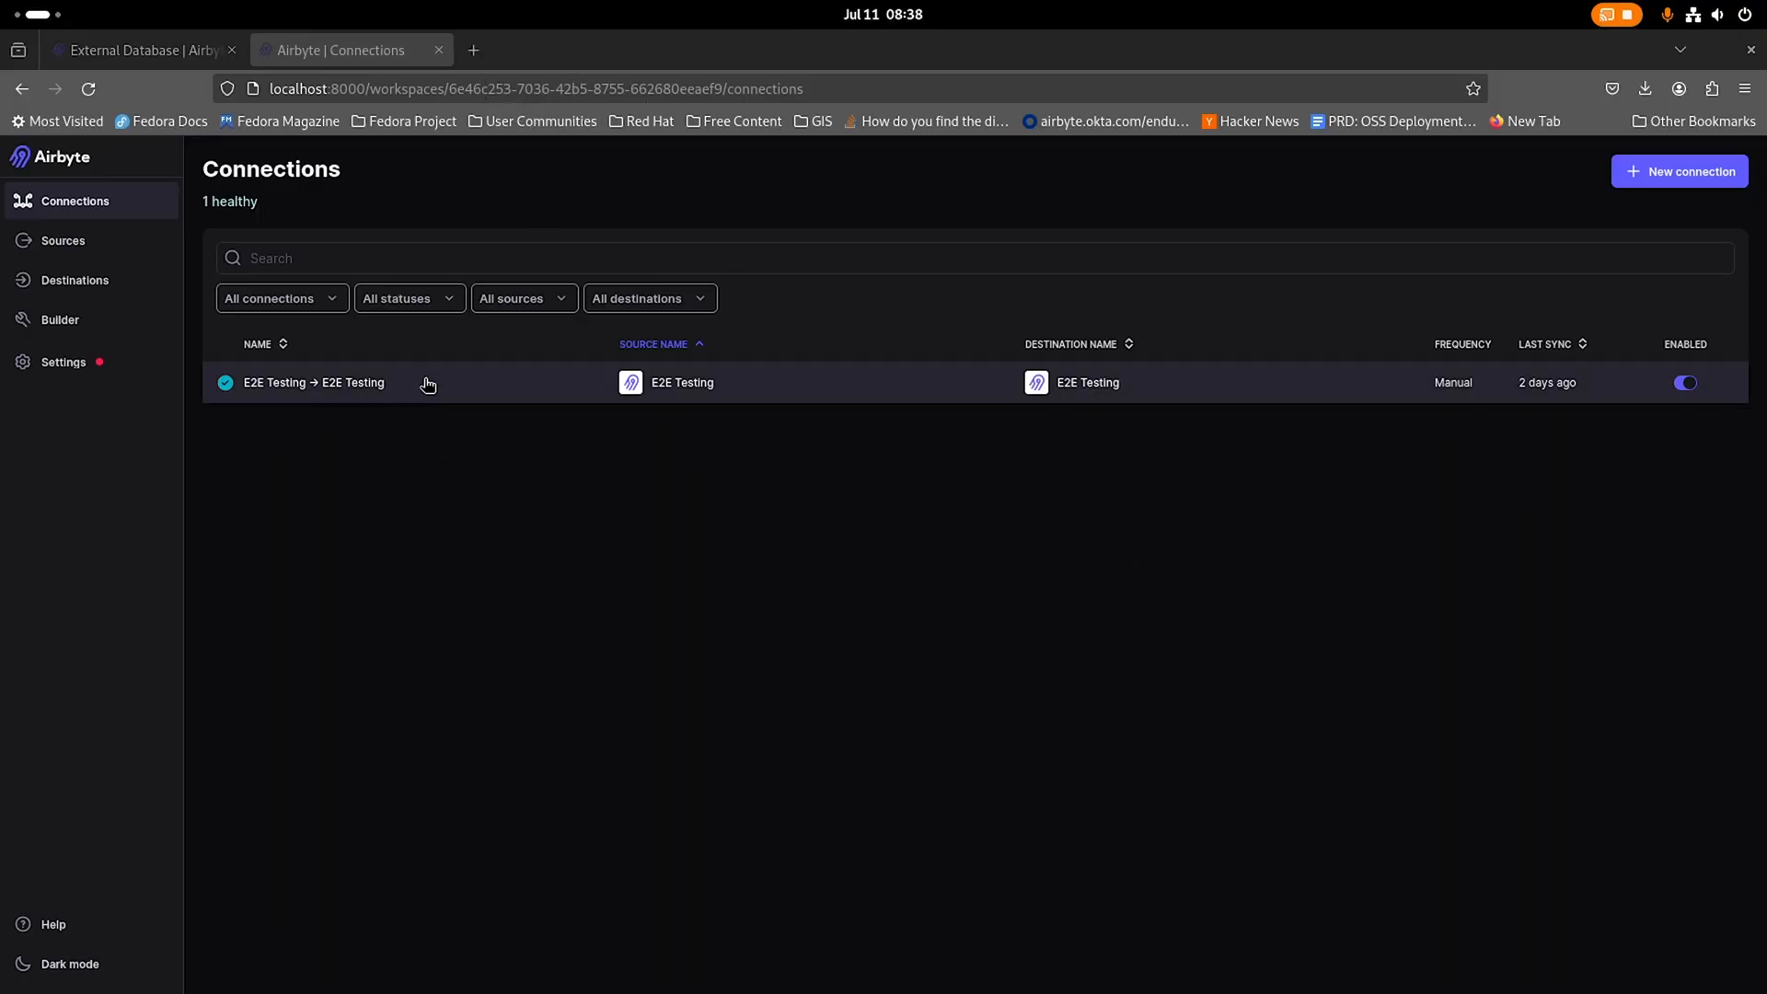
mouse_move(844, 519)
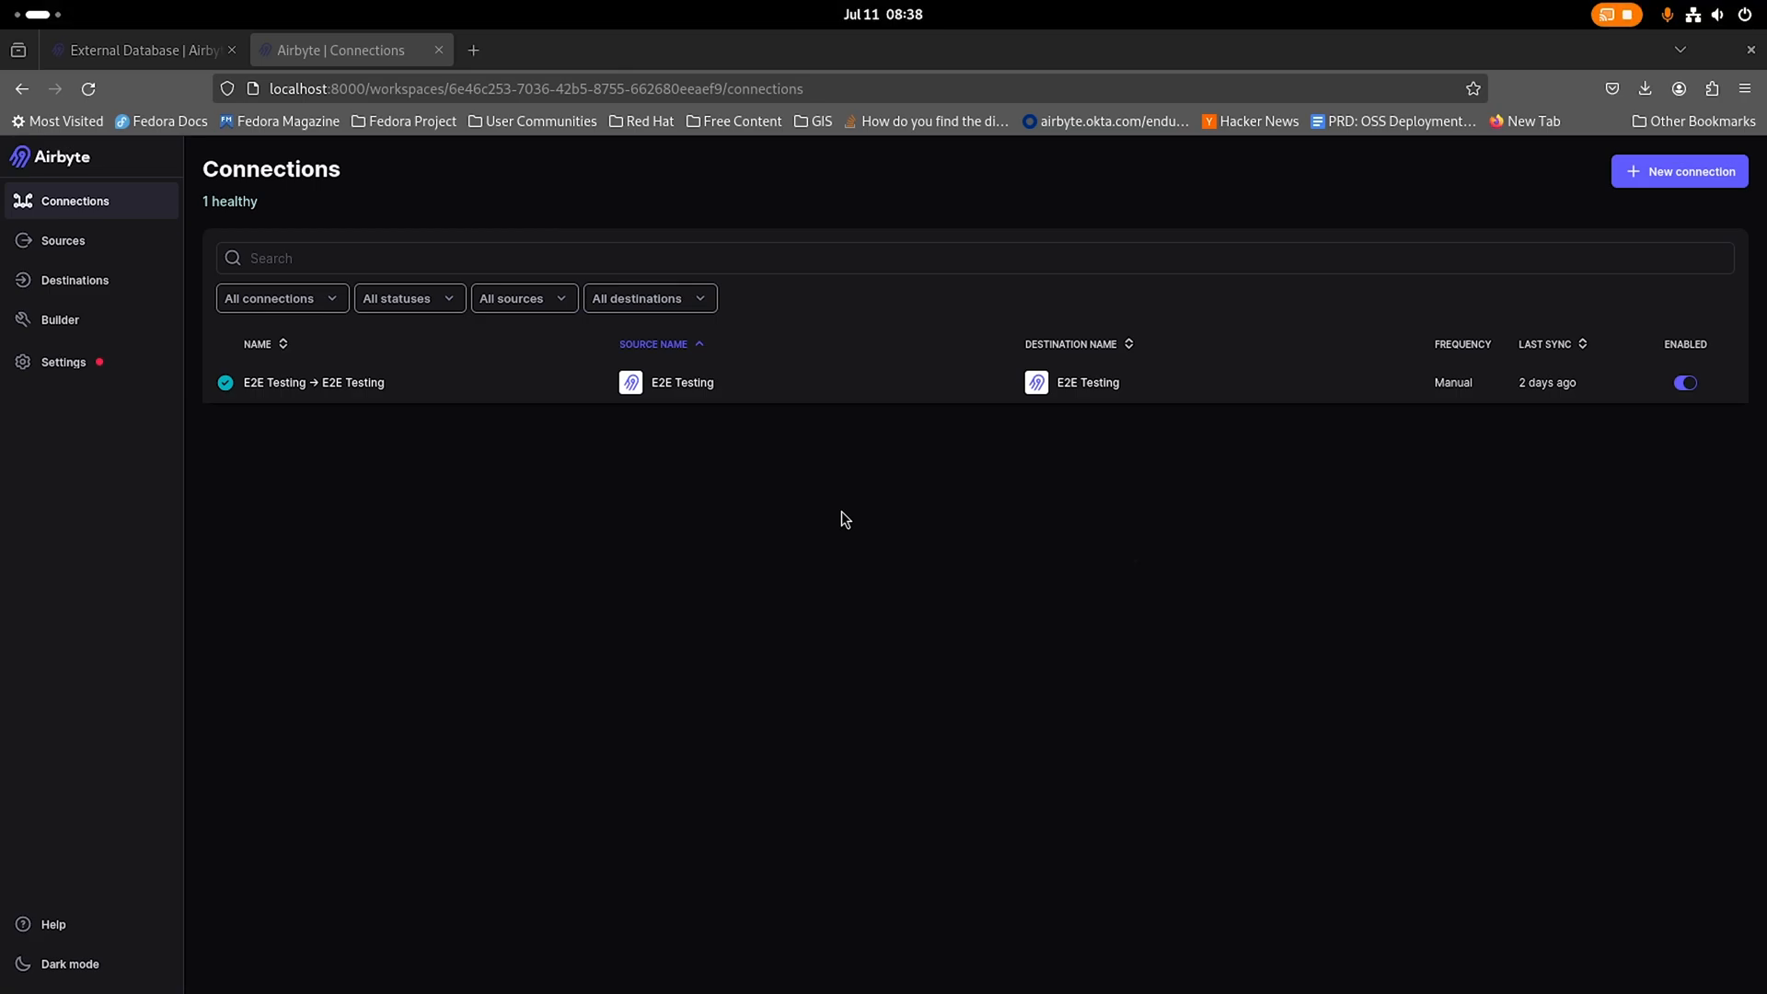
mouse_move(983, 688)
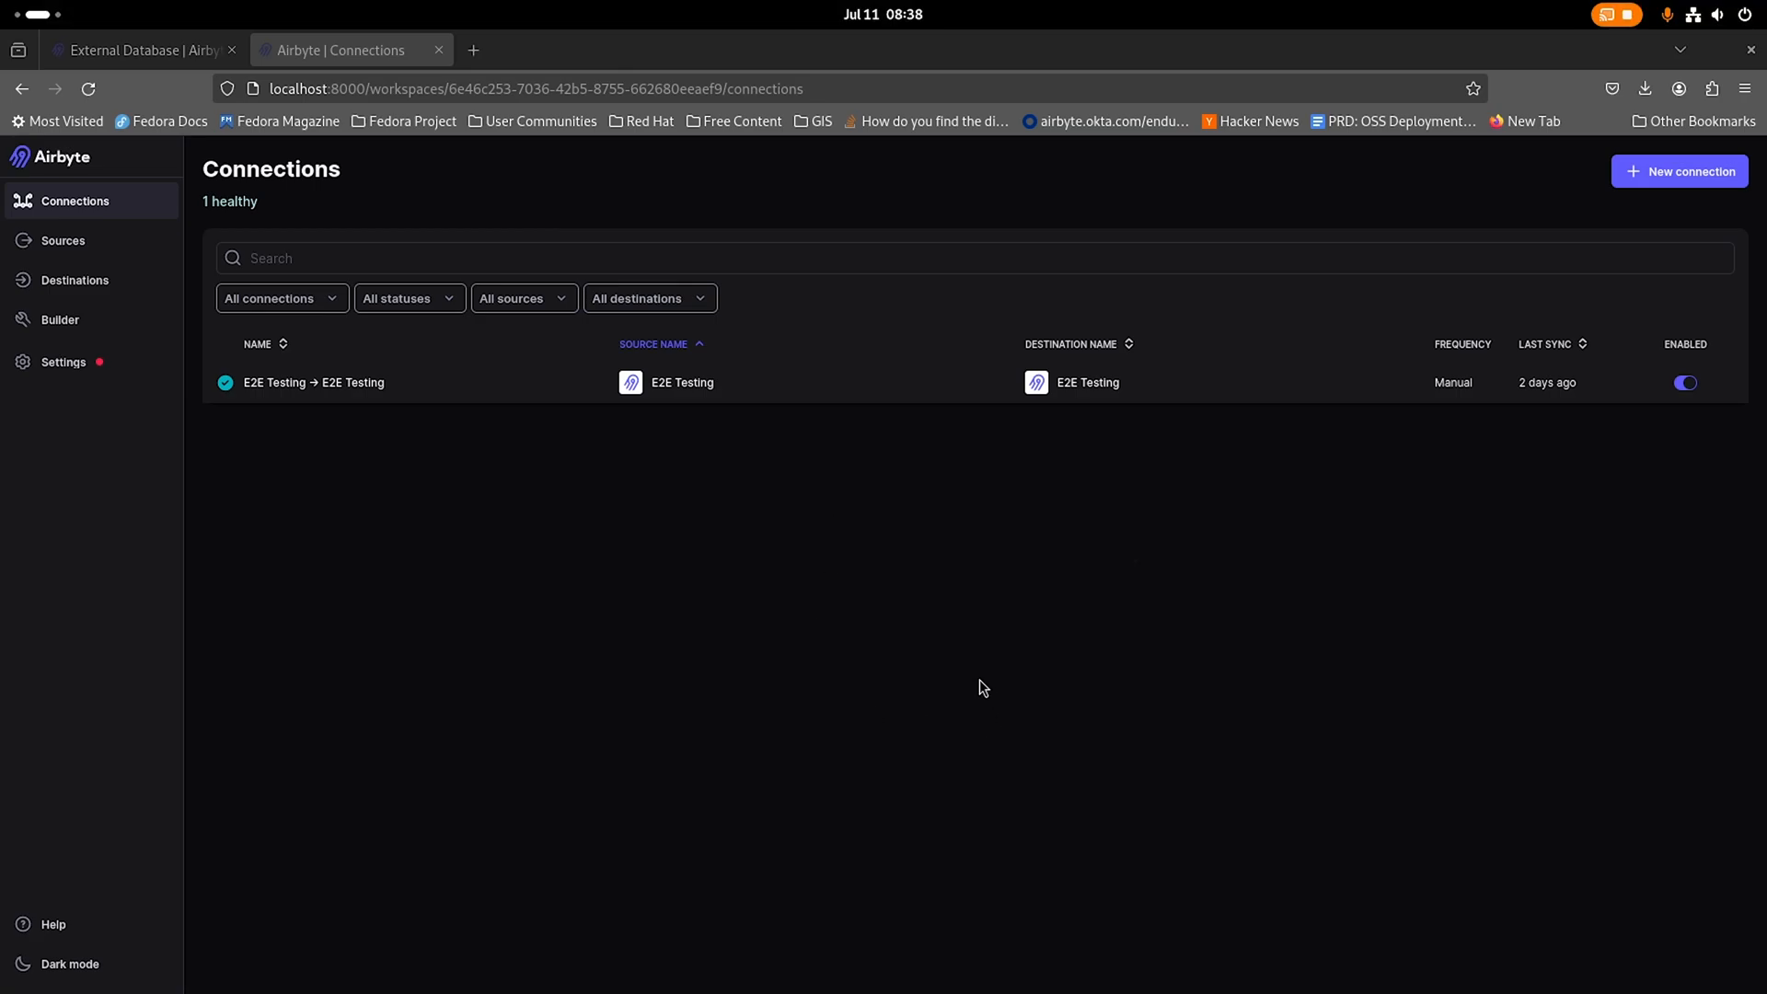
mouse_move(865, 626)
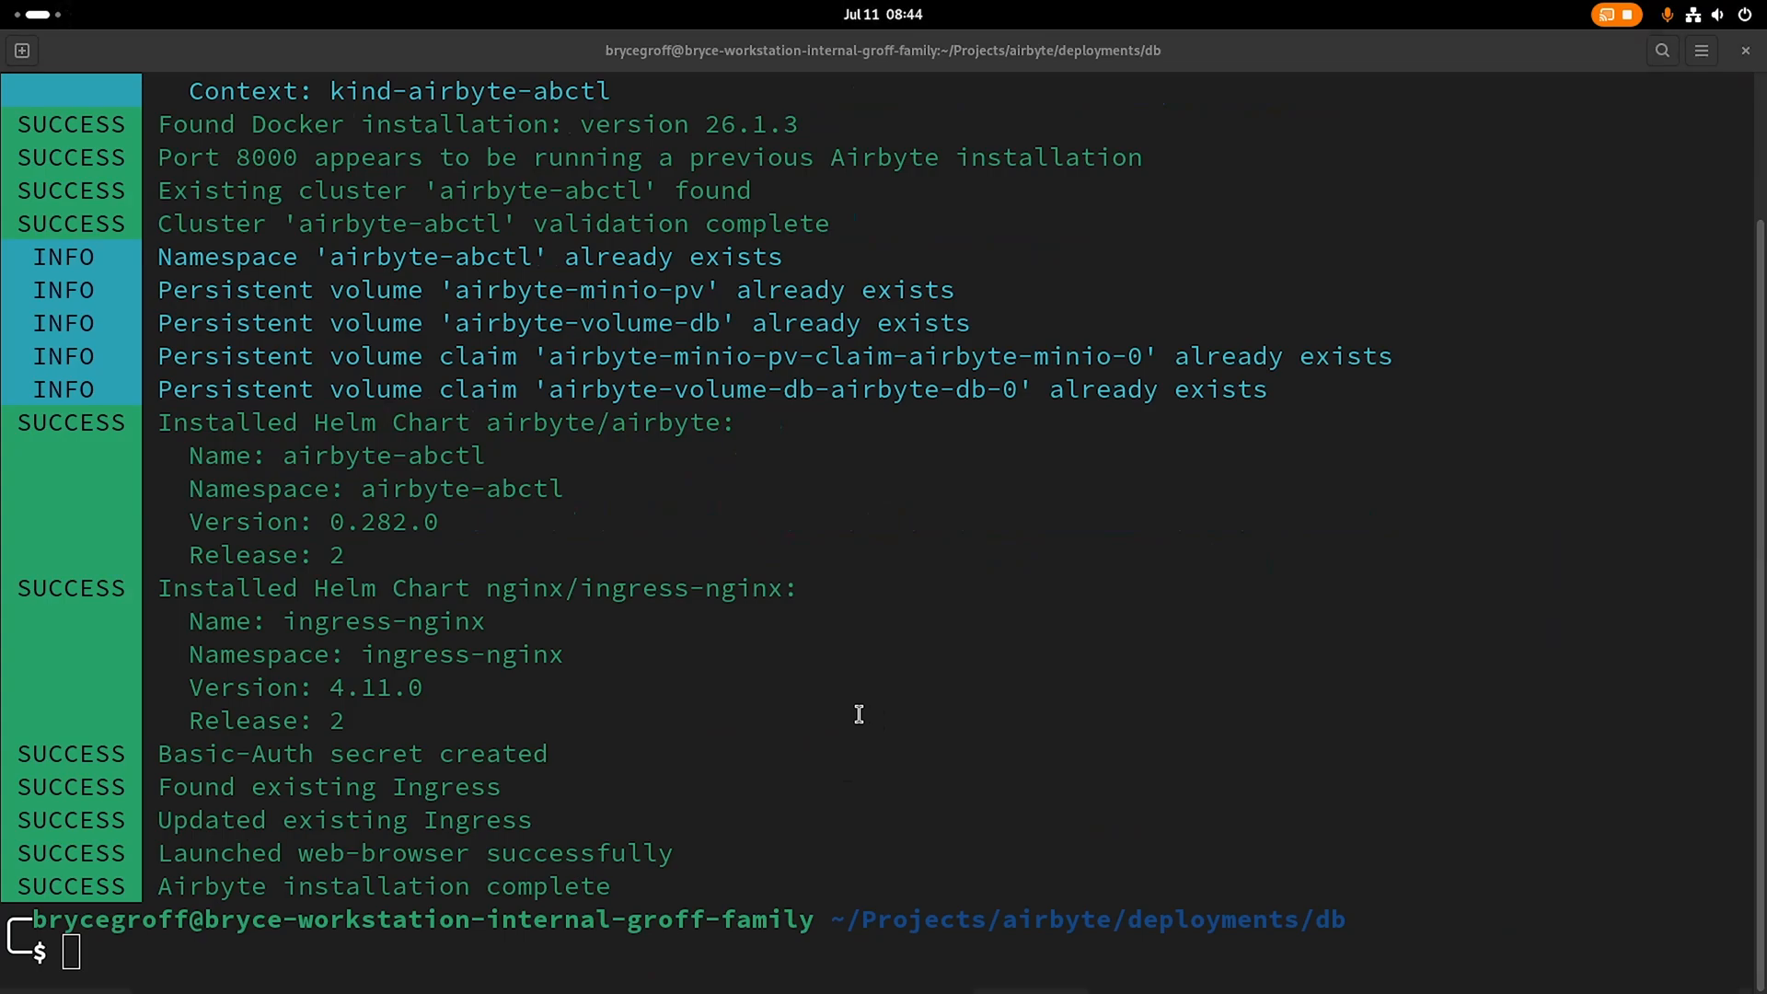
Run kubectl get secrets -n airbyte-abctl.
text(kub)
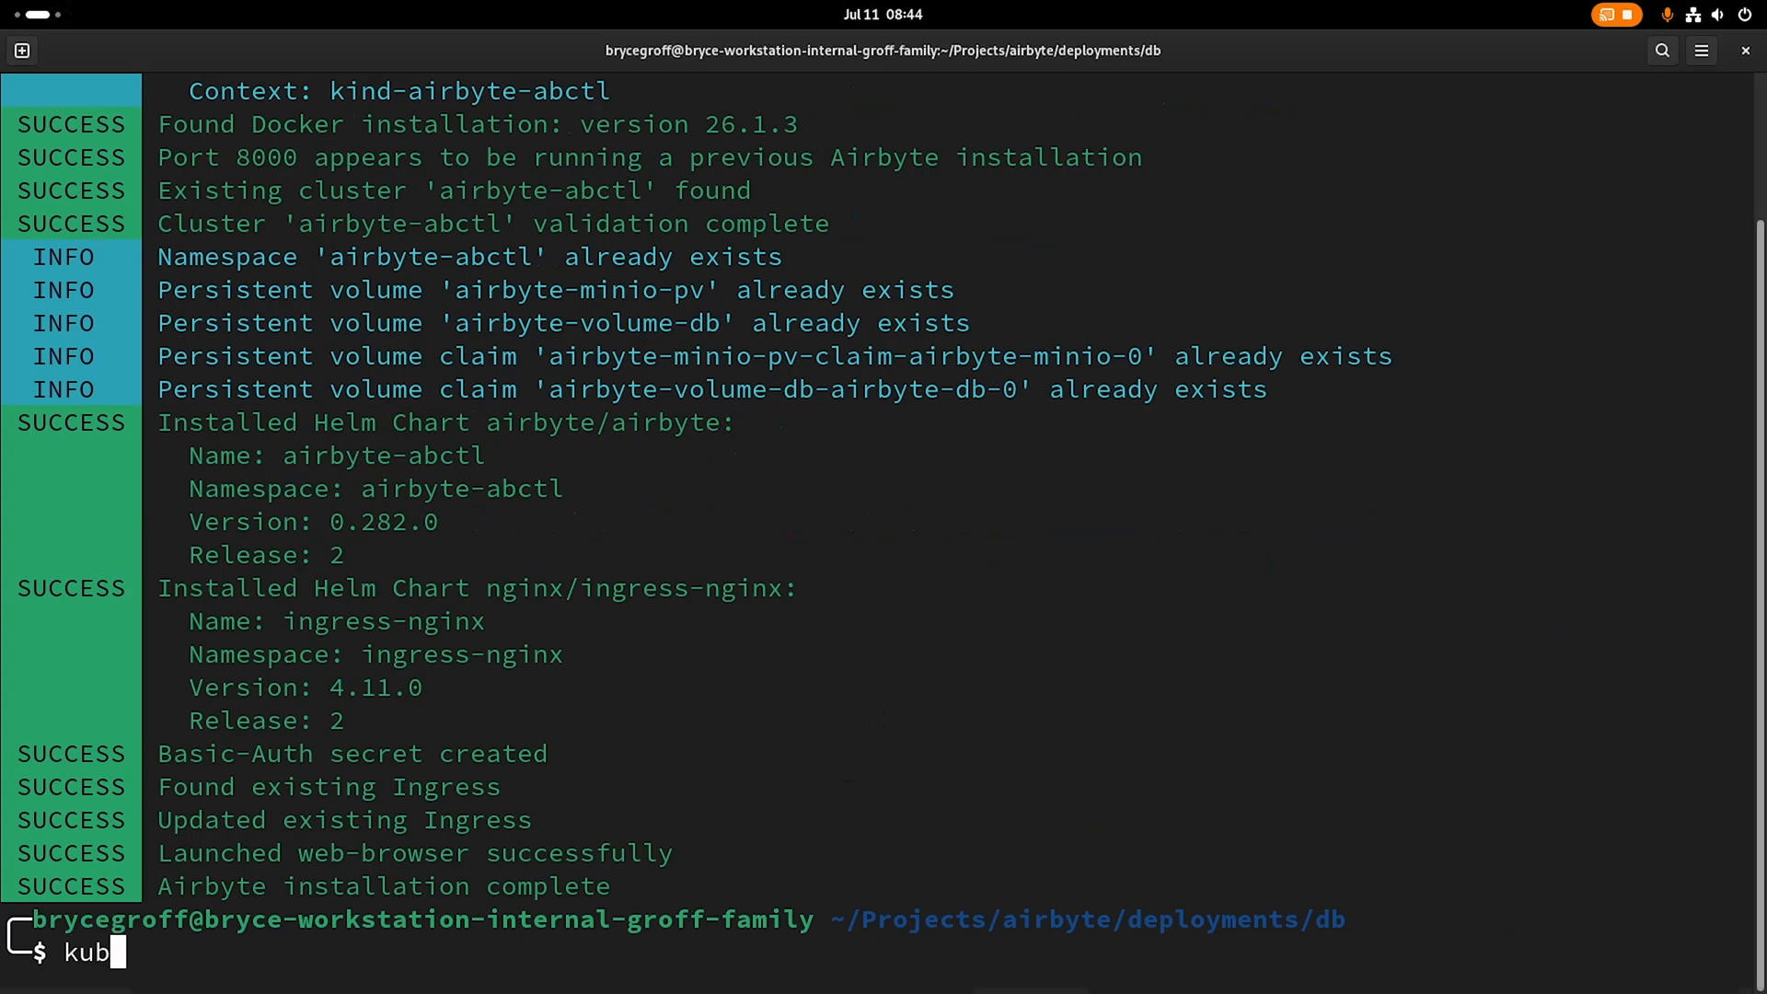
text(ectl get secrets -n airbyte-abctl)
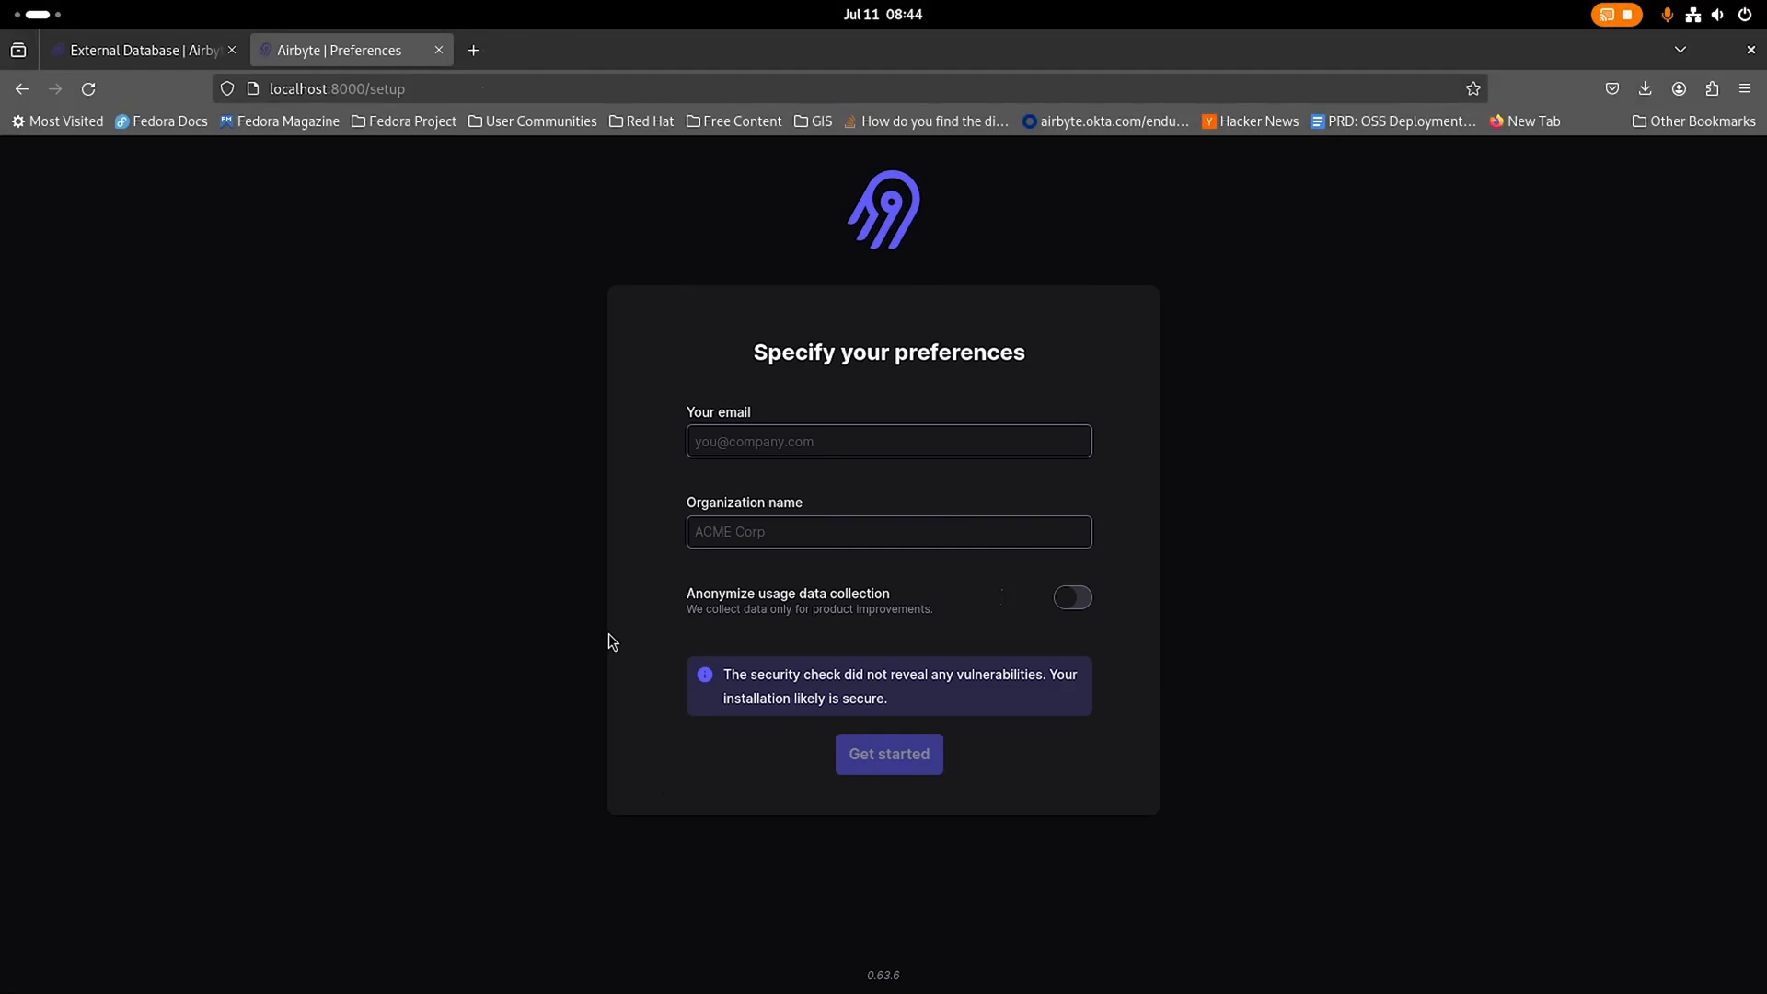
mouse_move(619, 531)
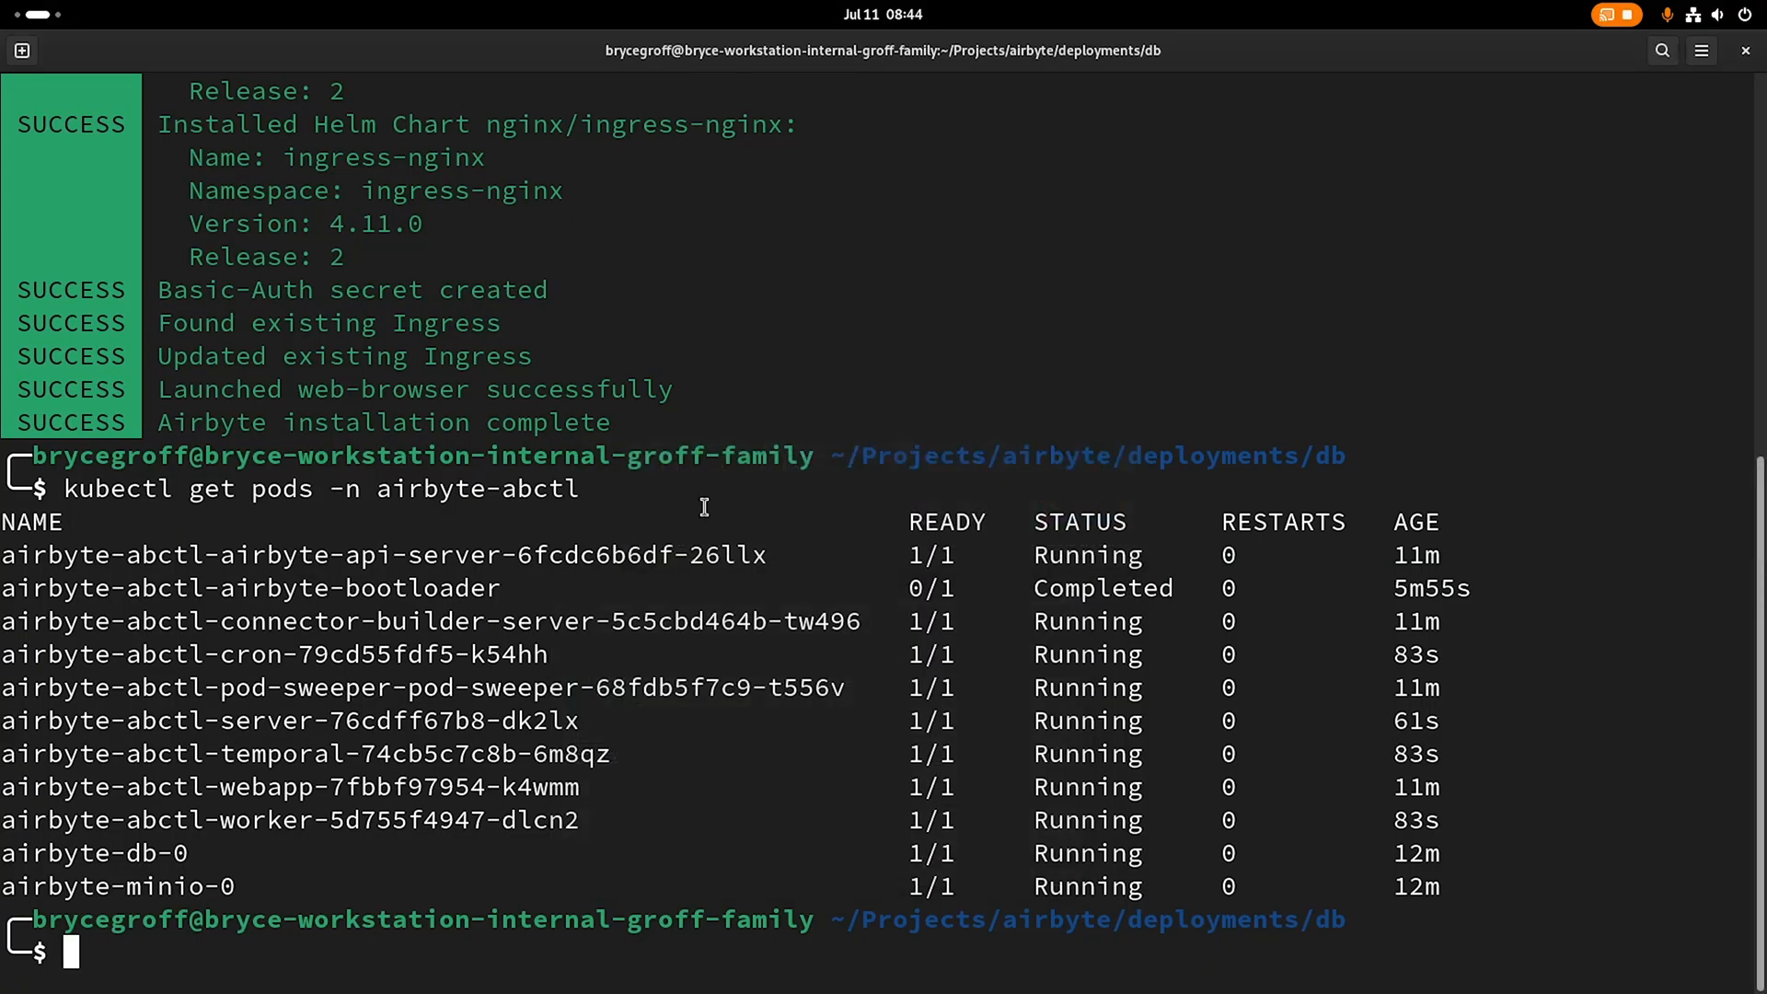
psql into the RDS host, switch to airbyte, list tables and query the workspace table.
text(psql -h abctl-demo.cdggsyqyw6ov.us-west-2.rds.amazonaws.com -U airbyte postgres)
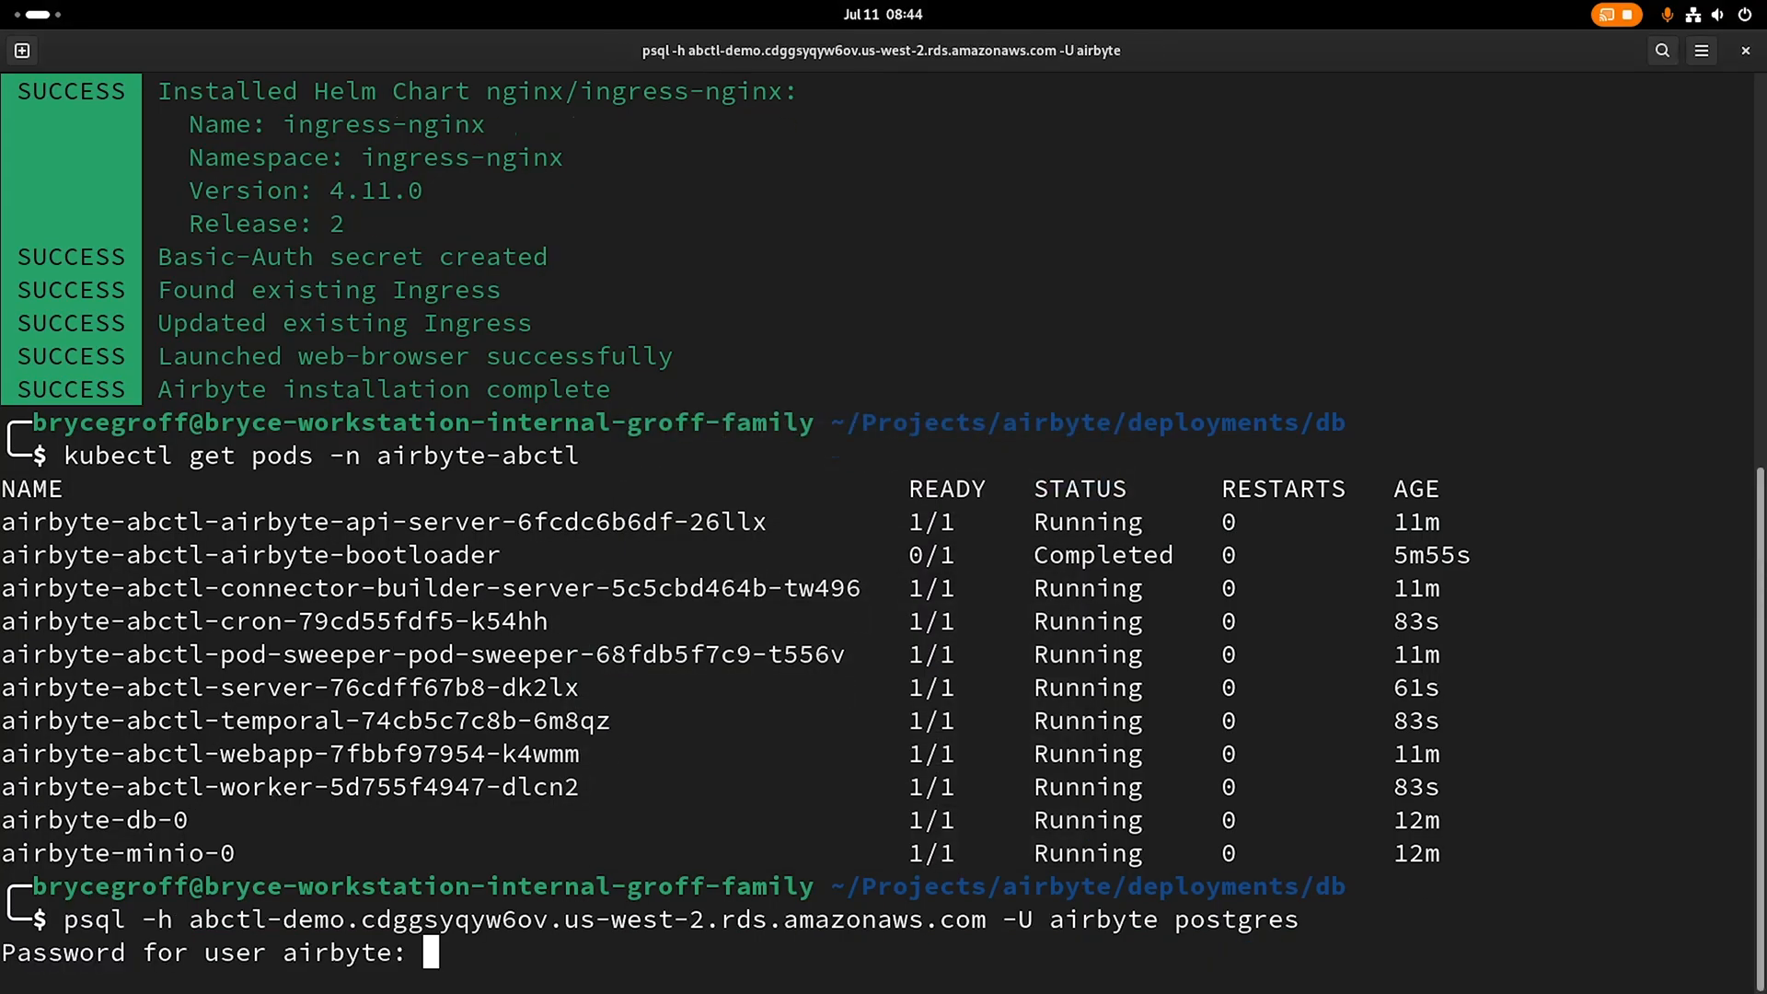
text(\c airby)
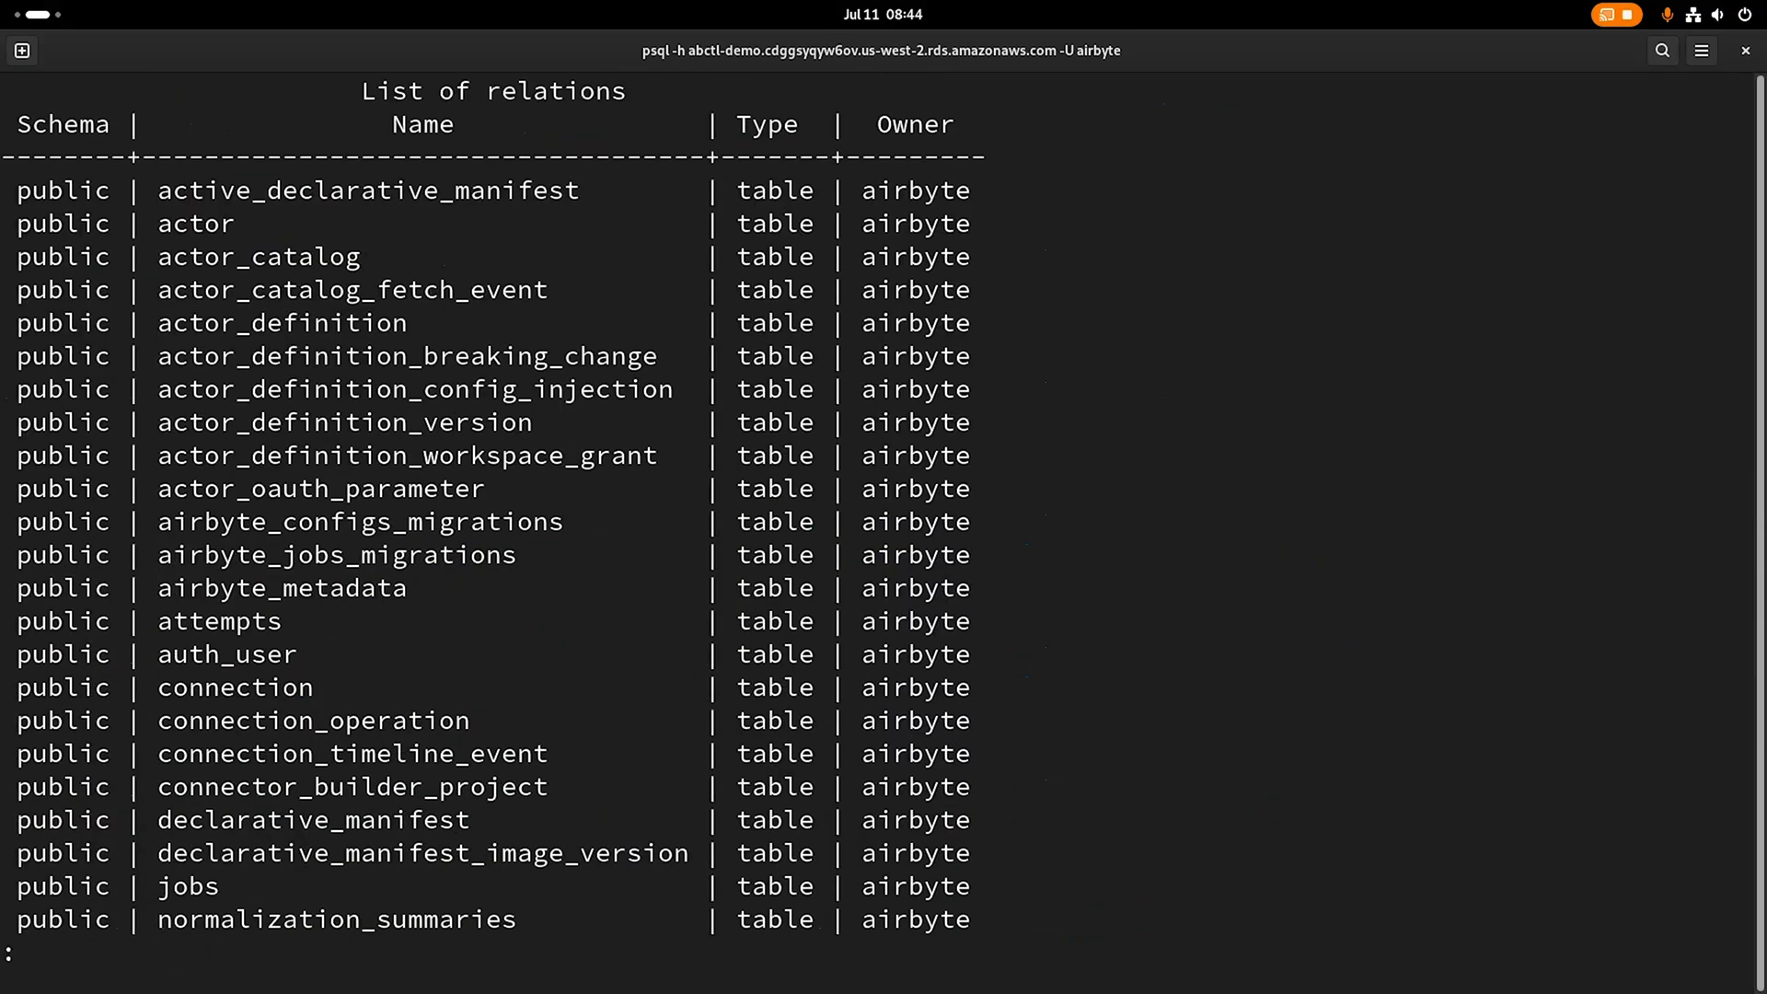
scroll(down, 3)
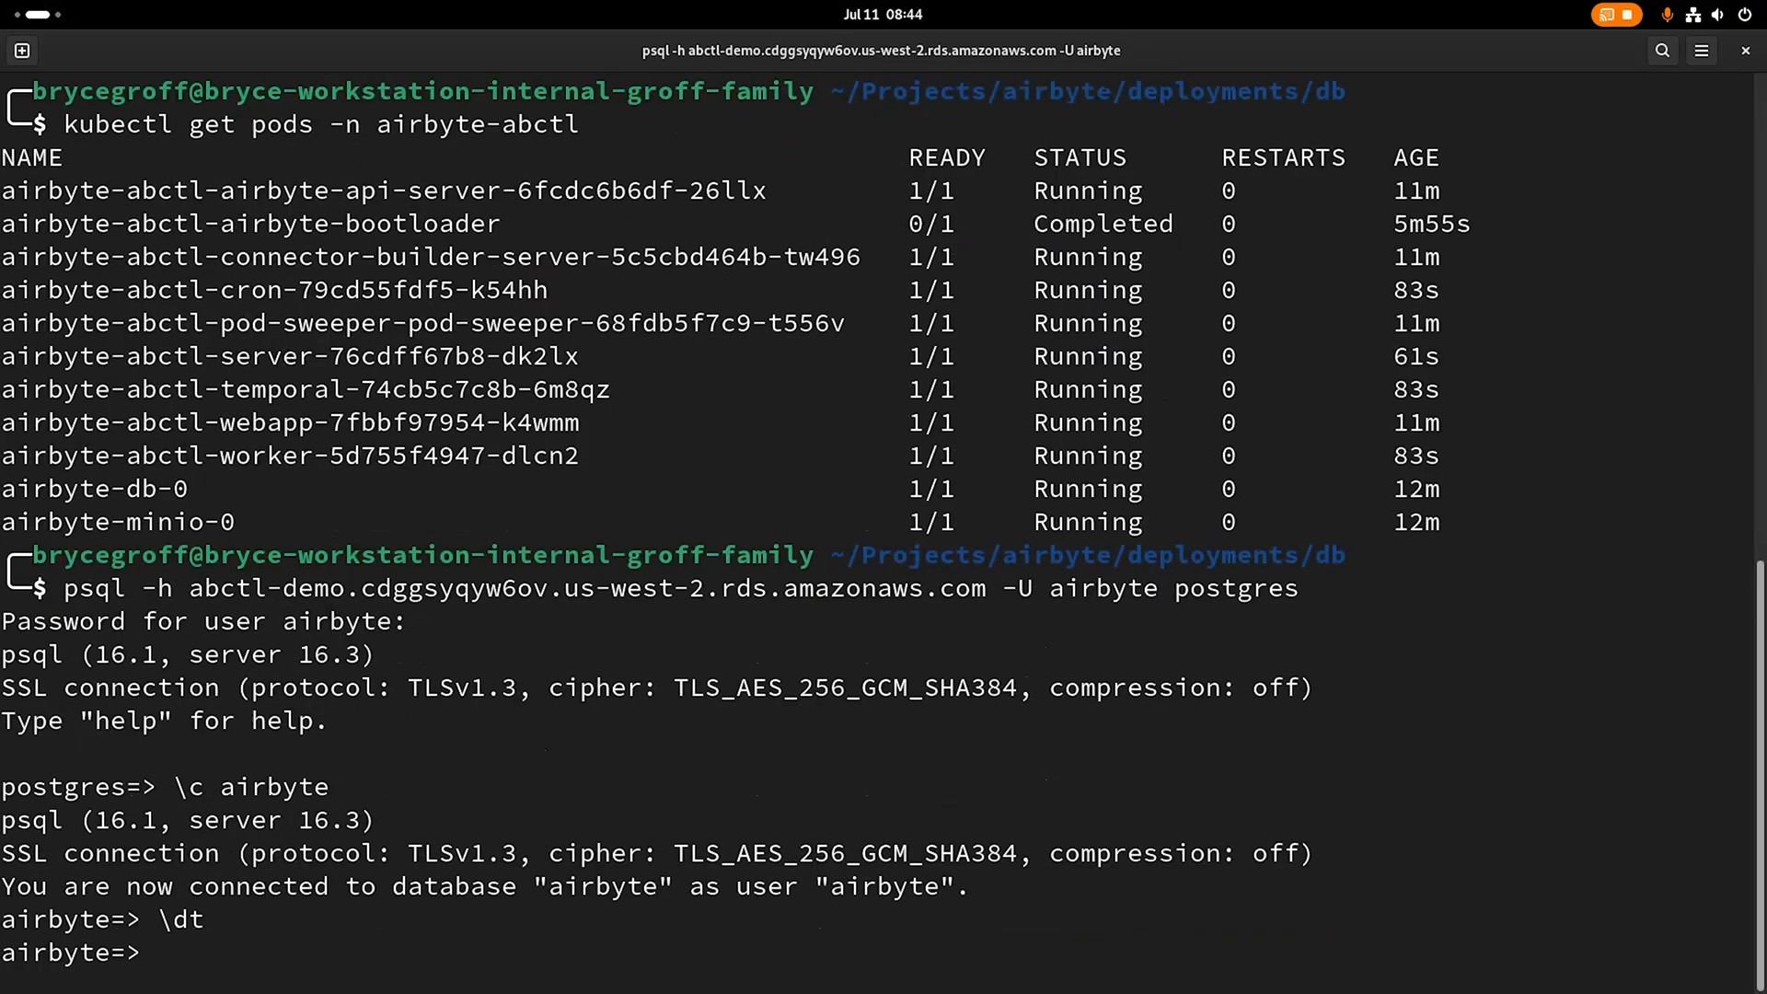
text(sel)
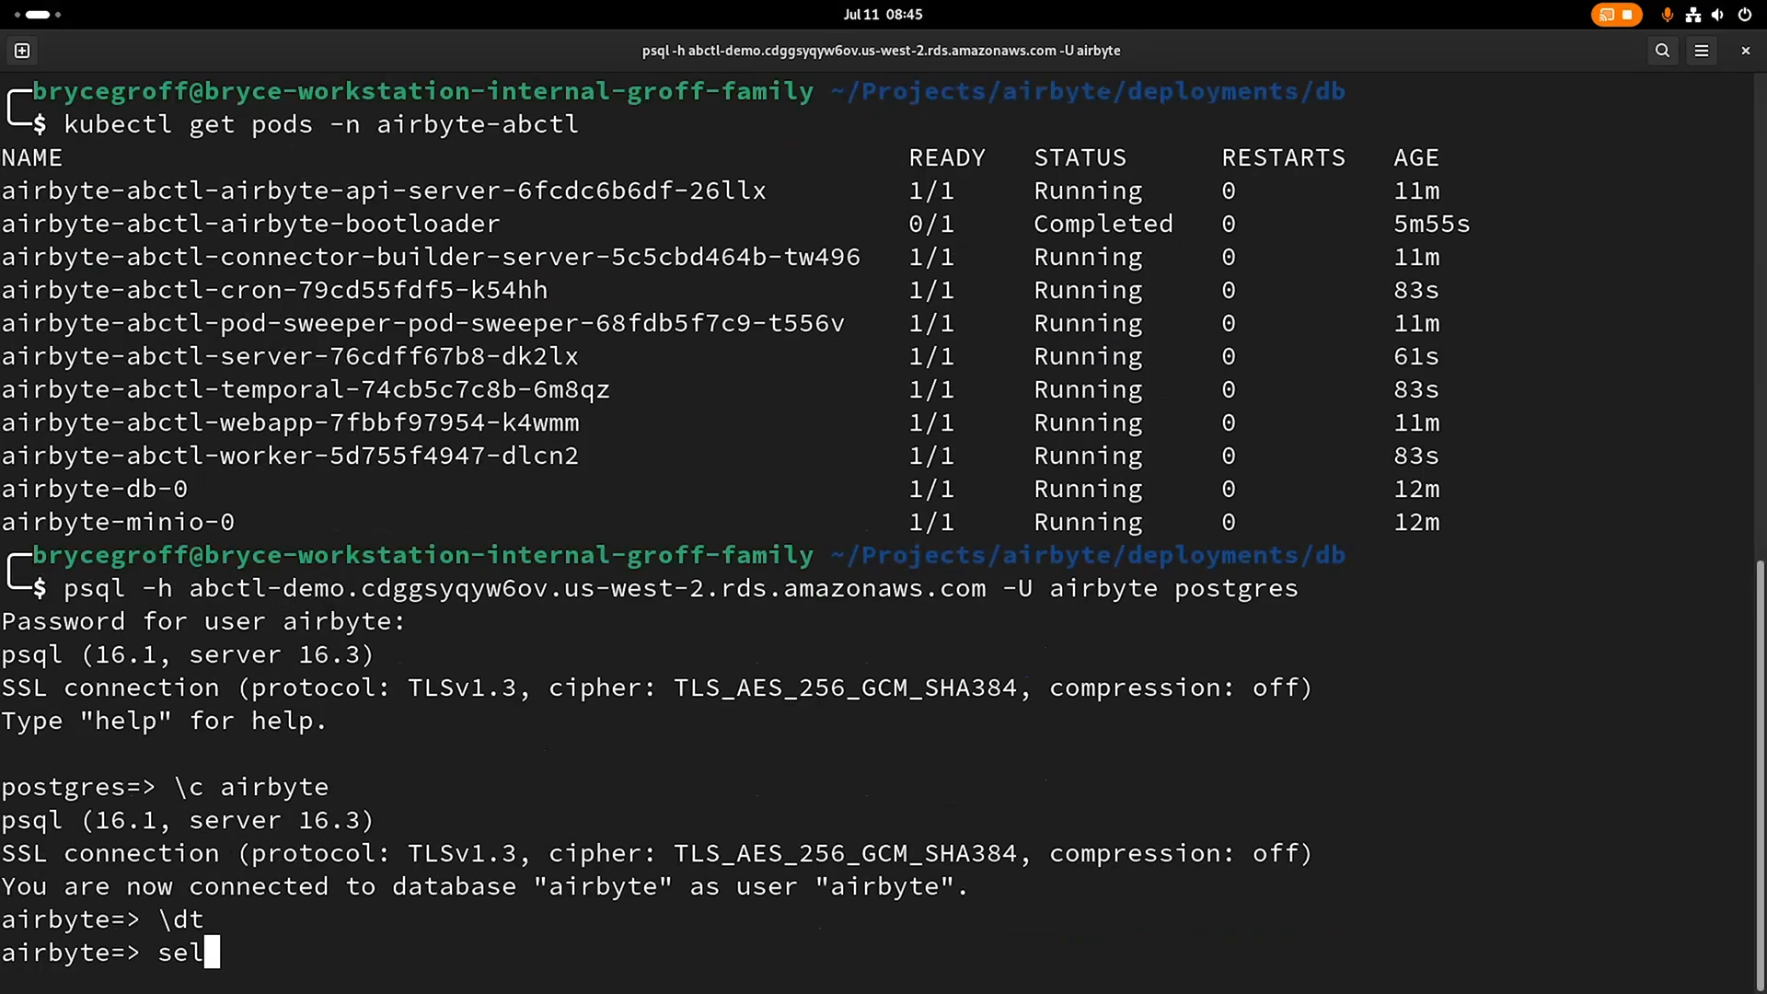
text(ect  from workspace;)
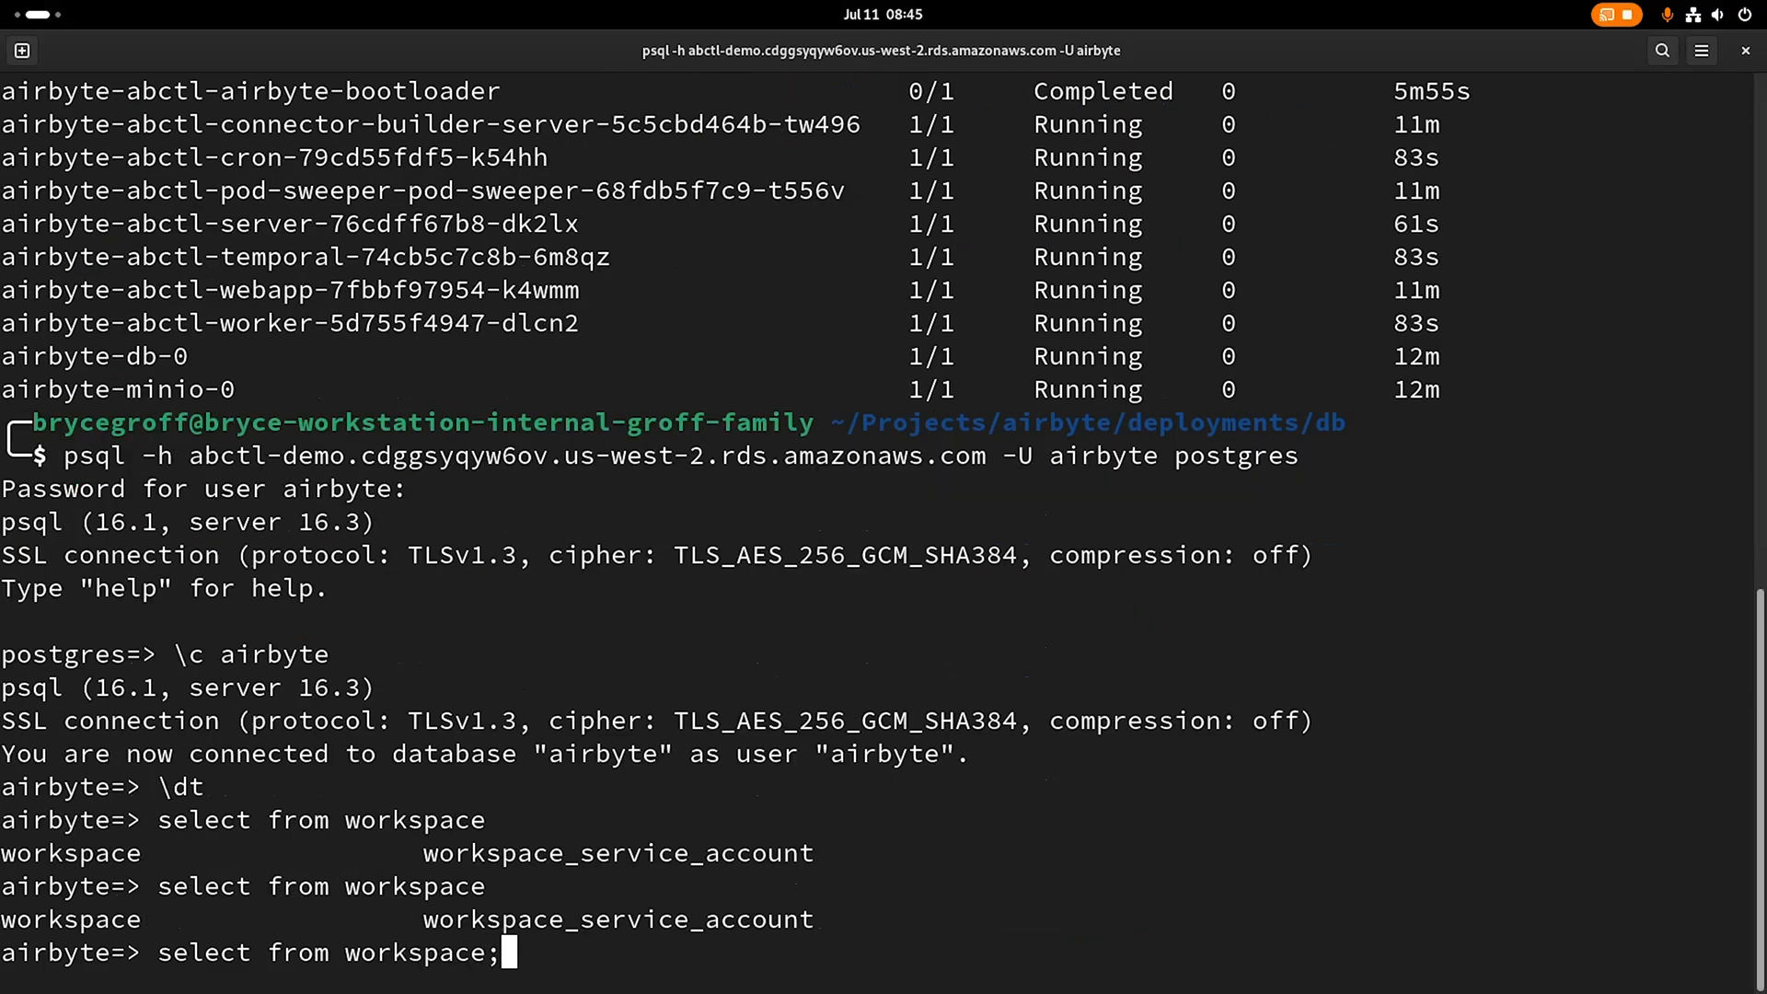
key(Return)
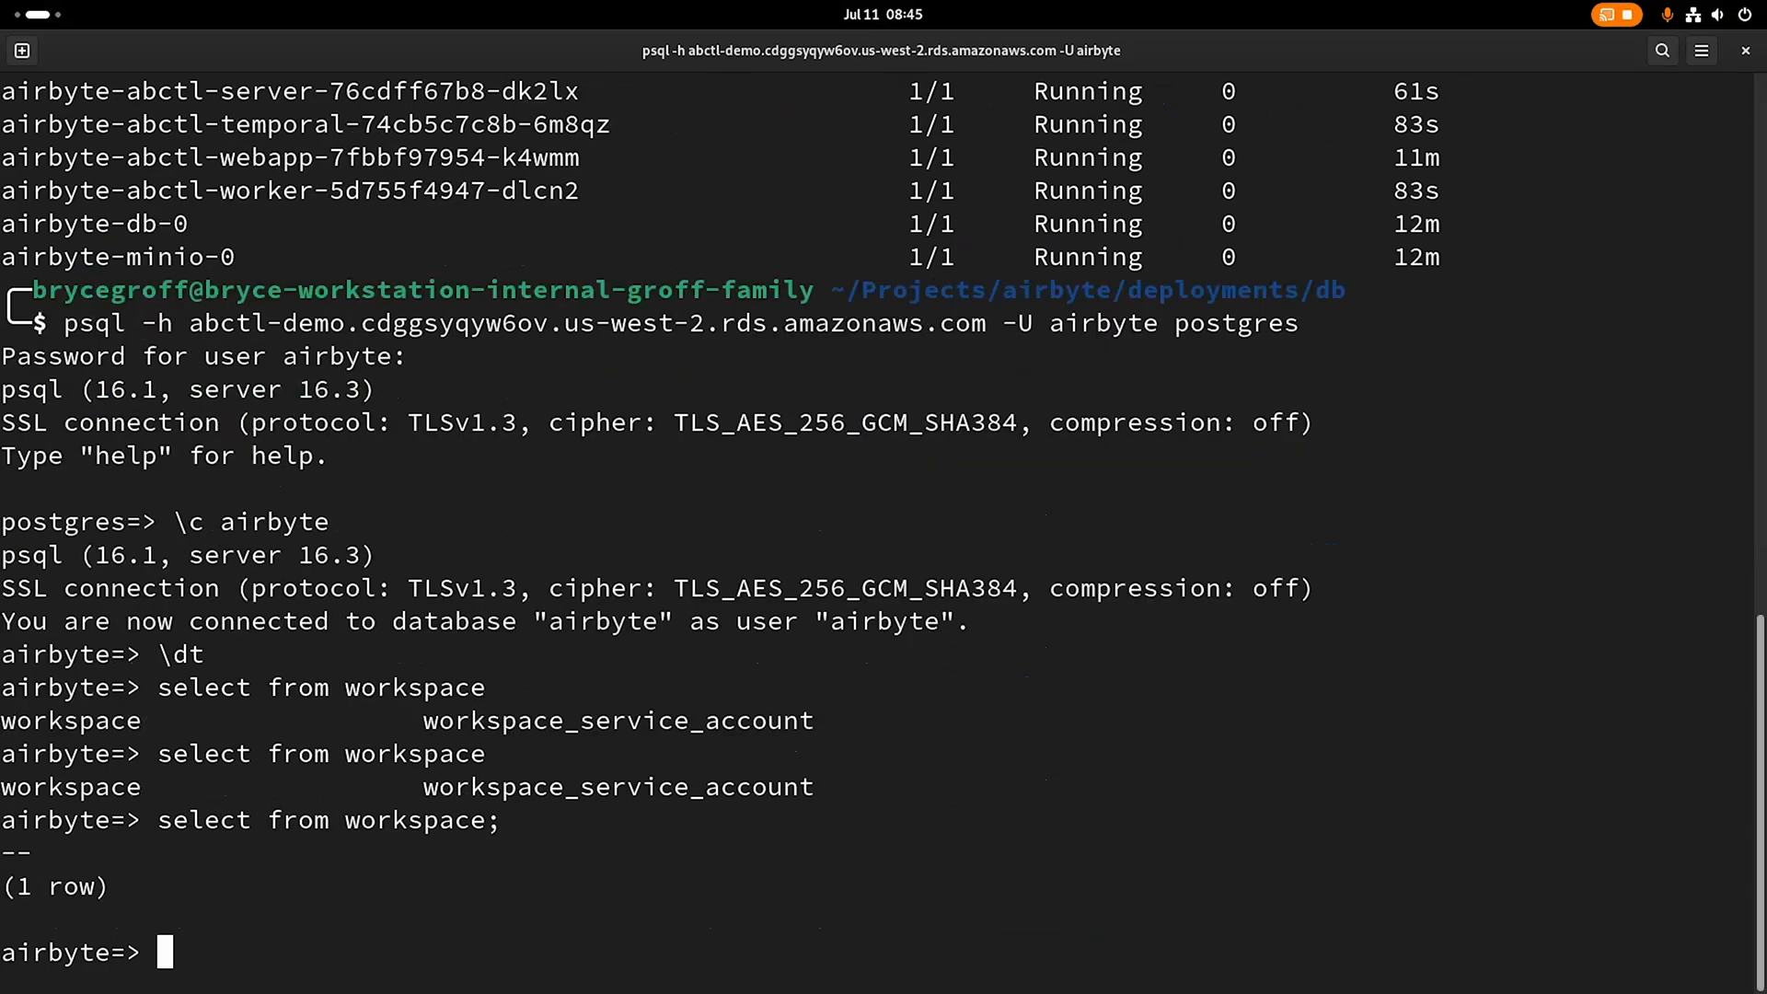
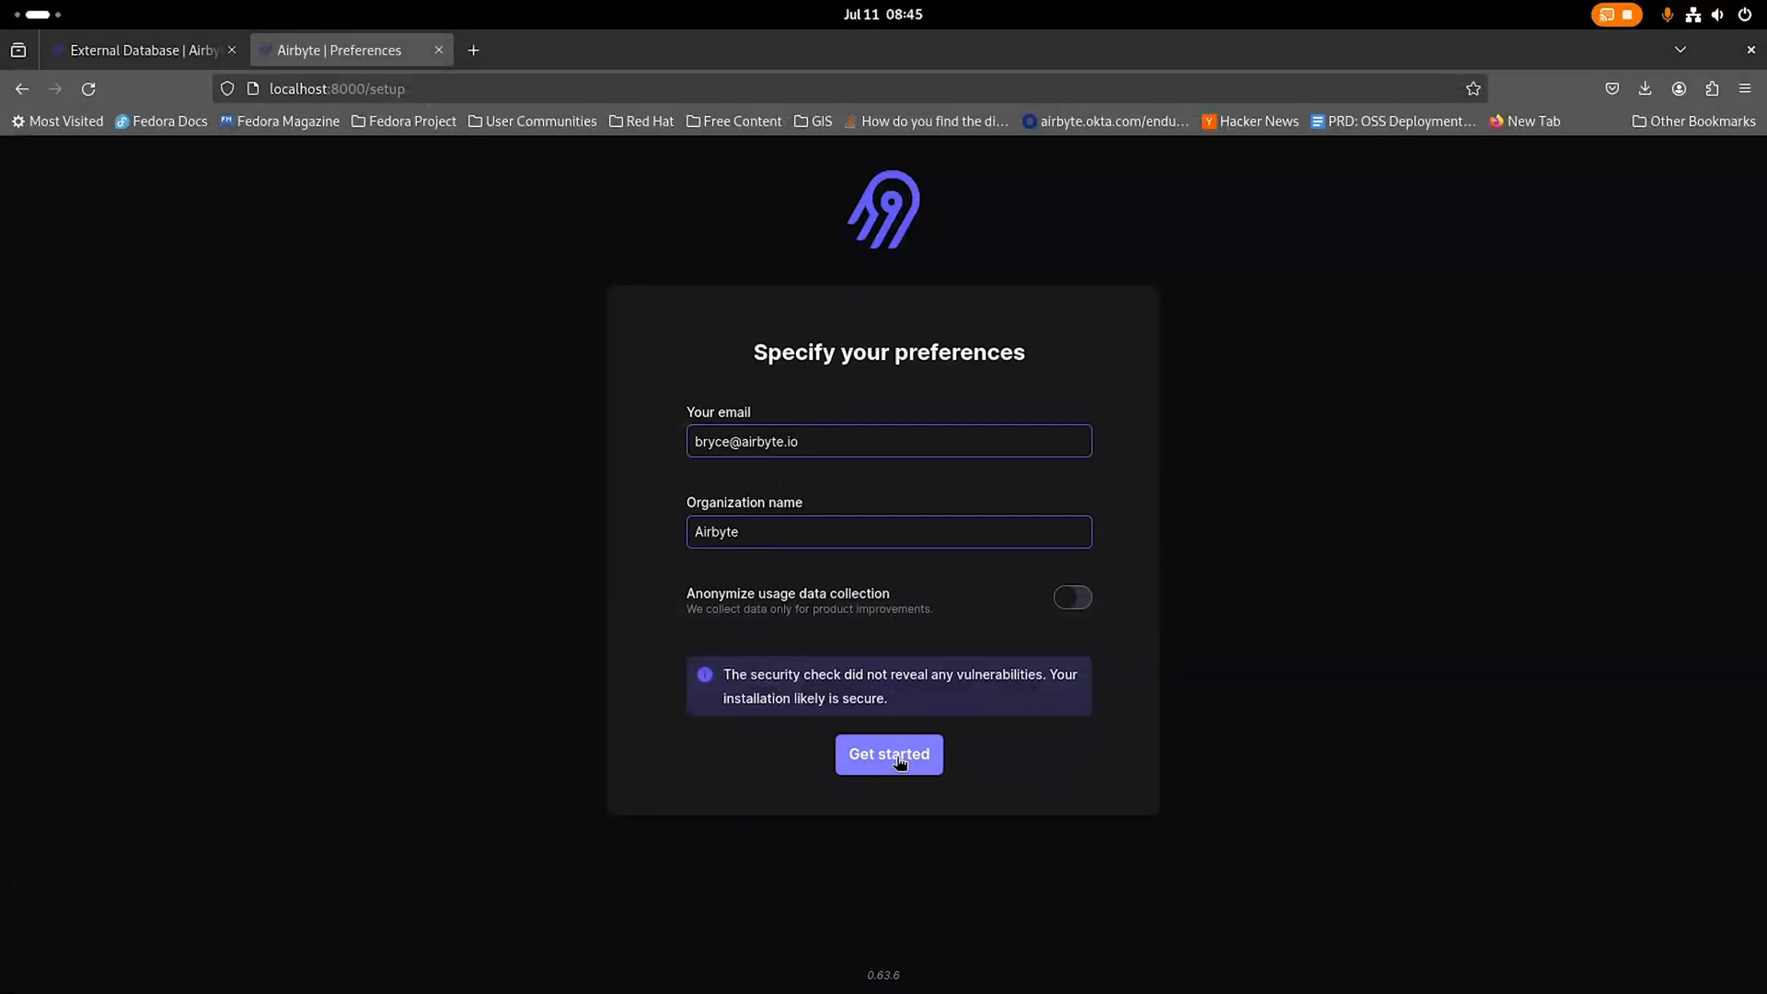
Switch to the temporal database to check its tables, then quit psql.
click(888, 754)
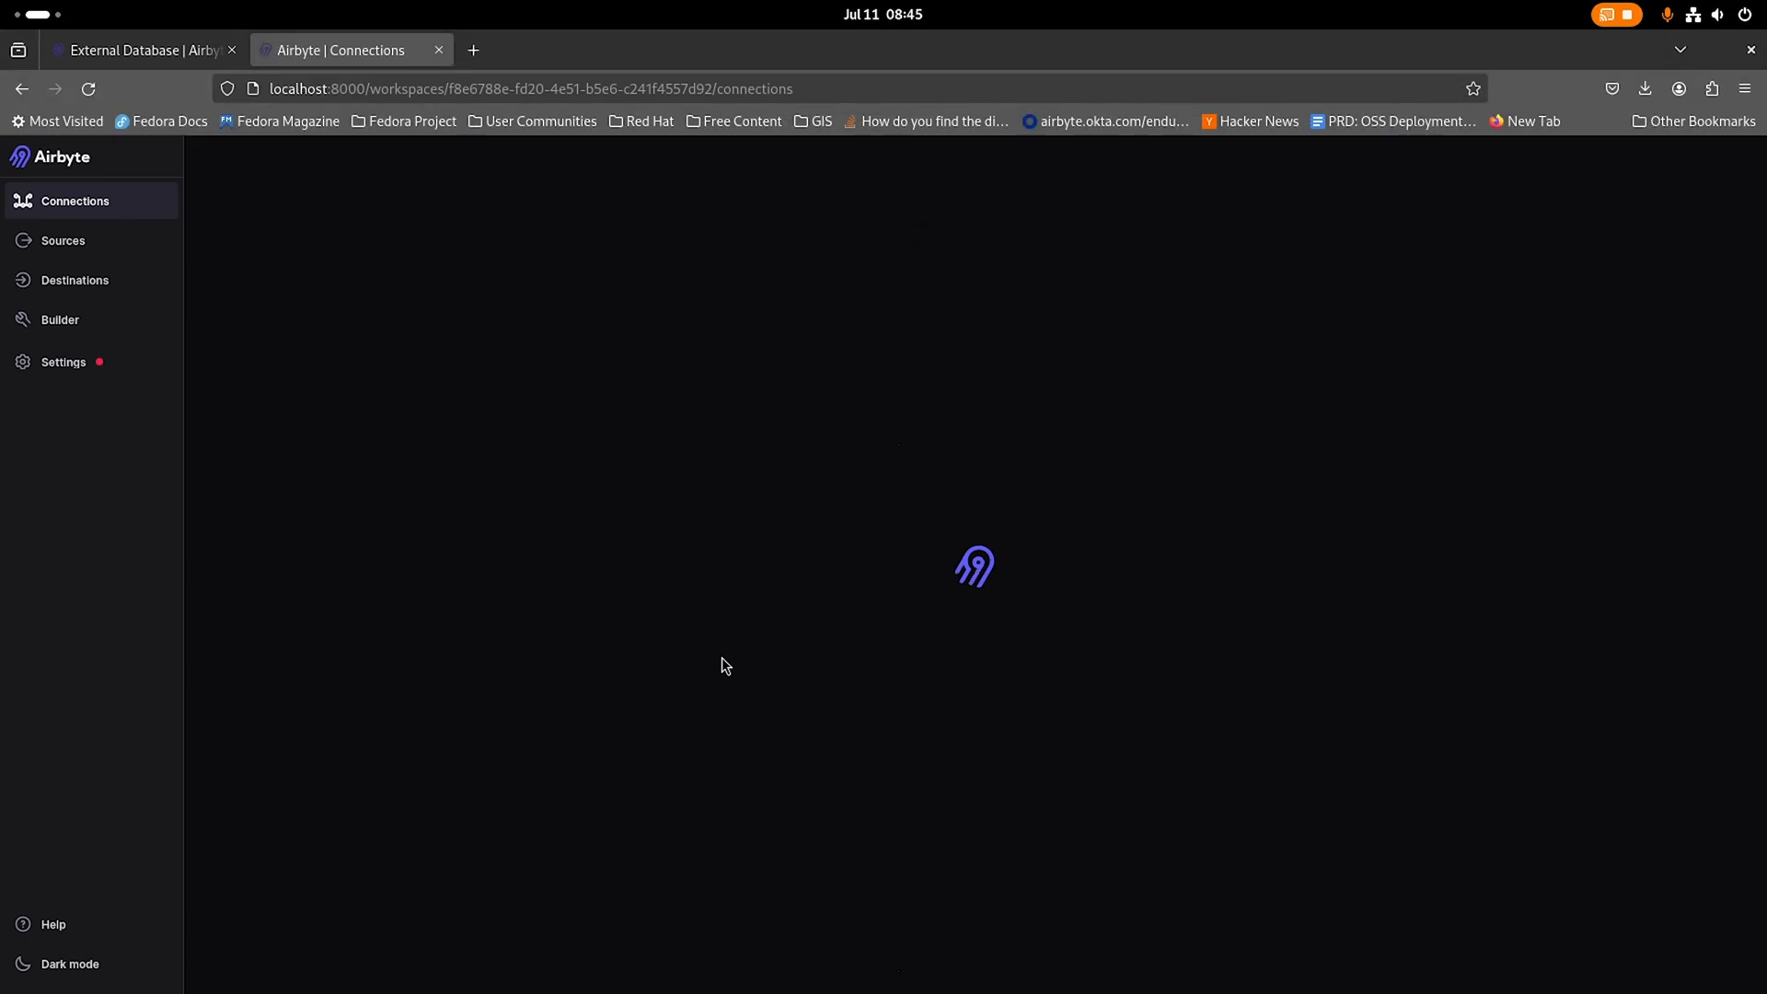